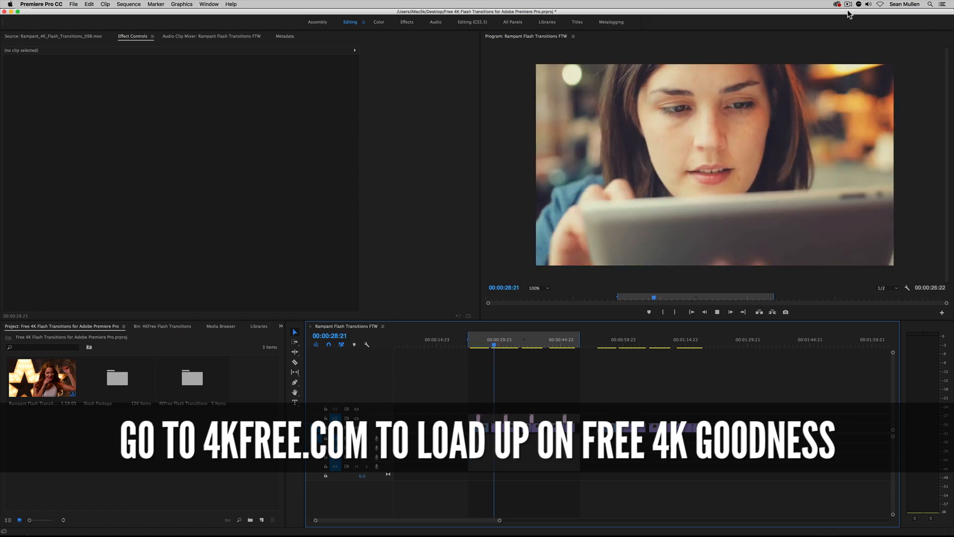
# Step: Switch from Premiere Pro to Google Chrome with Cmd+Tab
pyautogui.press('Cmd+Tab')
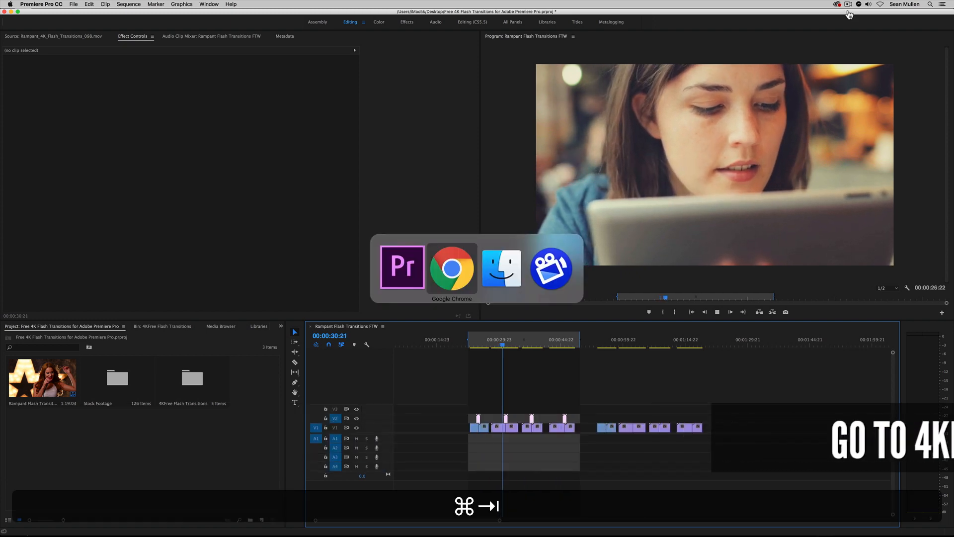
# Step: Fill the Rampant signup form with name 'The Flash' and a BarryAllen@ email, then submit
pyautogui.click(451, 267)
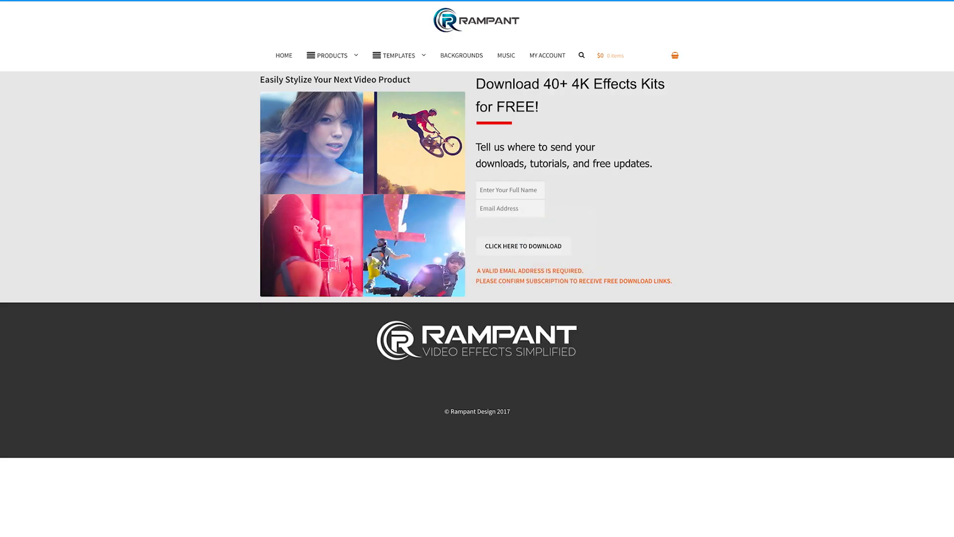
pyautogui.moveTo(472, 191)
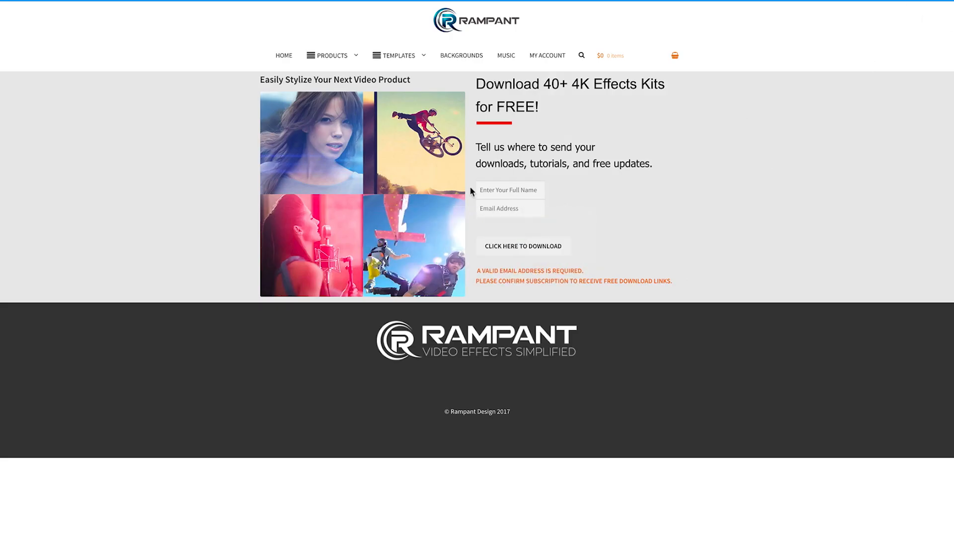
pyautogui.write('T')
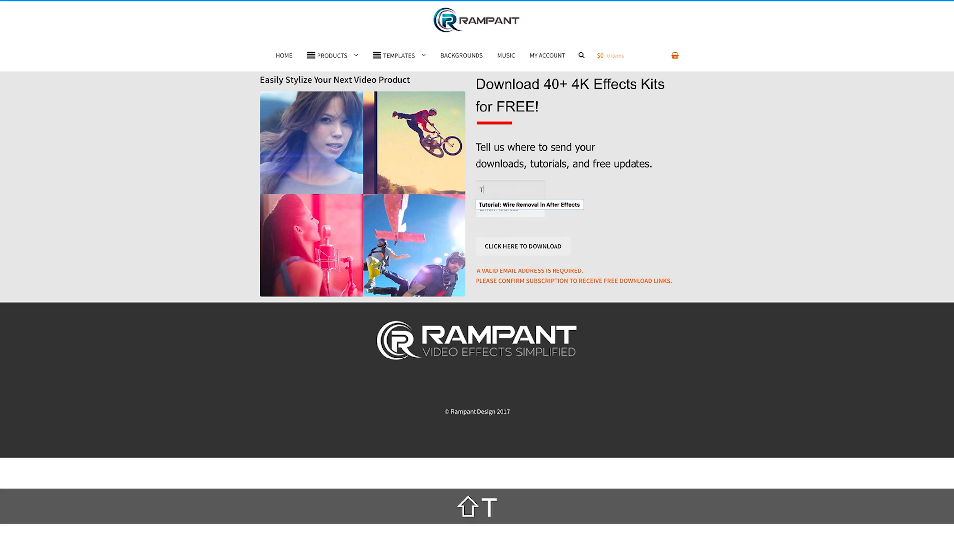
pyautogui.write('The Flash')
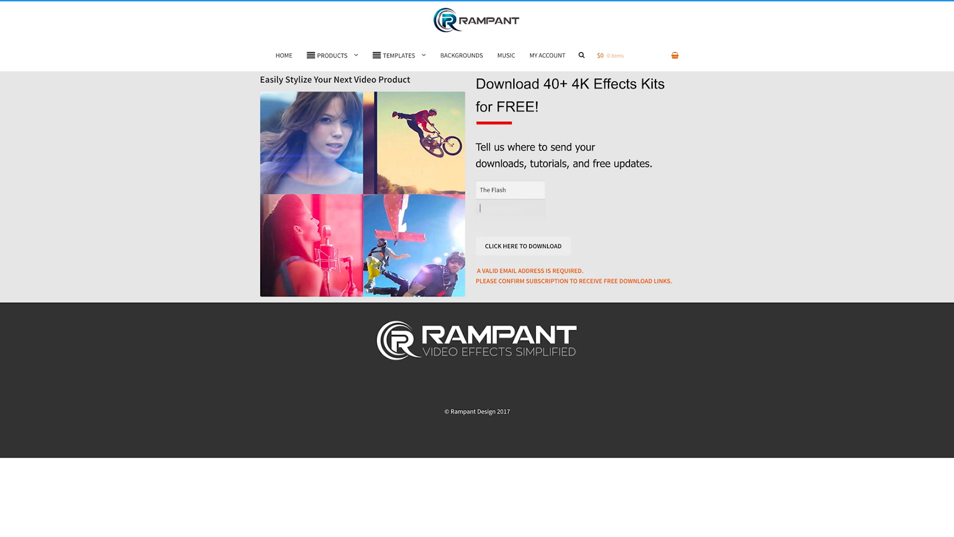
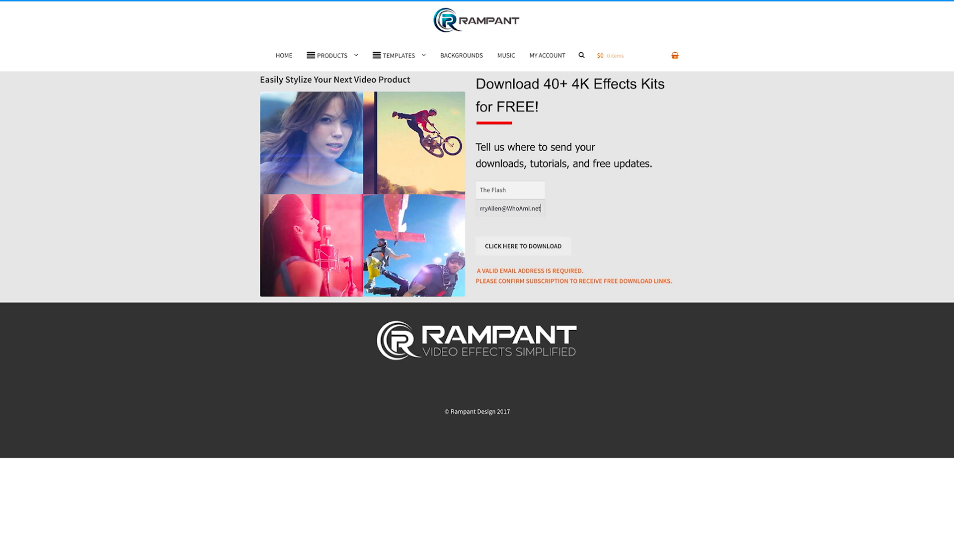
pyautogui.click(524, 246)
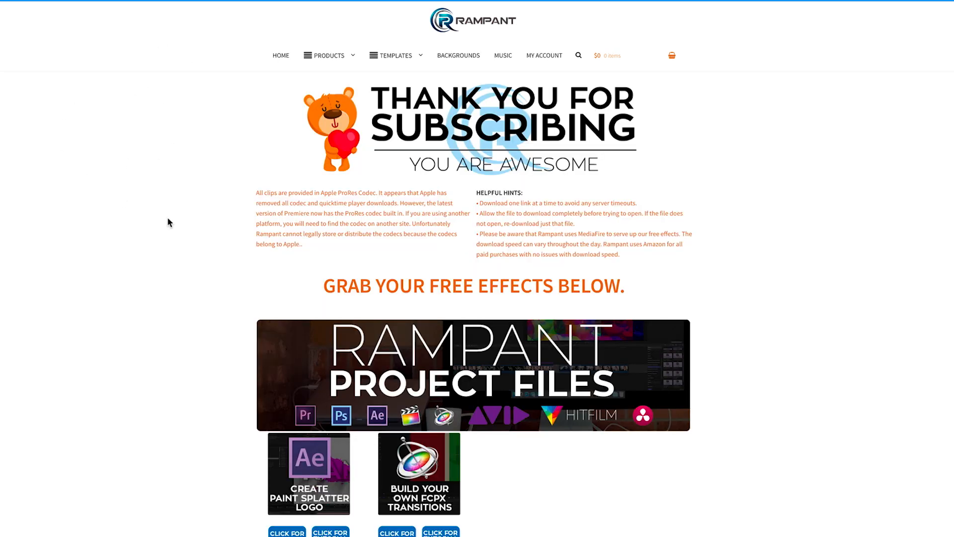
pyautogui.moveTo(468, 176)
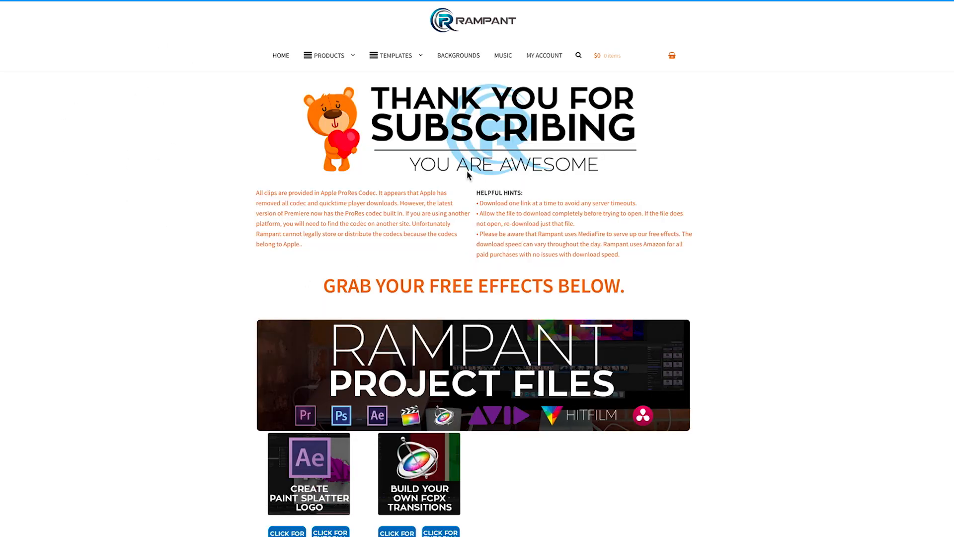
# Step: Scroll to Rampant Transitions and download the free Flash Transitions effects zip
pyautogui.scroll(-3)
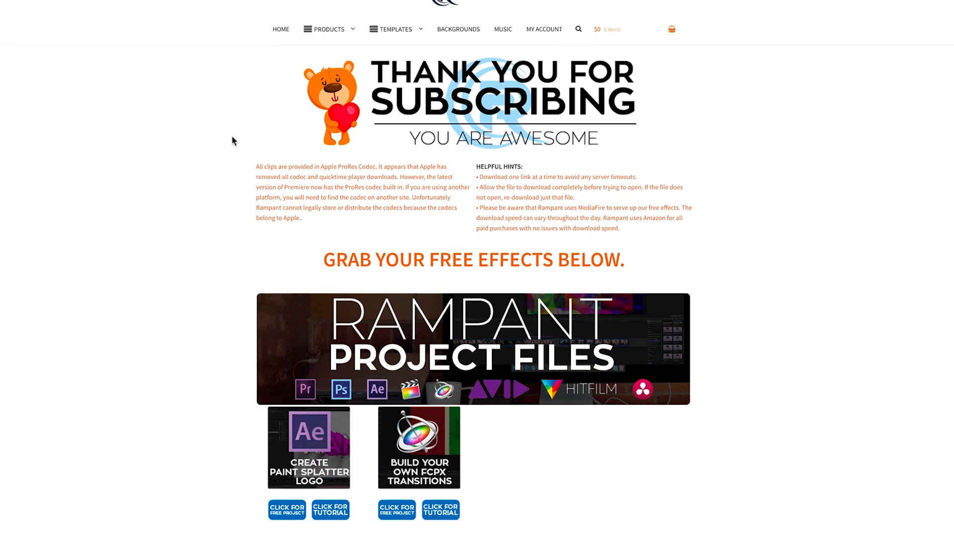
pyautogui.scroll(-3)
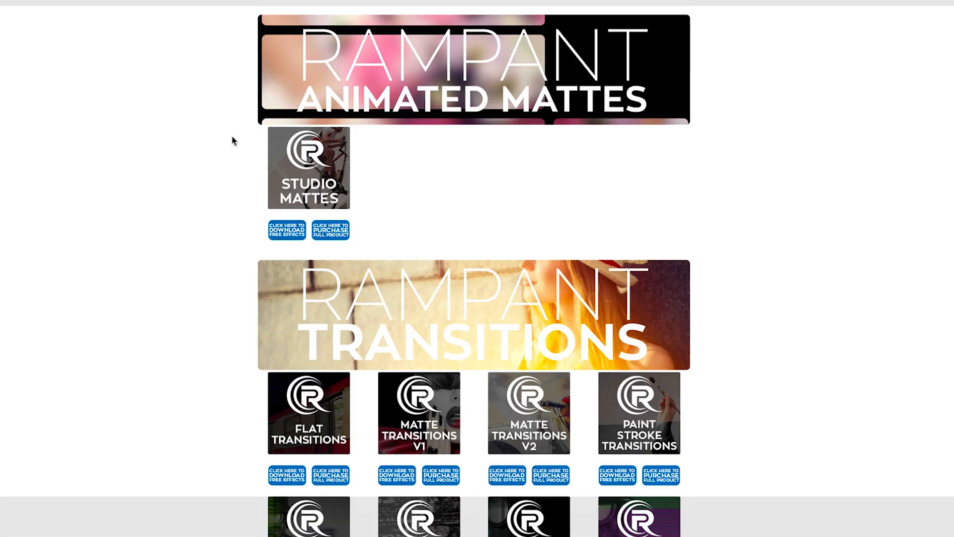
pyautogui.scroll(-3)
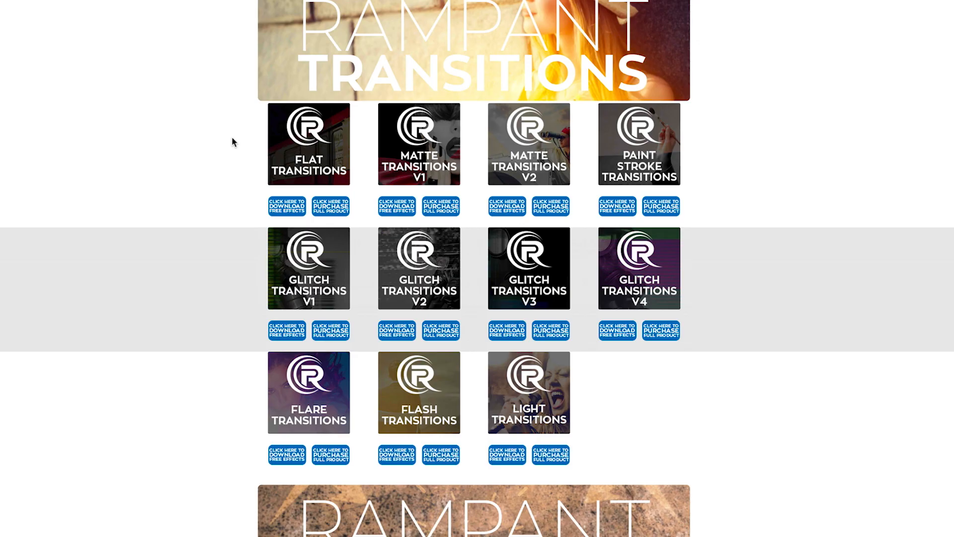
pyautogui.moveTo(234, 114)
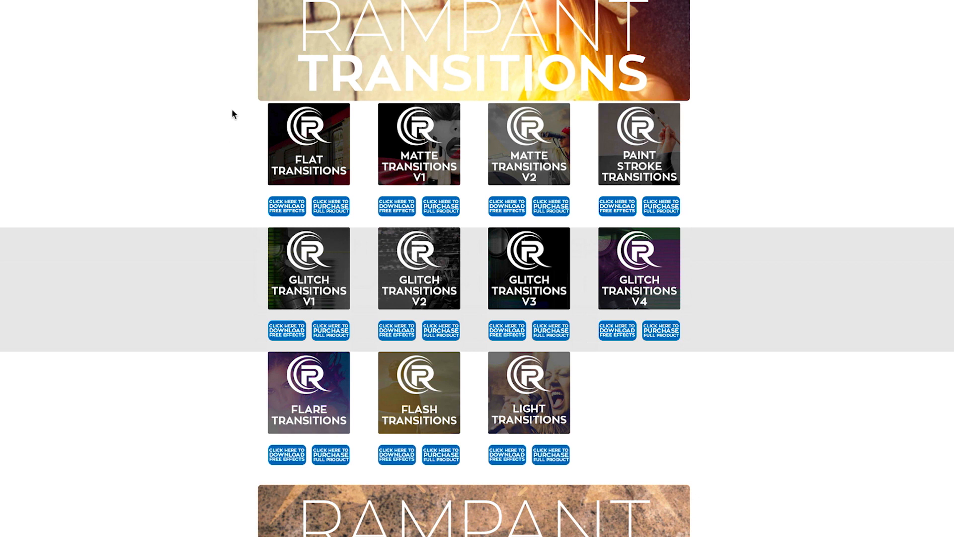
pyautogui.click(396, 455)
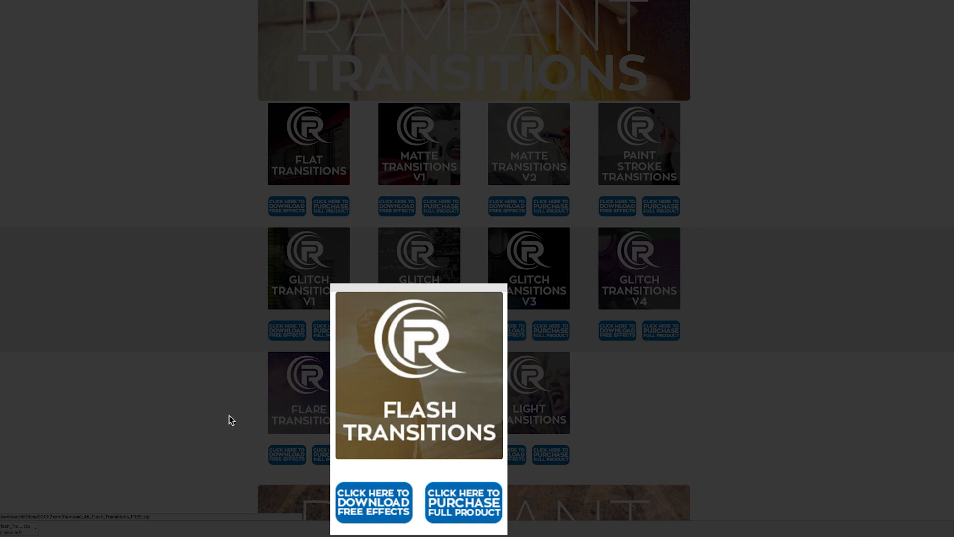
pyautogui.moveTo(191, 402)
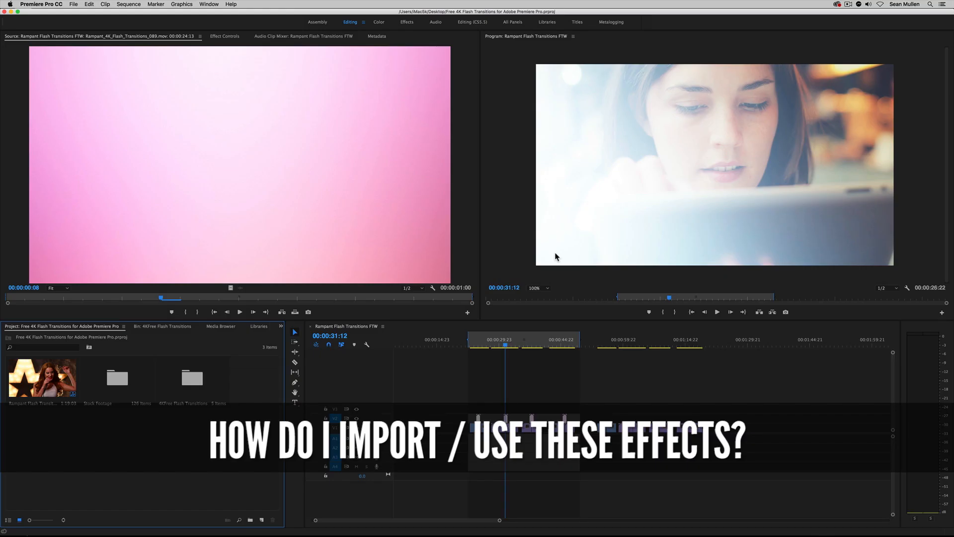
pyautogui.moveTo(217, 465)
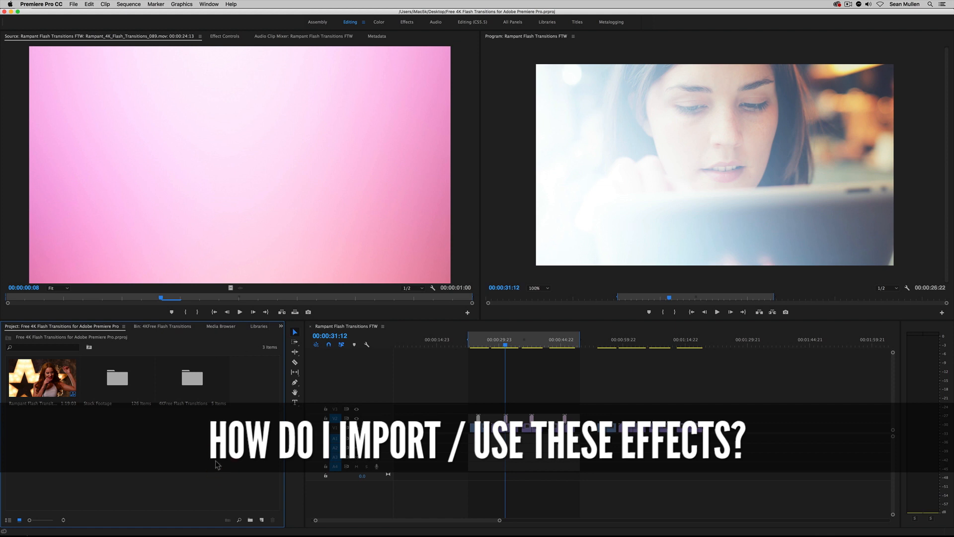
# Step: Open the 4KFree Flash Transitions bin and scrub a flash clip in the Source monitor
pyautogui.doubleClick(192, 377)
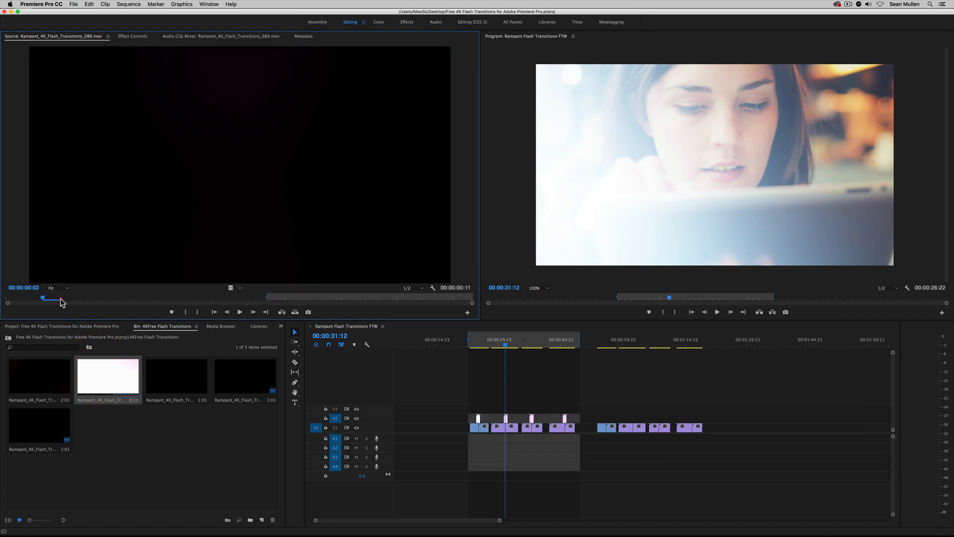
pyautogui.moveTo(43, 298); pyautogui.dragTo(106, 298)
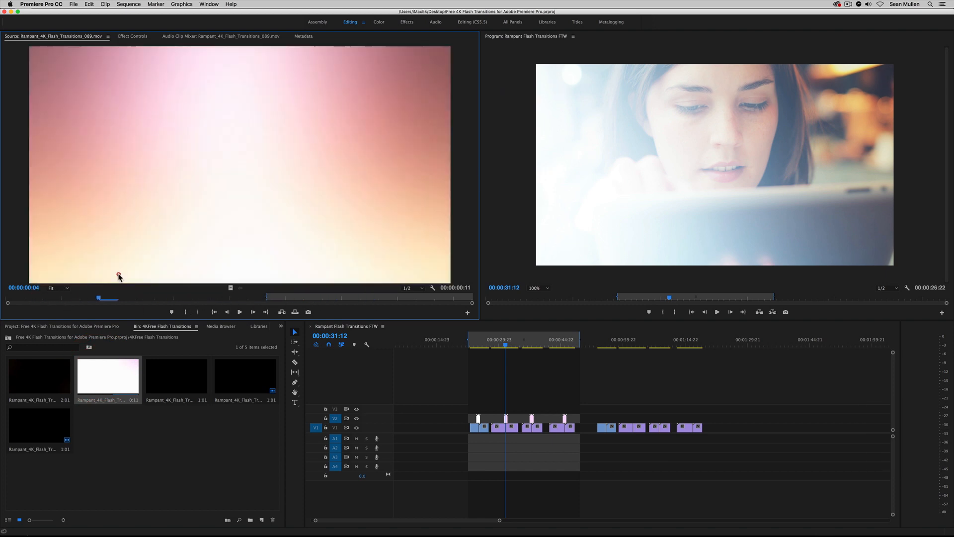
pyautogui.click(176, 375)
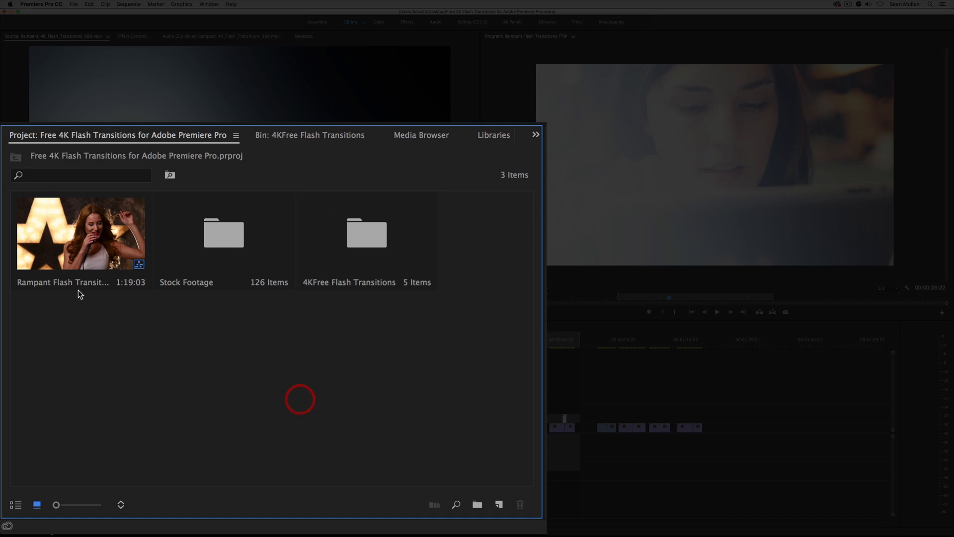
pyautogui.rightClick(300, 399)
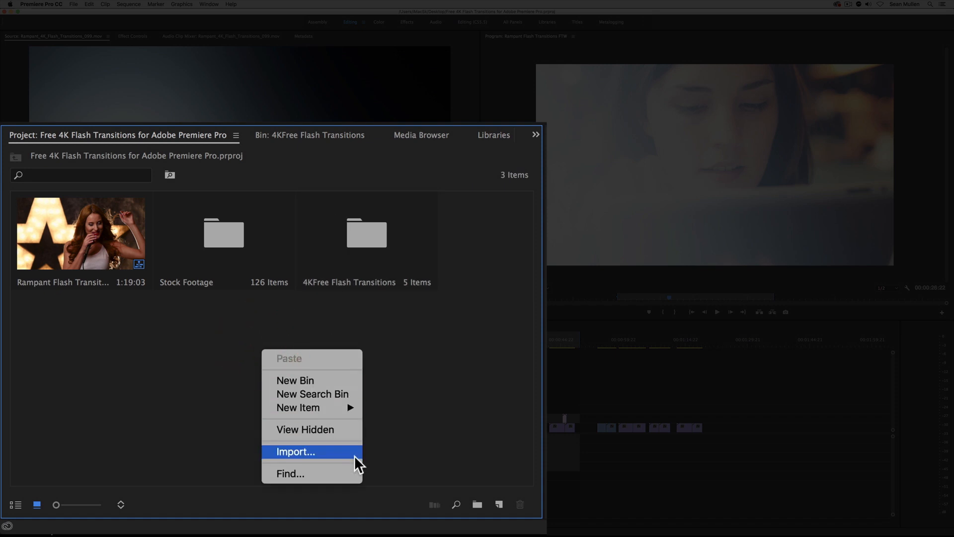
pyautogui.click(295, 452)
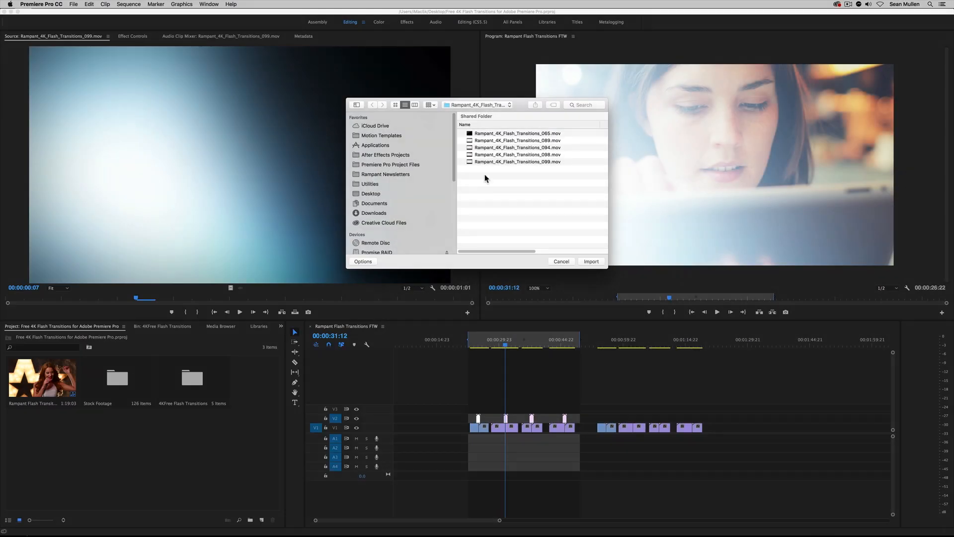
pyautogui.click(518, 147)
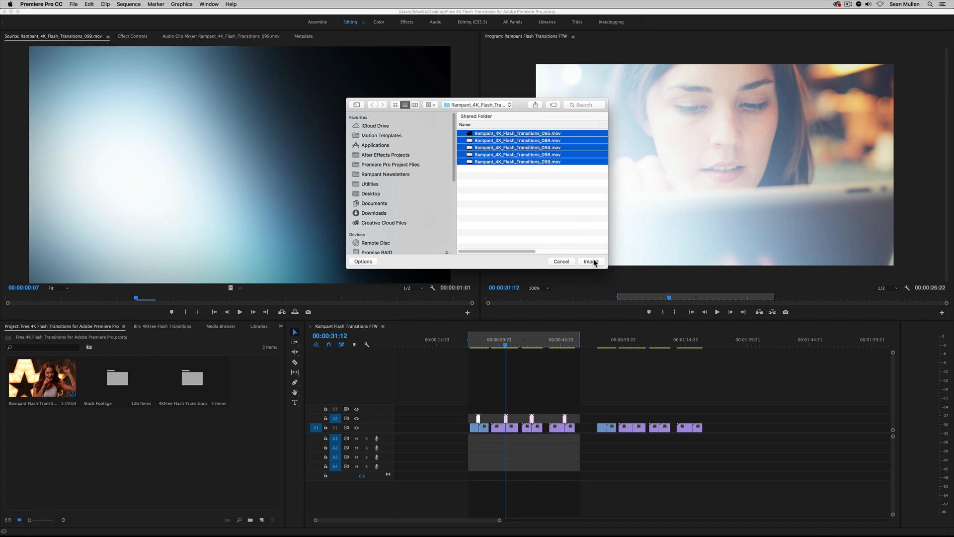
pyautogui.click(590, 261)
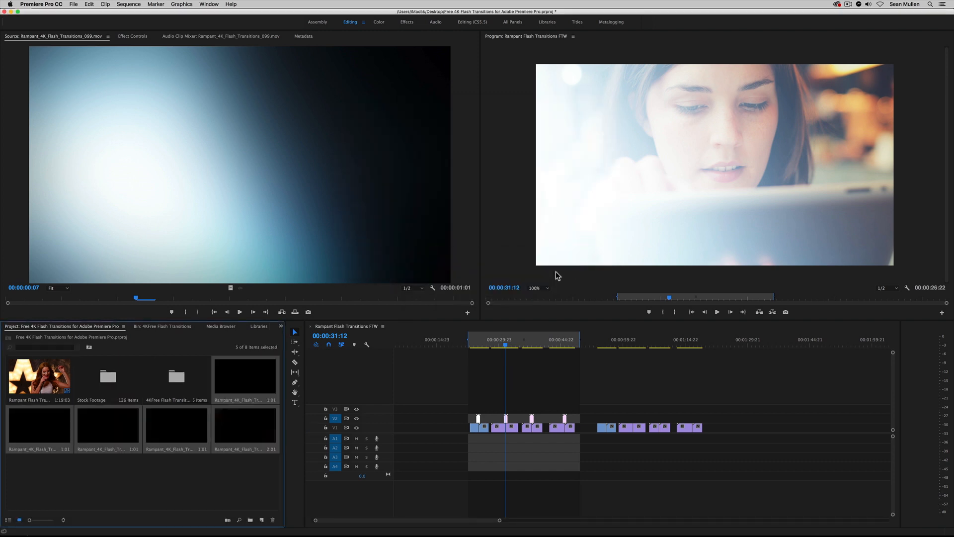
pyautogui.press('cmd+z')
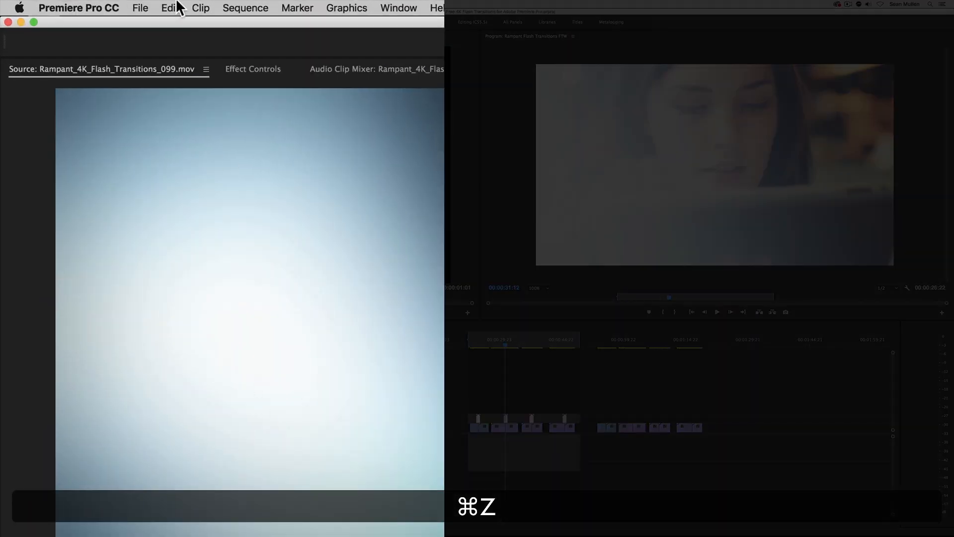
pyautogui.click(141, 8)
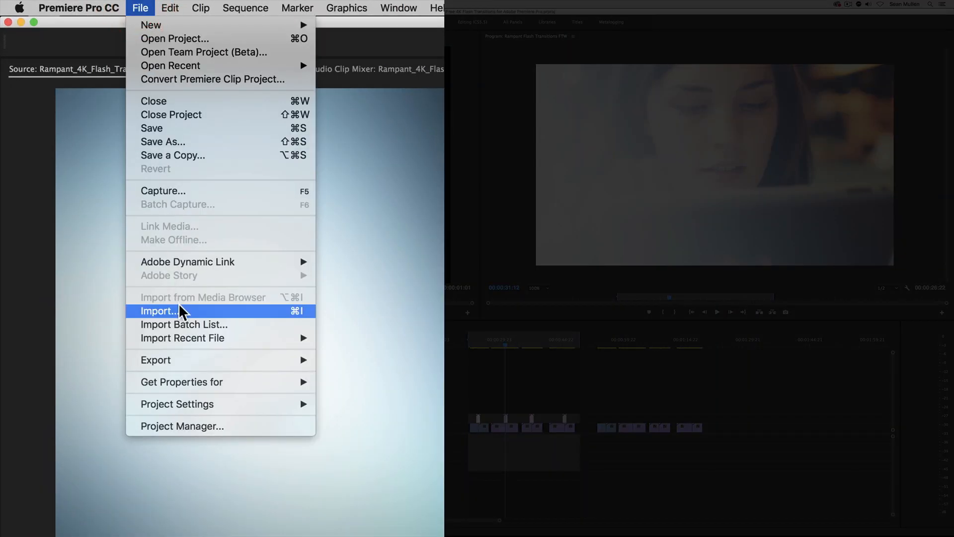
pyautogui.click(159, 311)
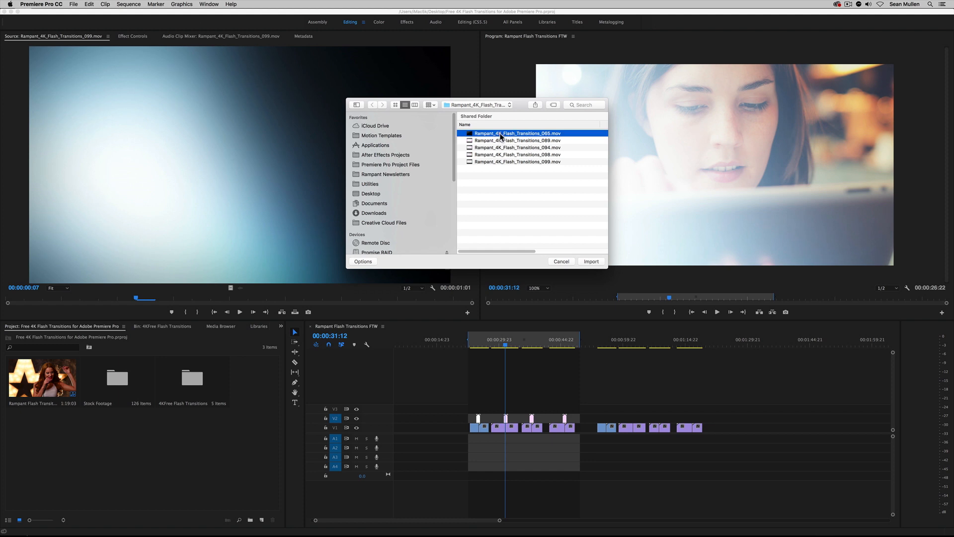
pyautogui.click(591, 261)
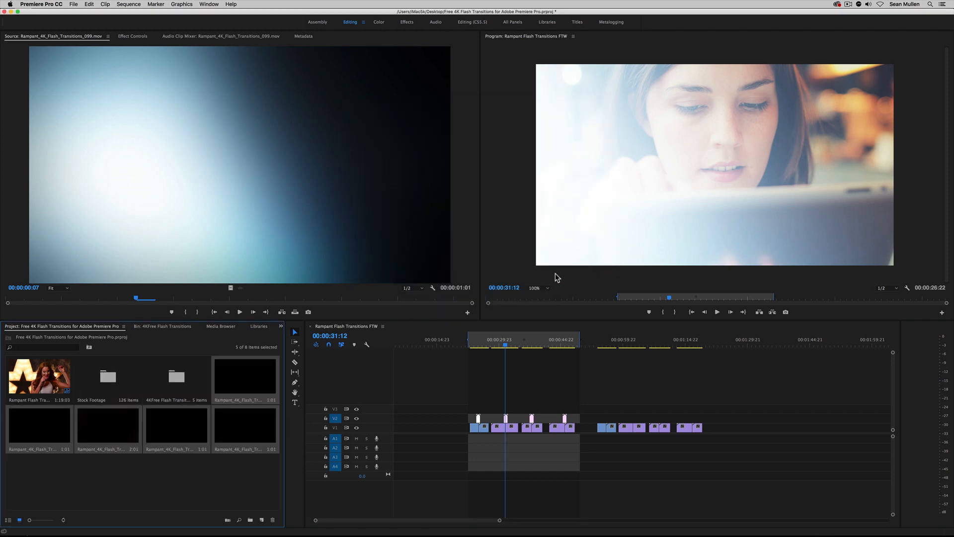
pyautogui.press('cmd+z')
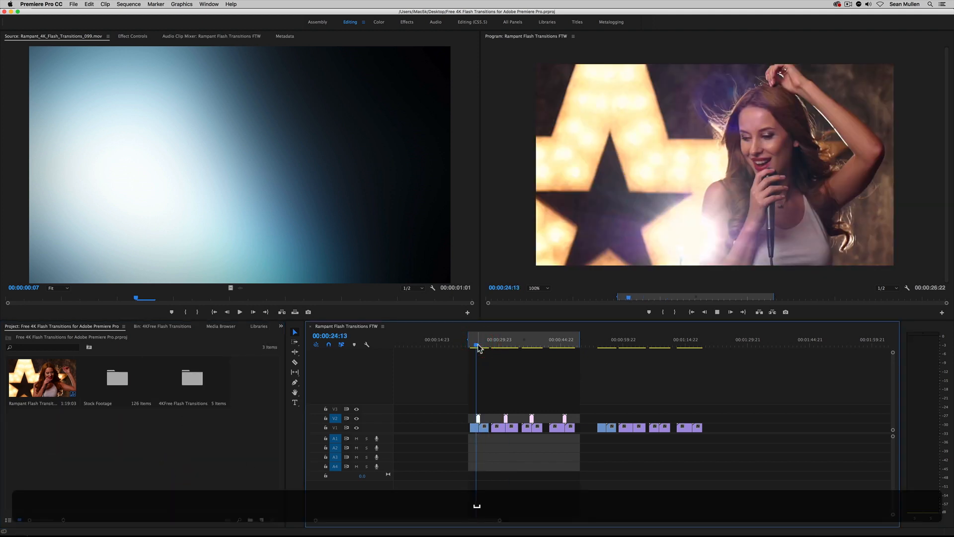
# Step: Open the 4KFree Flash Transitions folder as a bin while moving the playhead around the sequence
pyautogui.click(504, 346)
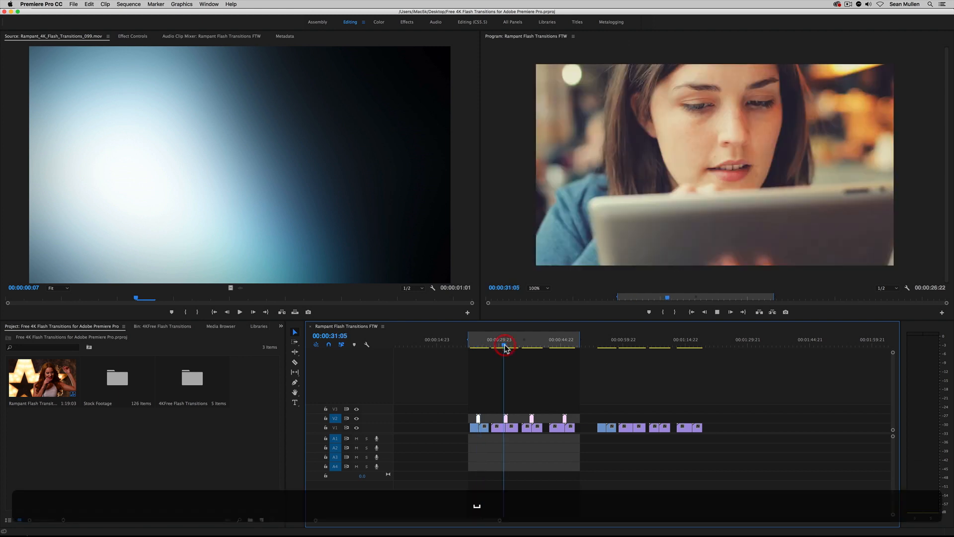
pyautogui.click(193, 383)
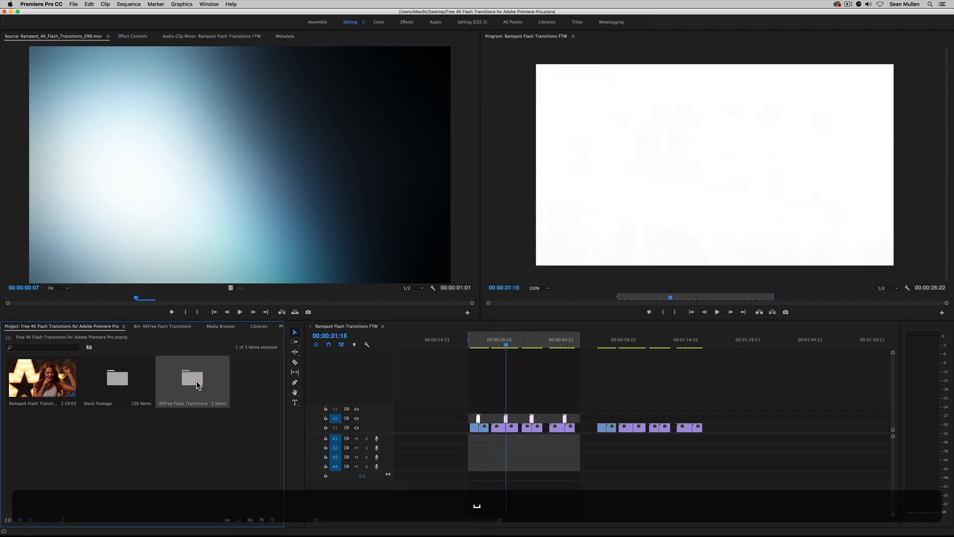
pyautogui.doubleClick(191, 378)
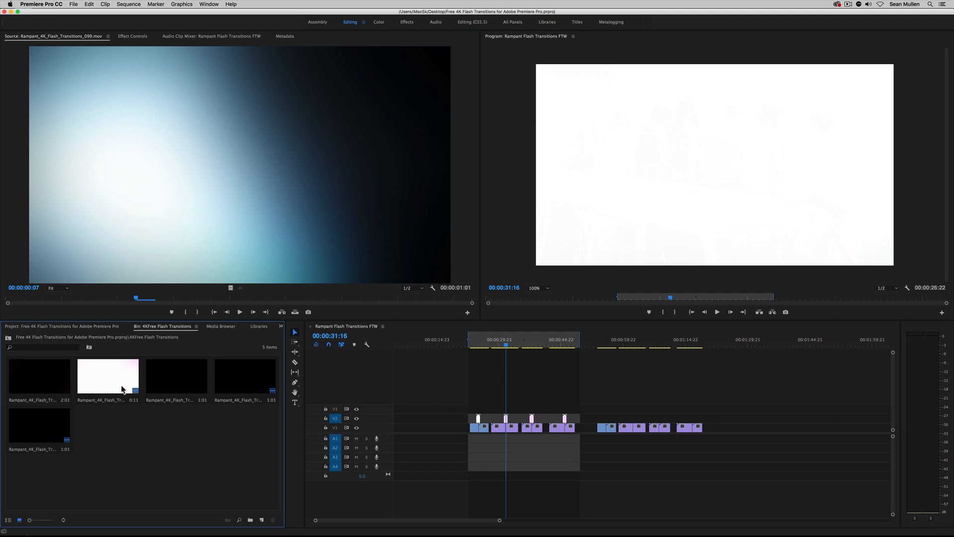
pyautogui.moveTo(158, 388)
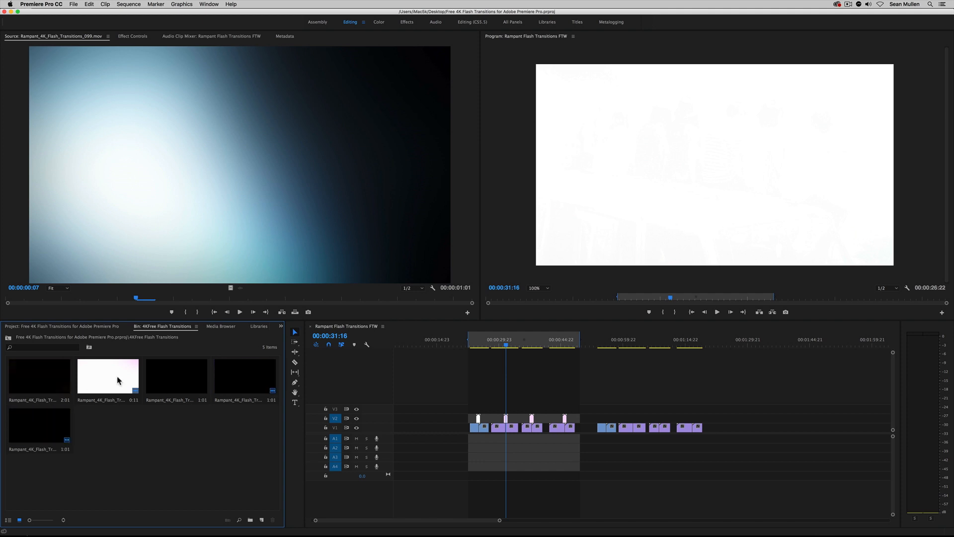
pyautogui.moveTo(190, 381)
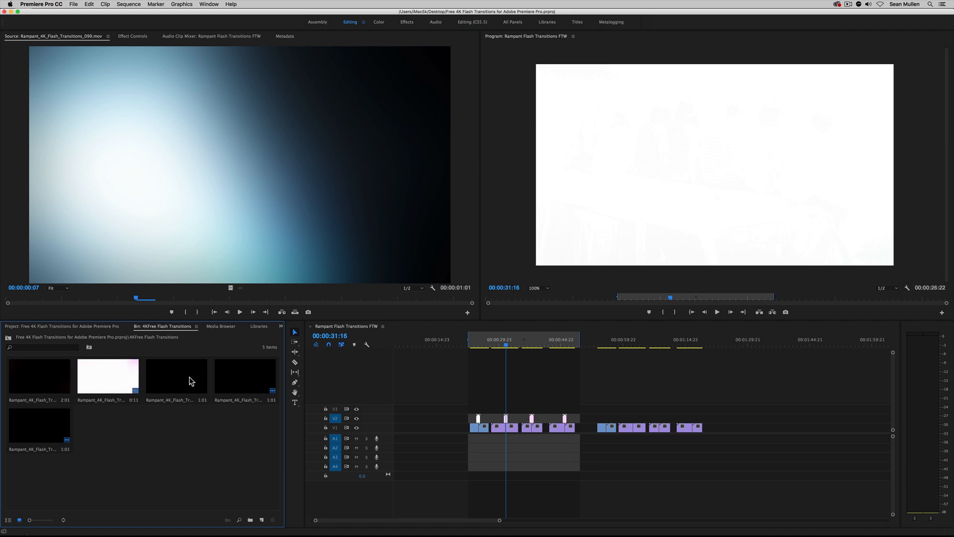
pyautogui.moveTo(241, 382)
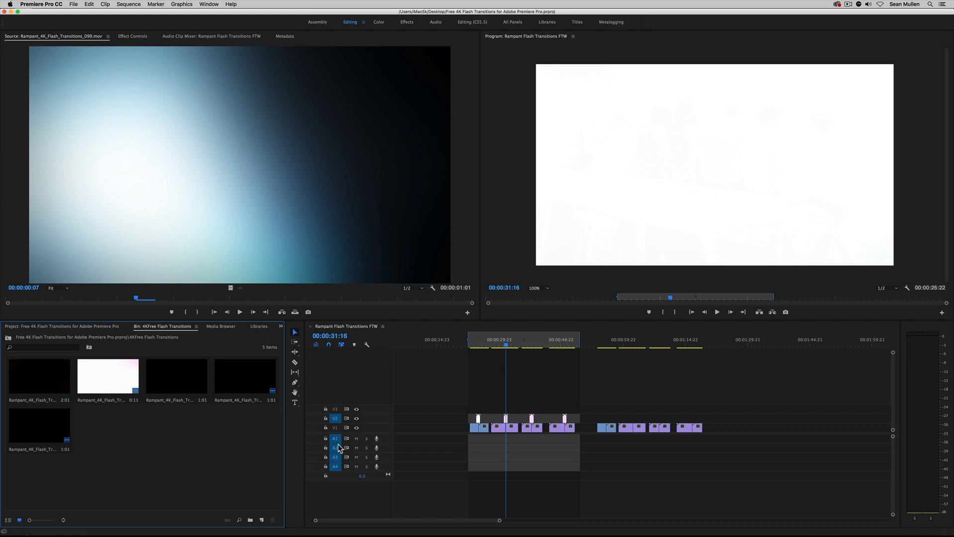
pyautogui.click(475, 345)
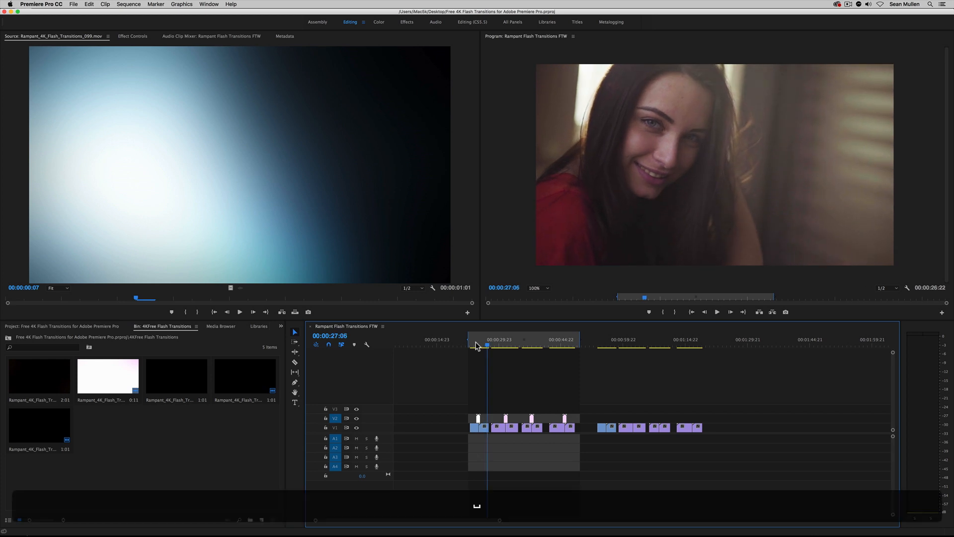
pyautogui.click(599, 345)
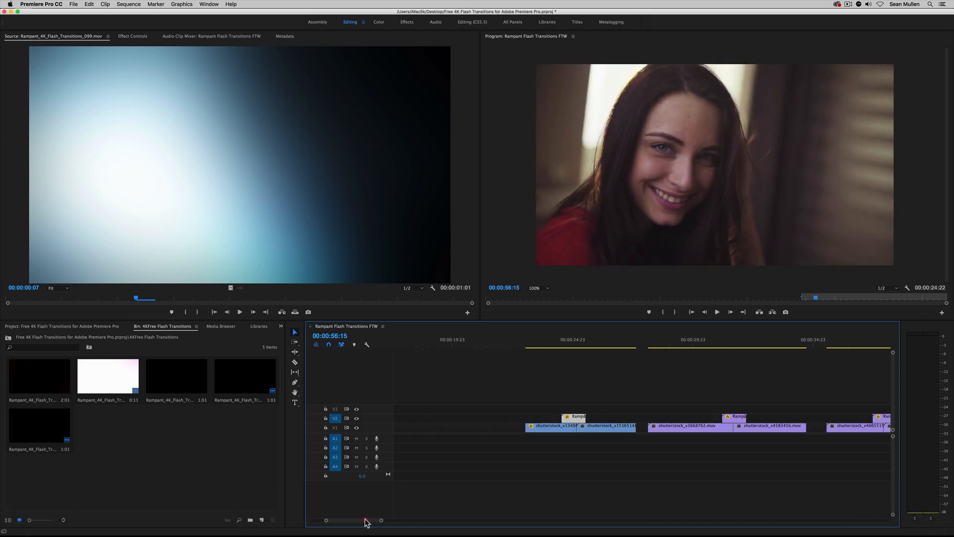
# Step: Identify the V2 flash, show the bin in List View, select clip 089, and view the later section
pyautogui.click(562, 344)
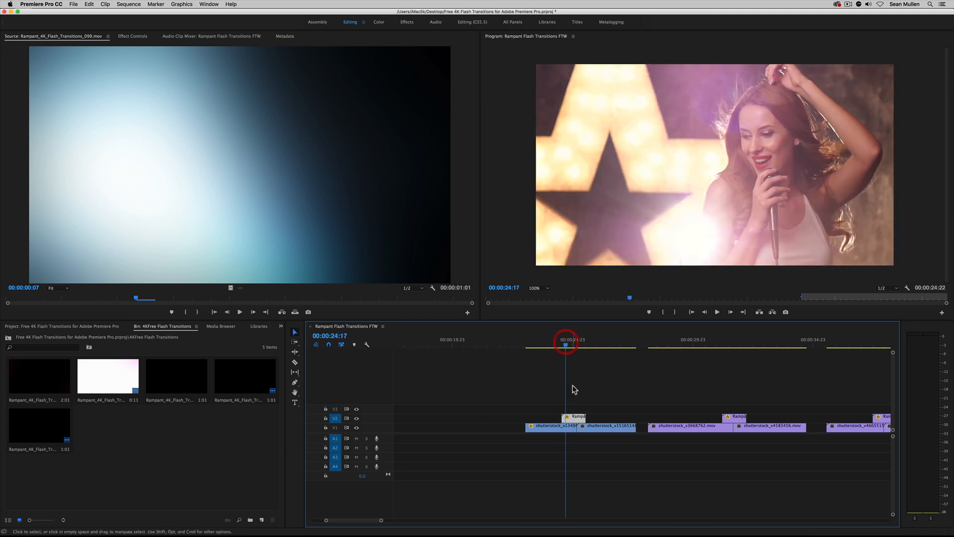
pyautogui.click(573, 416)
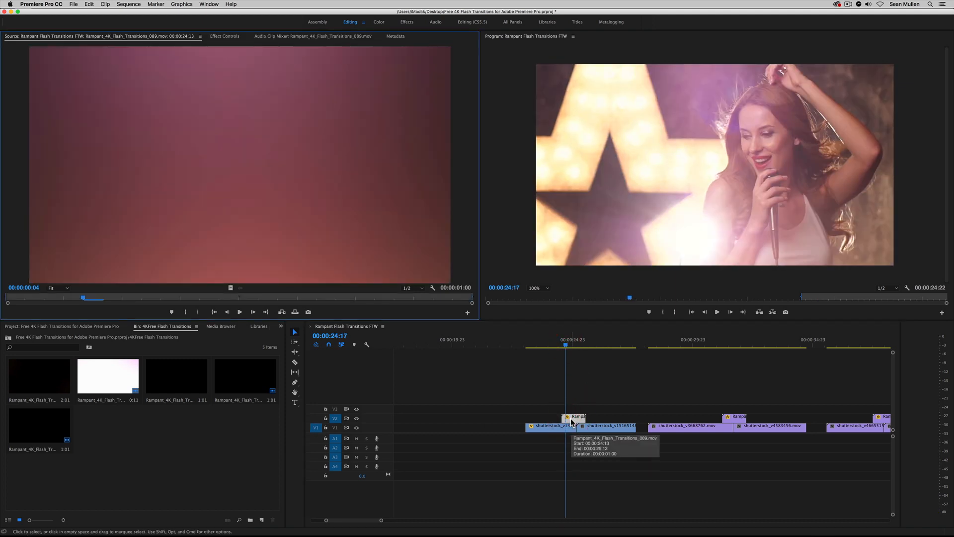
pyautogui.moveTo(87, 338)
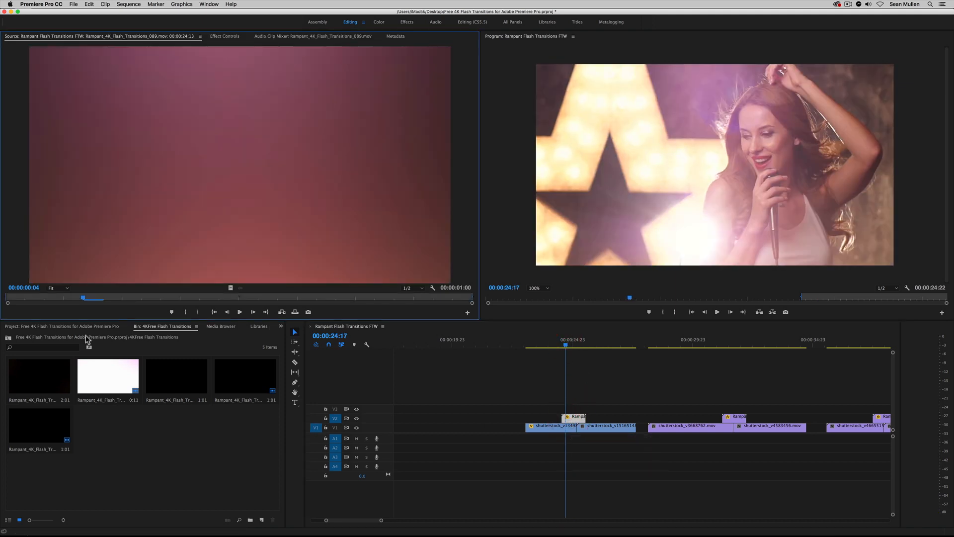
pyautogui.click(6, 520)
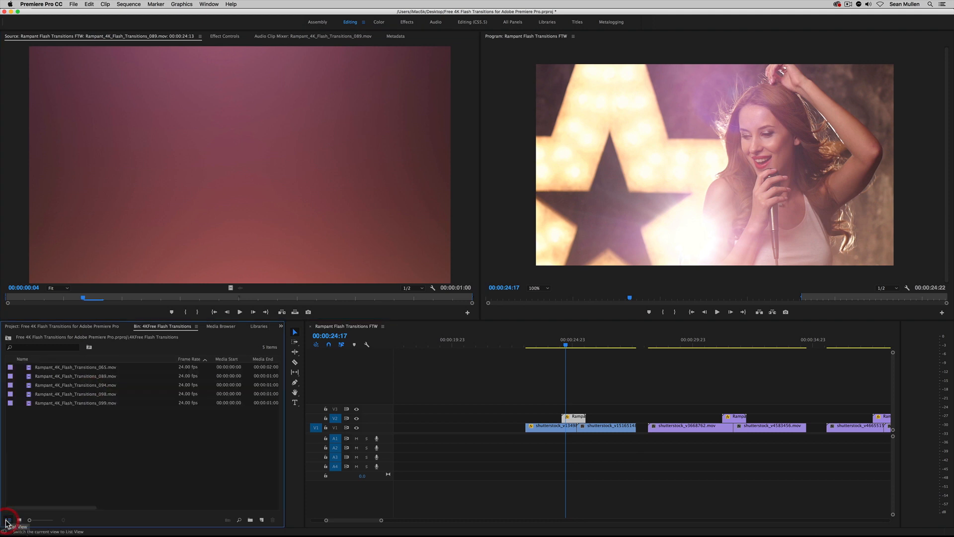
pyautogui.click(103, 376)
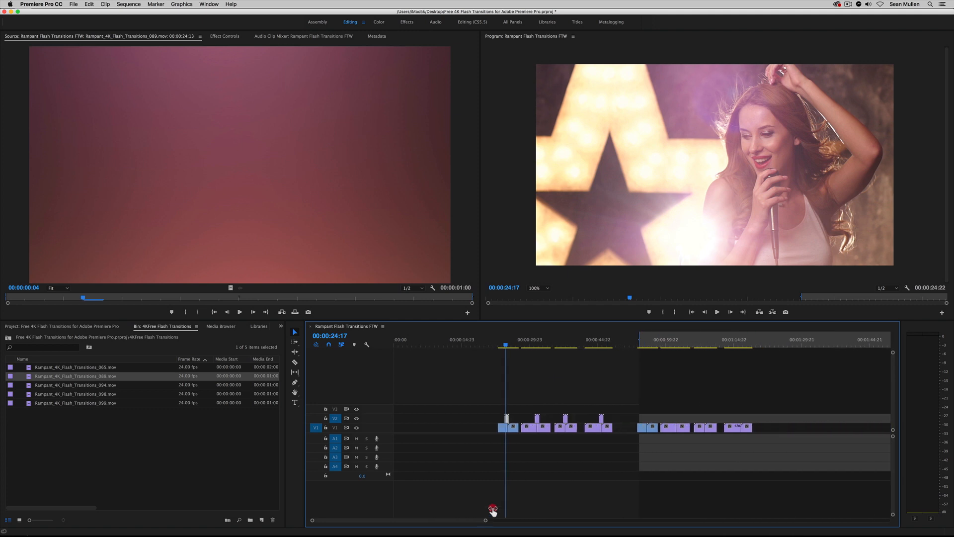
pyautogui.click(647, 344)
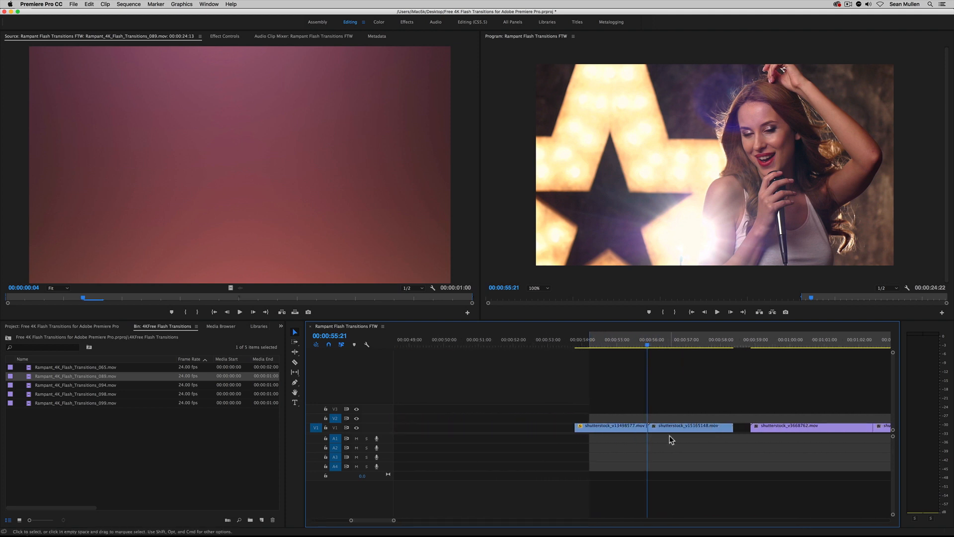
pyautogui.moveTo(694, 414)
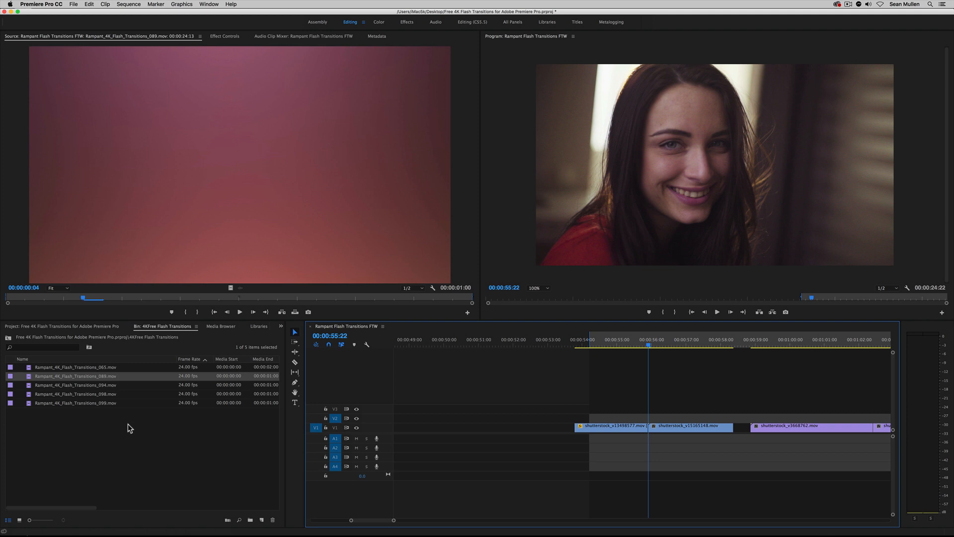
pyautogui.moveTo(166, 258)
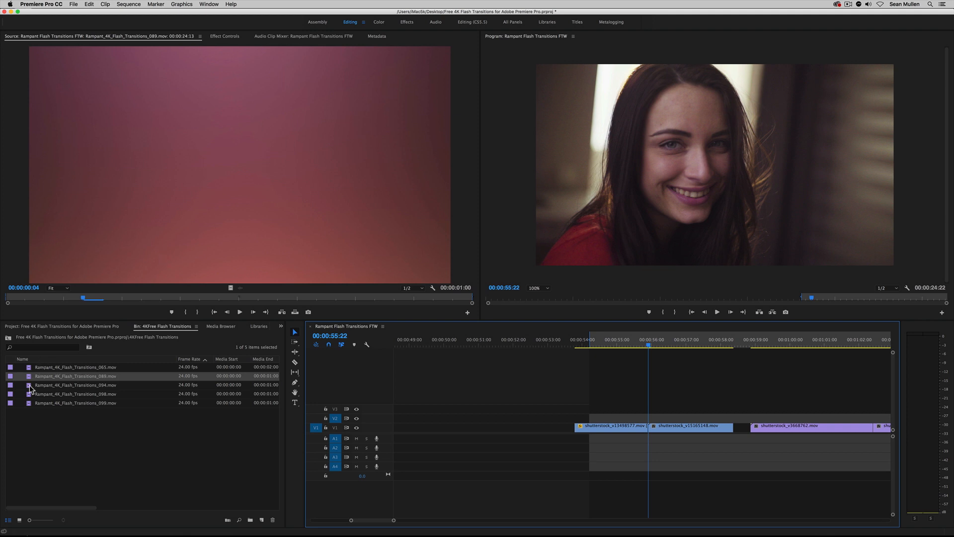
# Step: Load flash clip 089 in the Source Monitor and place it on V2 over the cut near 55 seconds
pyautogui.doubleClick(62, 376)
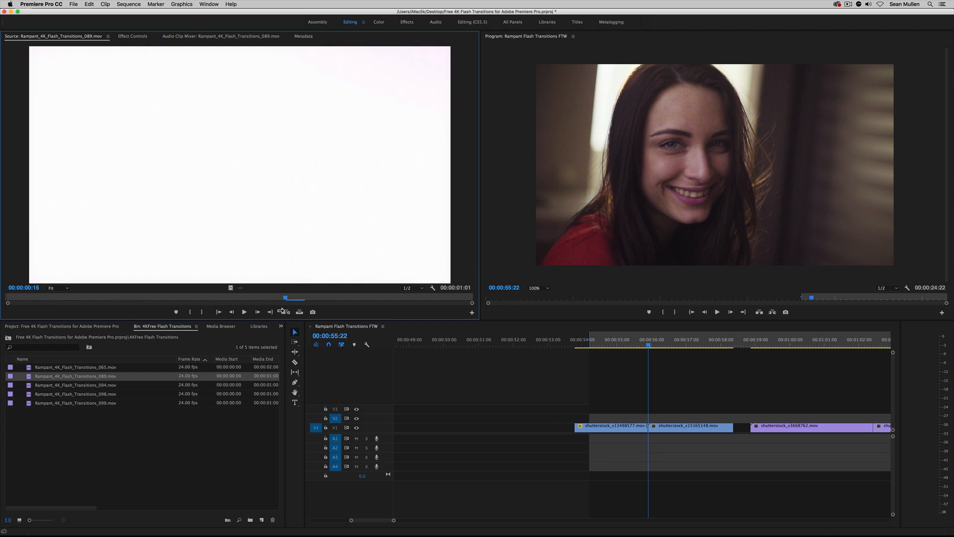
pyautogui.moveTo(192, 245)
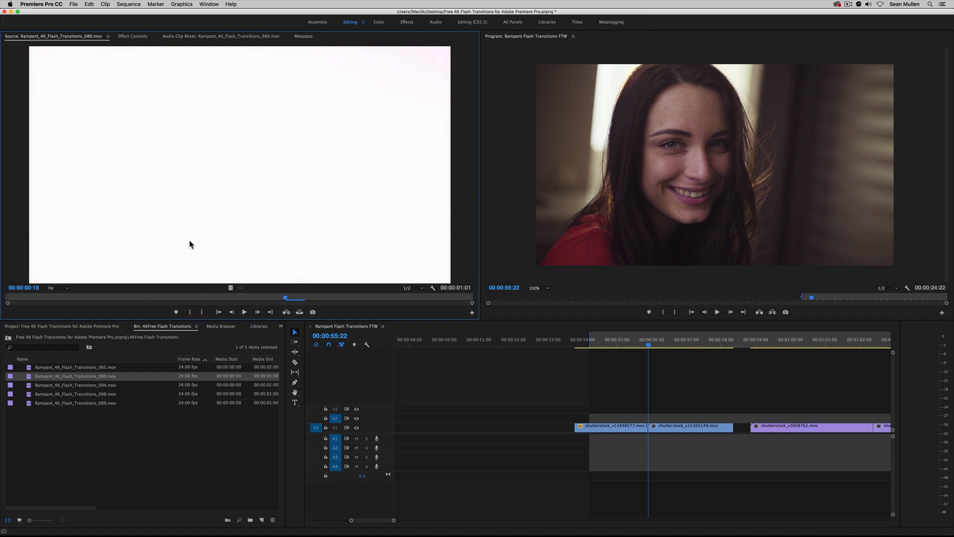
pyautogui.moveTo(188, 312)
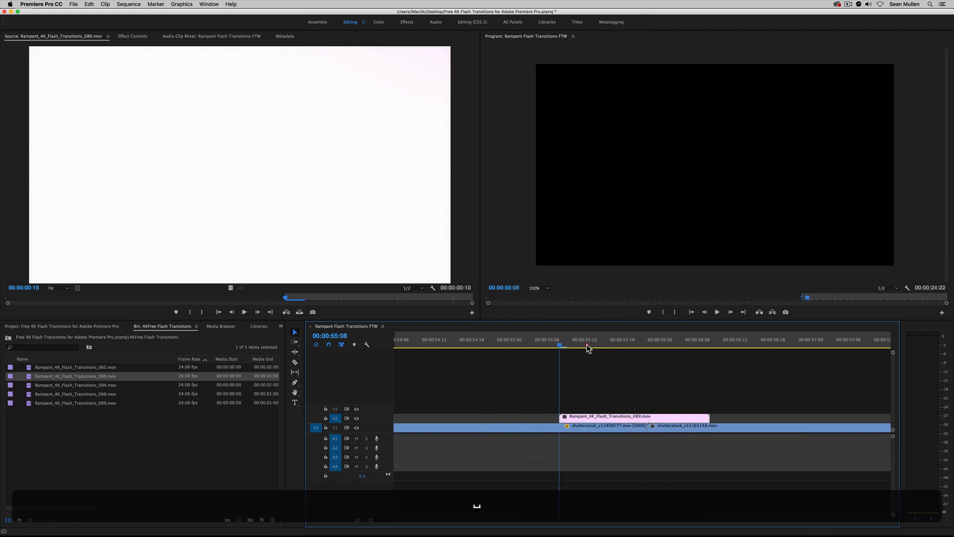
pyautogui.click(688, 346)
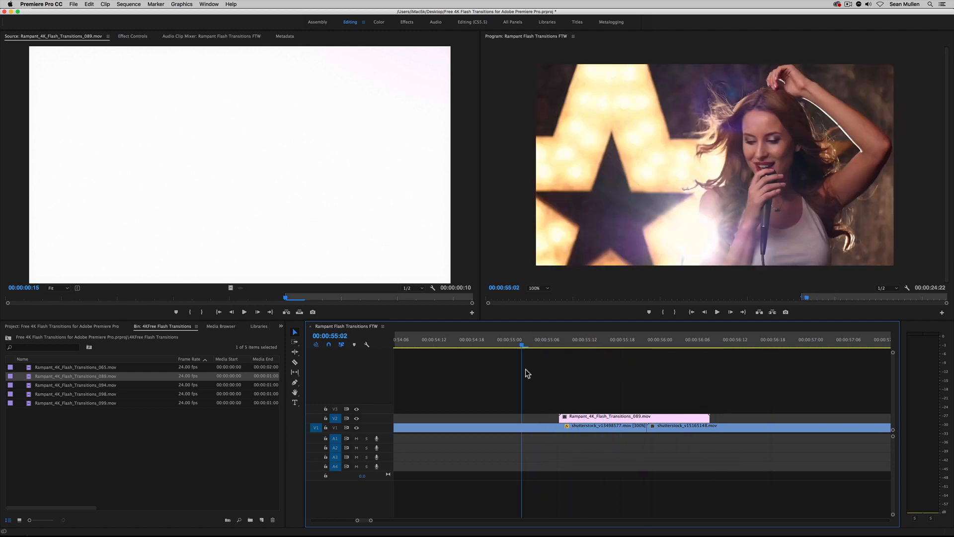
# Step: Set the 089 flash's Opacity Blend Mode to Screen and replay it over the cut
pyautogui.click(584, 344)
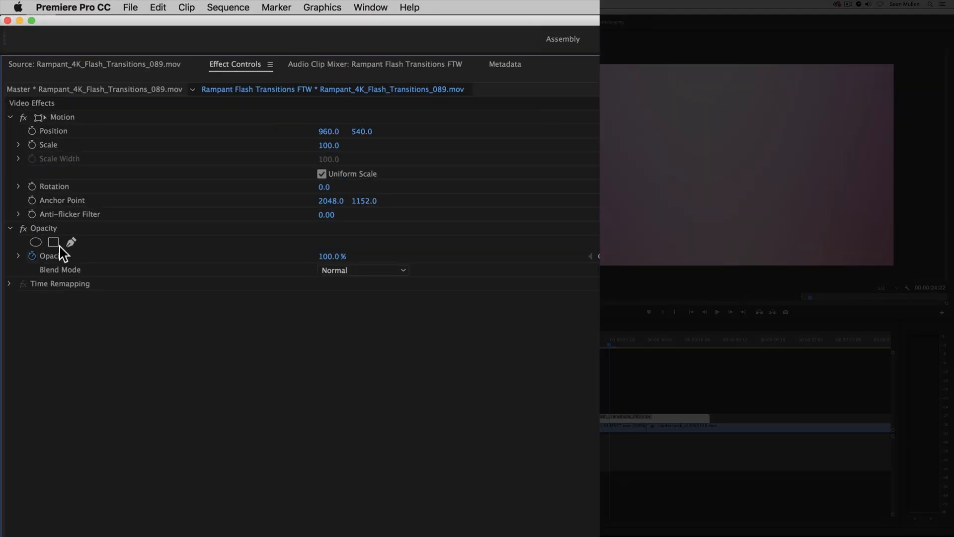
pyautogui.click(364, 270)
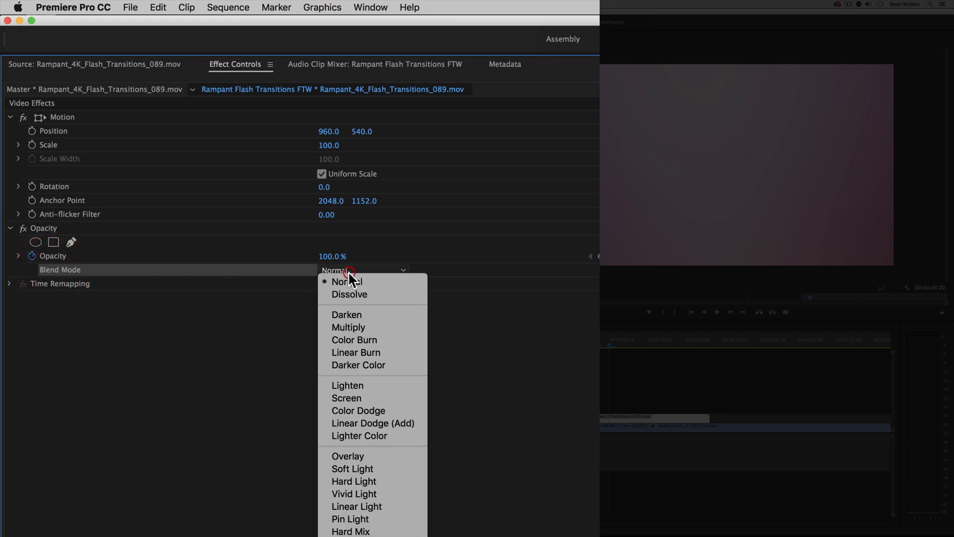
pyautogui.click(347, 398)
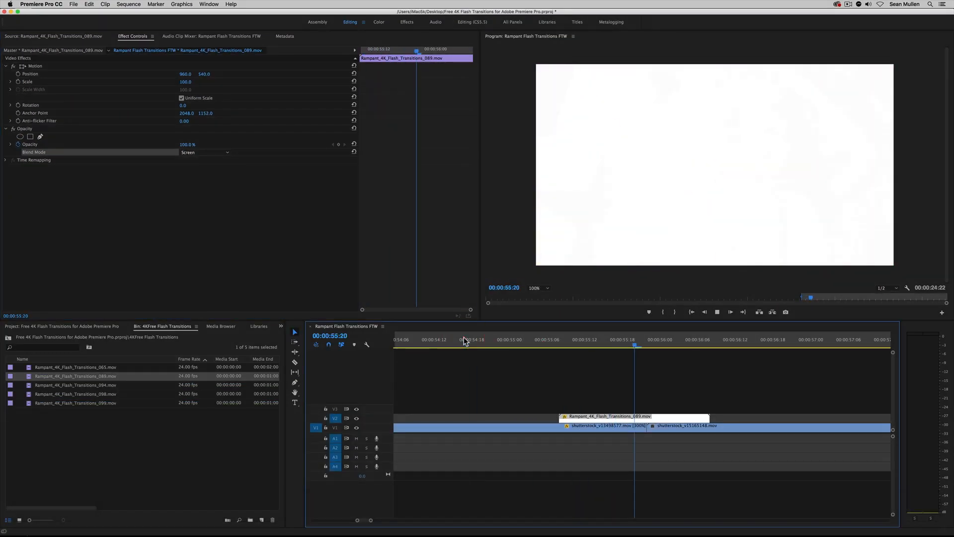
pyautogui.click(434, 345)
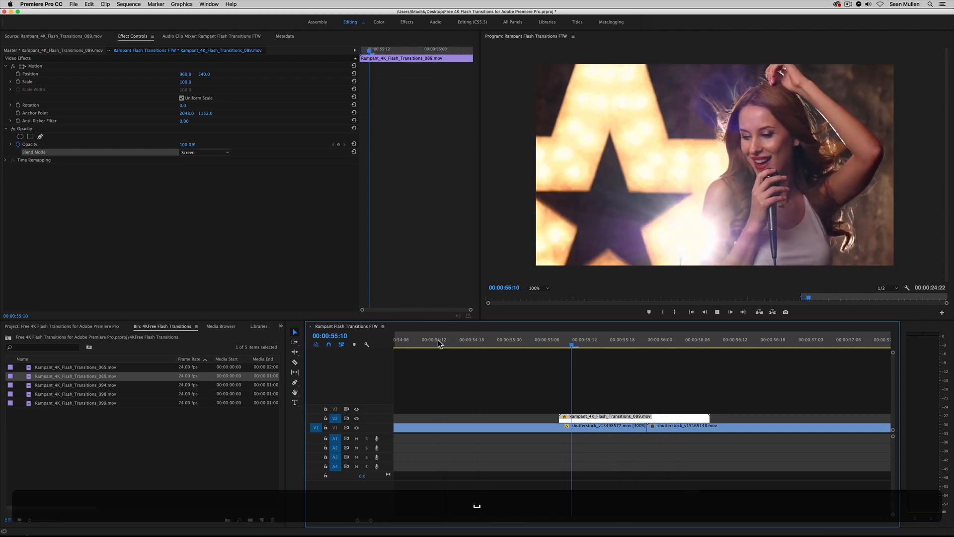
pyautogui.click(439, 342)
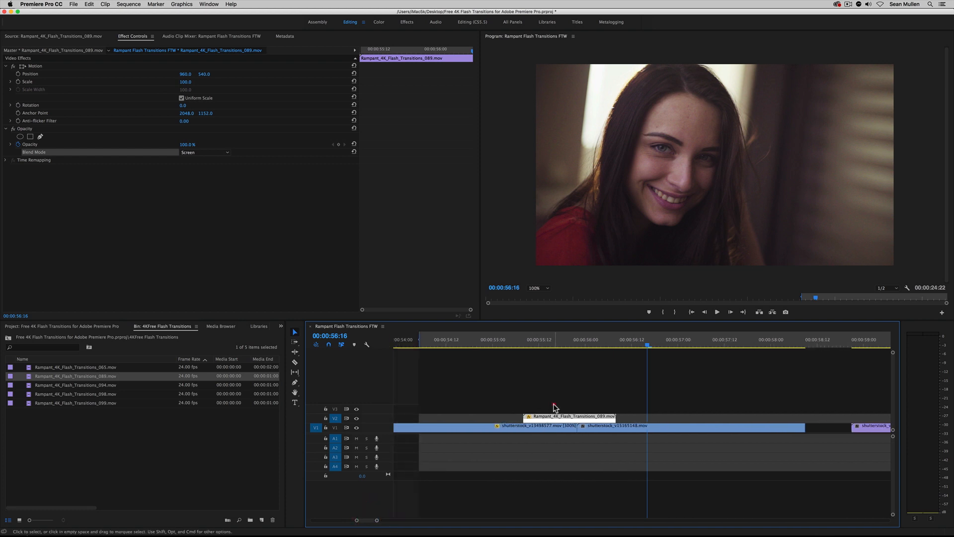
pyautogui.moveTo(560, 417)
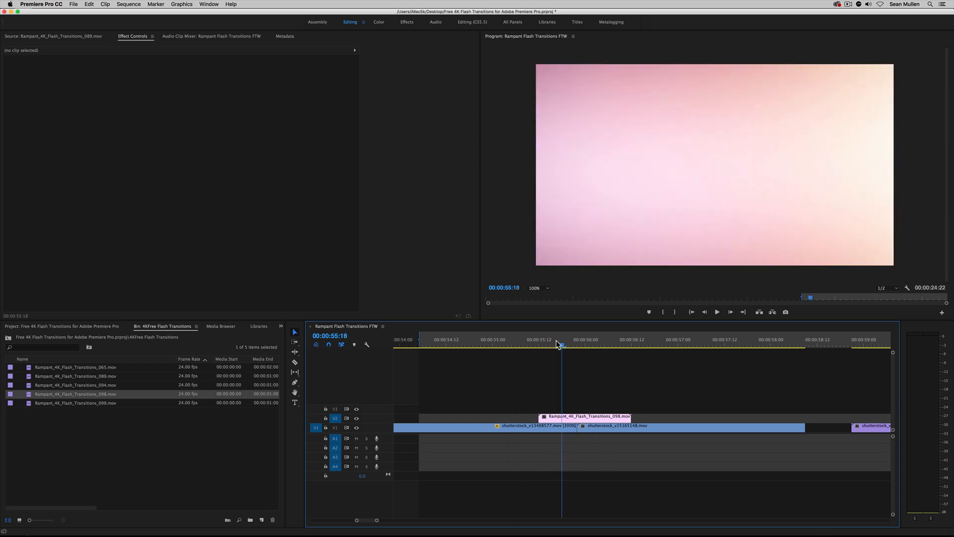
# Step: Trim the end of flash clip 098, set its Blend Mode to Screen, and preview the cut
pyautogui.click(591, 345)
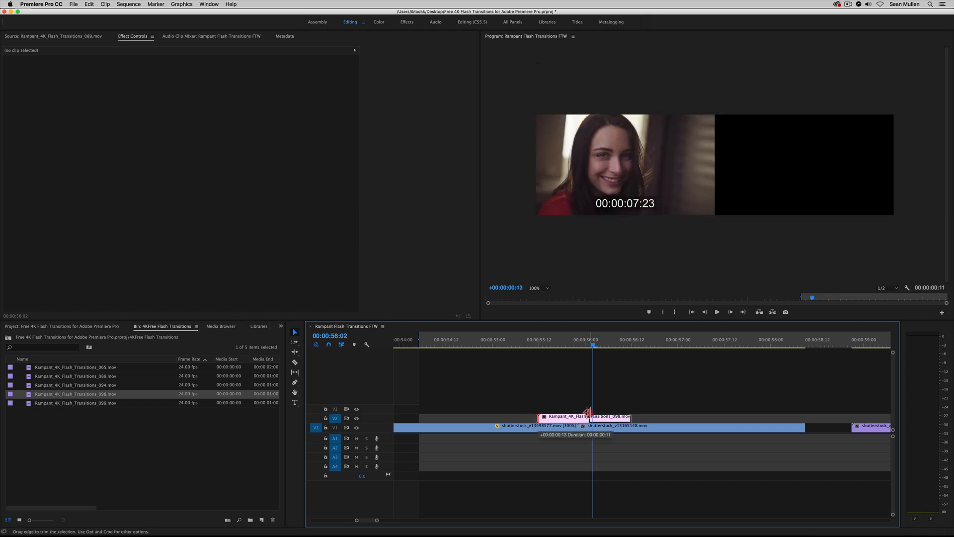
pyautogui.moveTo(560, 417); pyautogui.dragTo(608, 418)
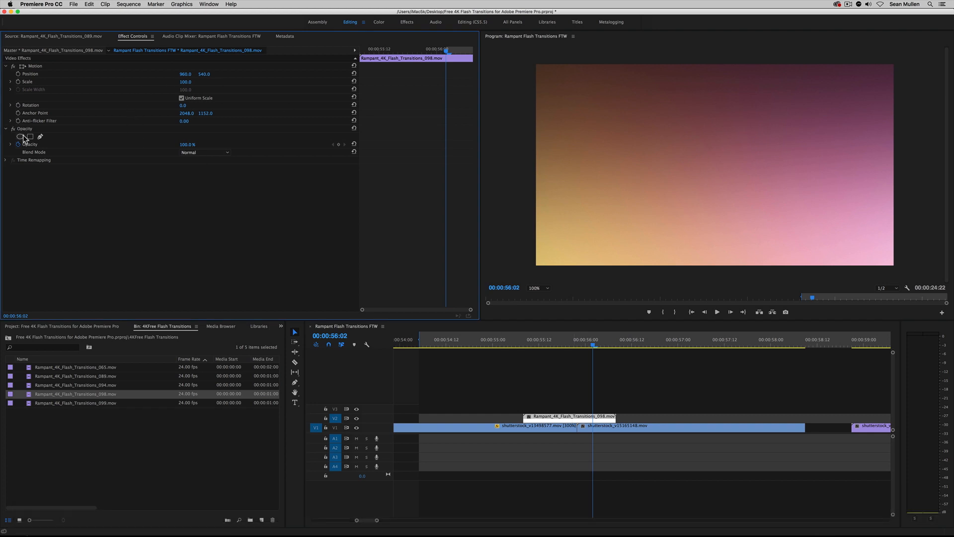
pyautogui.click(204, 152)
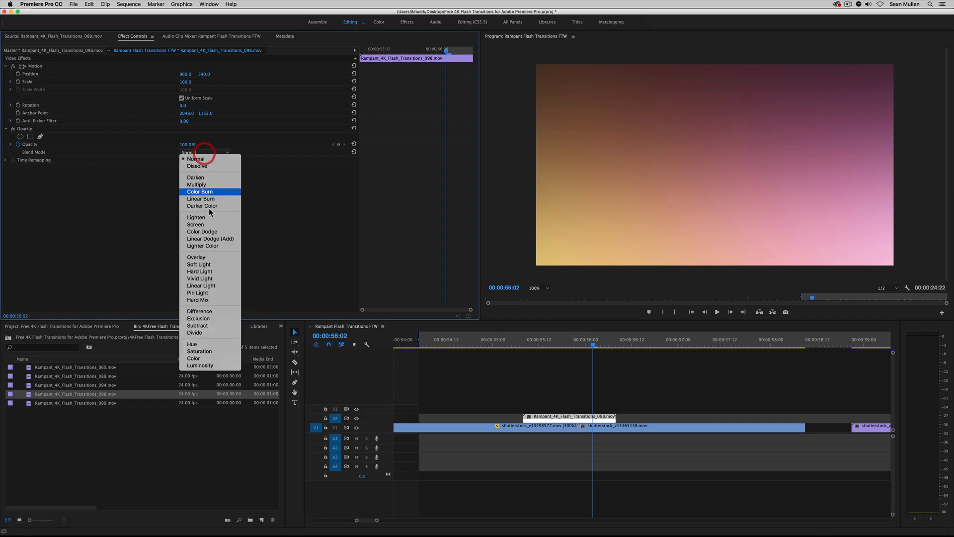
pyautogui.click(195, 224)
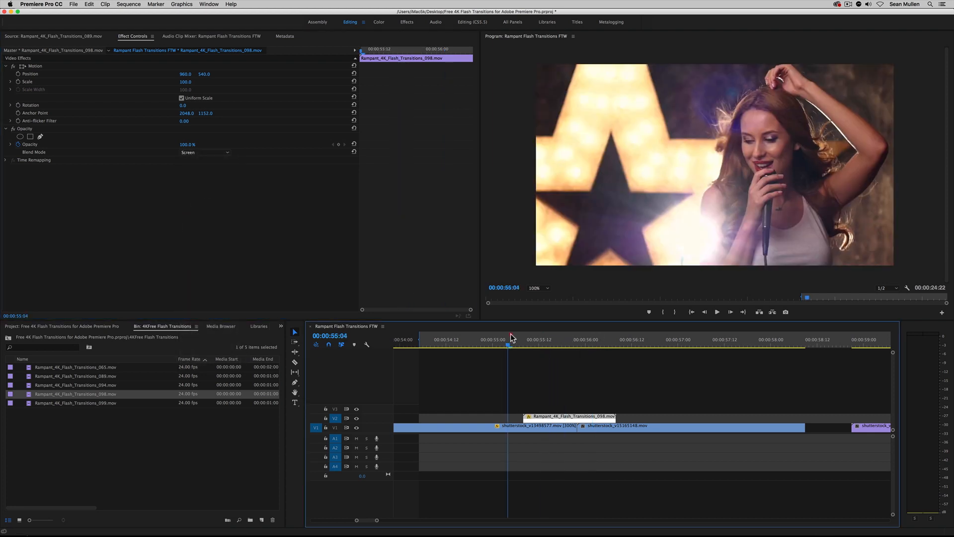
pyautogui.click(663, 345)
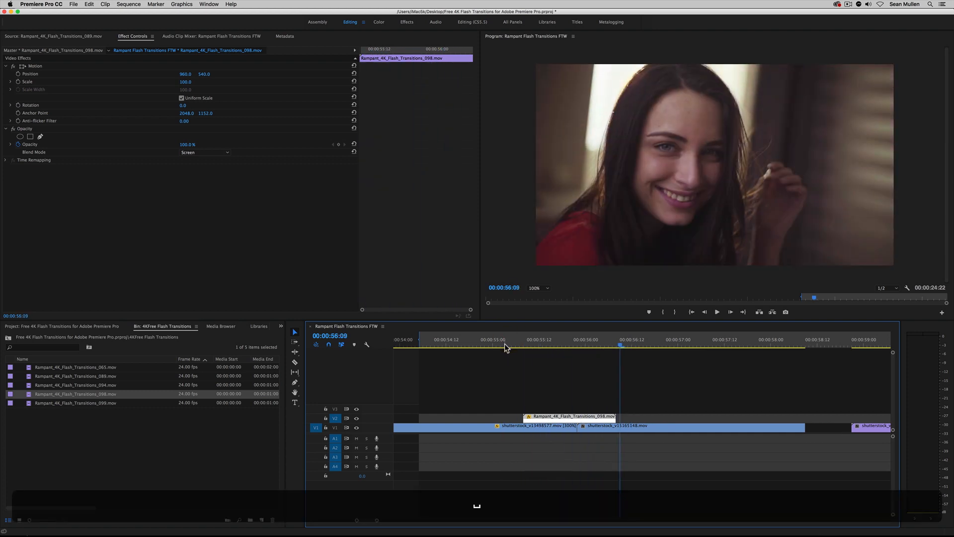
pyautogui.click(512, 348)
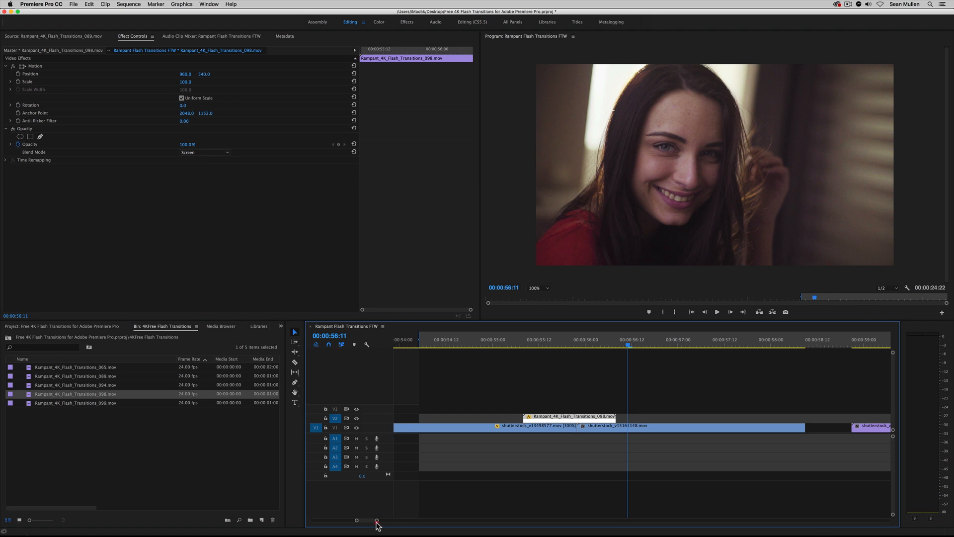
# Step: Zoom the timeline out and jump the playhead between the first flash and later cuts
pyautogui.moveTo(376, 520); pyautogui.dragTo(402, 526)
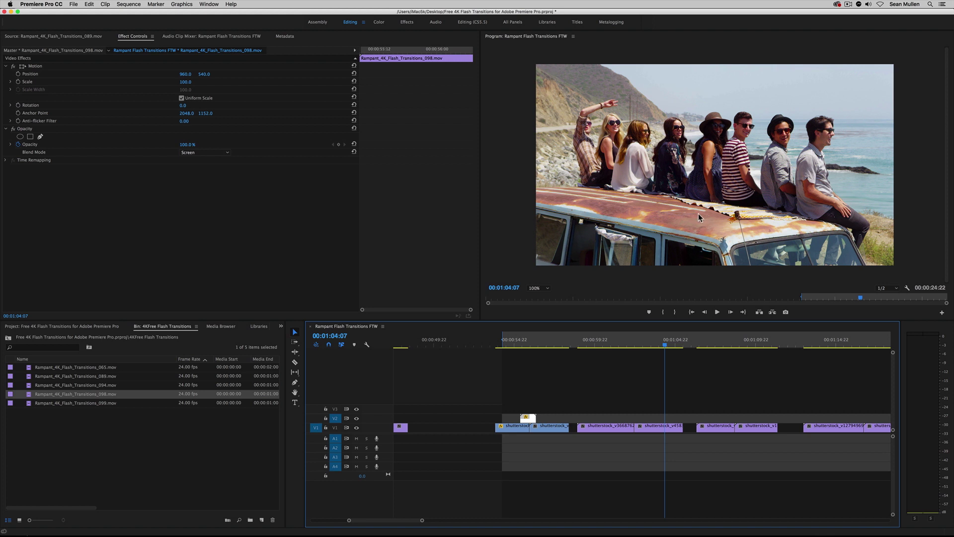
pyautogui.moveTo(791, 216)
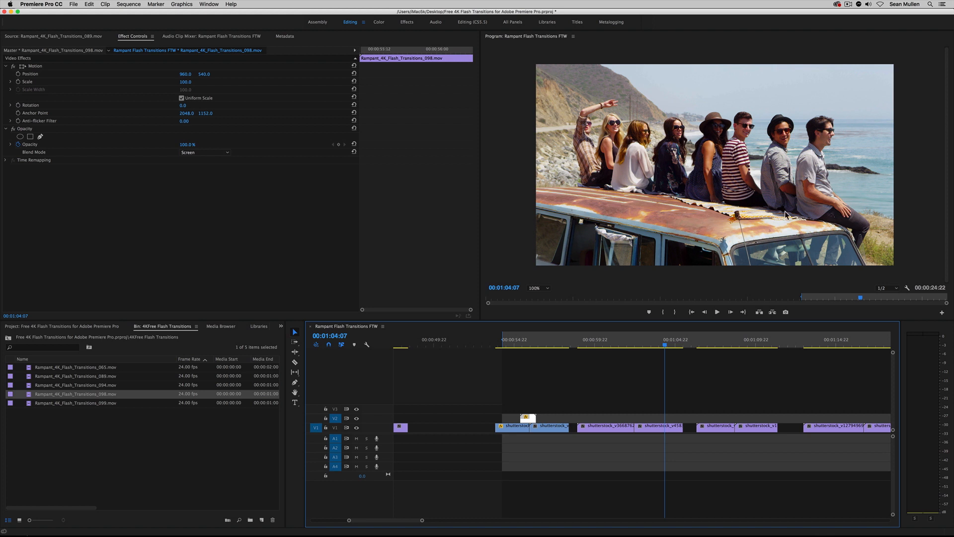
pyautogui.click(617, 339)
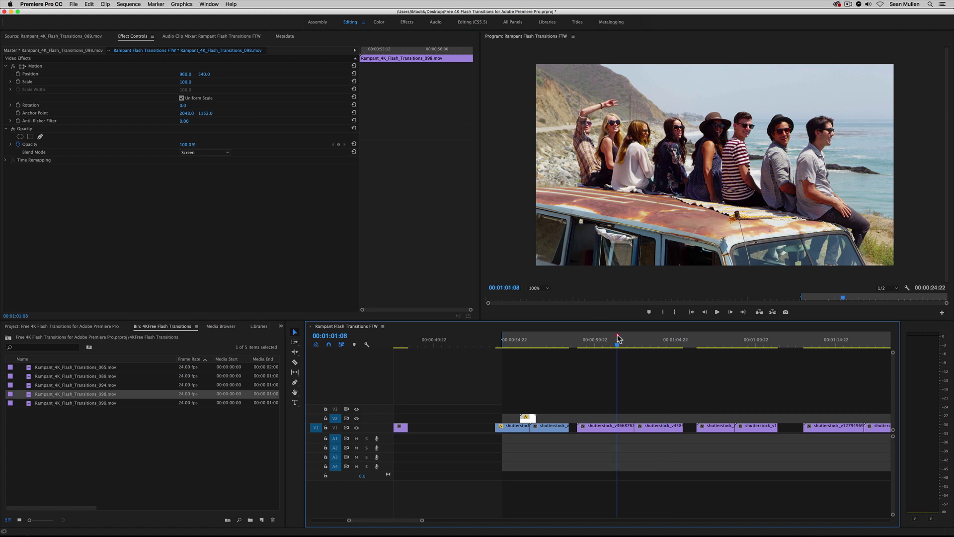
pyautogui.click(536, 344)
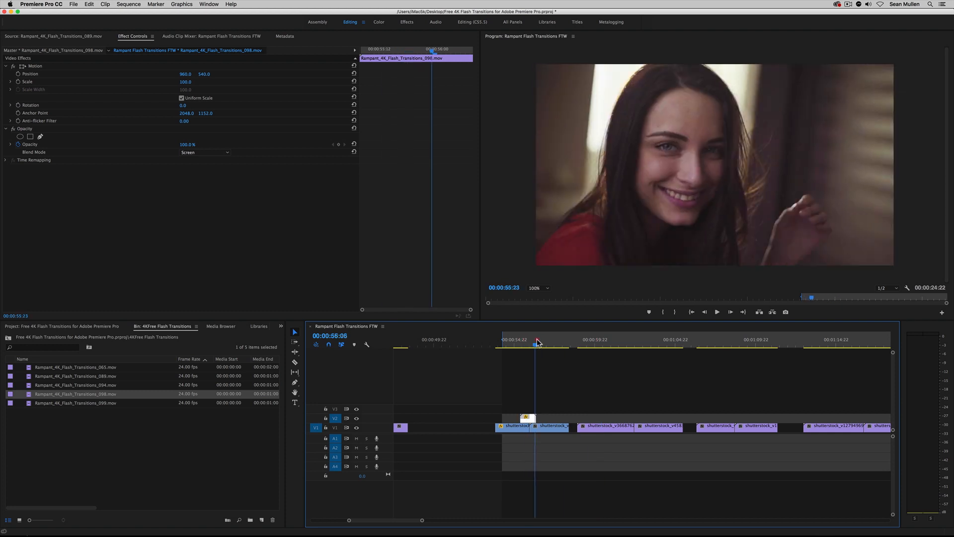
pyautogui.click(634, 346)
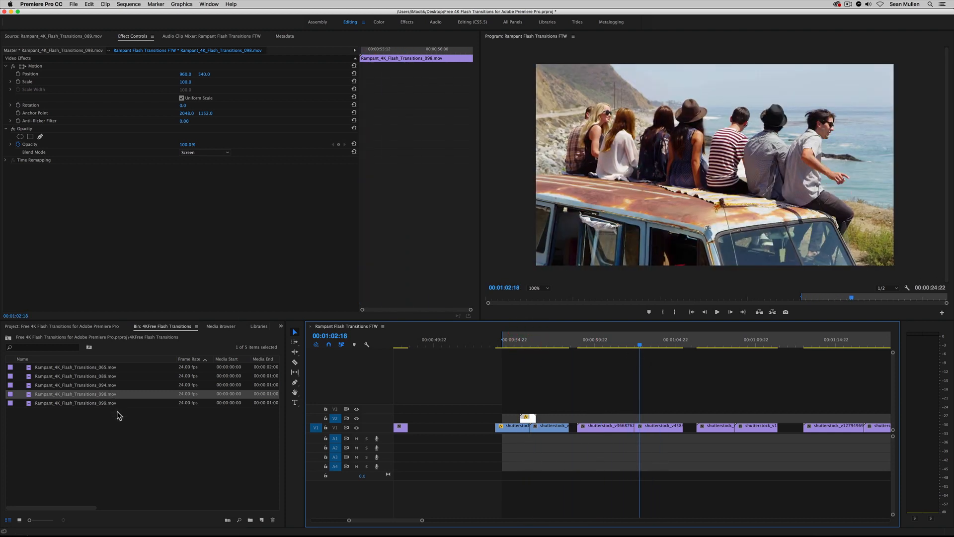
# Step: Place flash clip 094 on V2 over the cut and try Linear Dodge (Add) blending
pyautogui.doubleClick(94, 375)
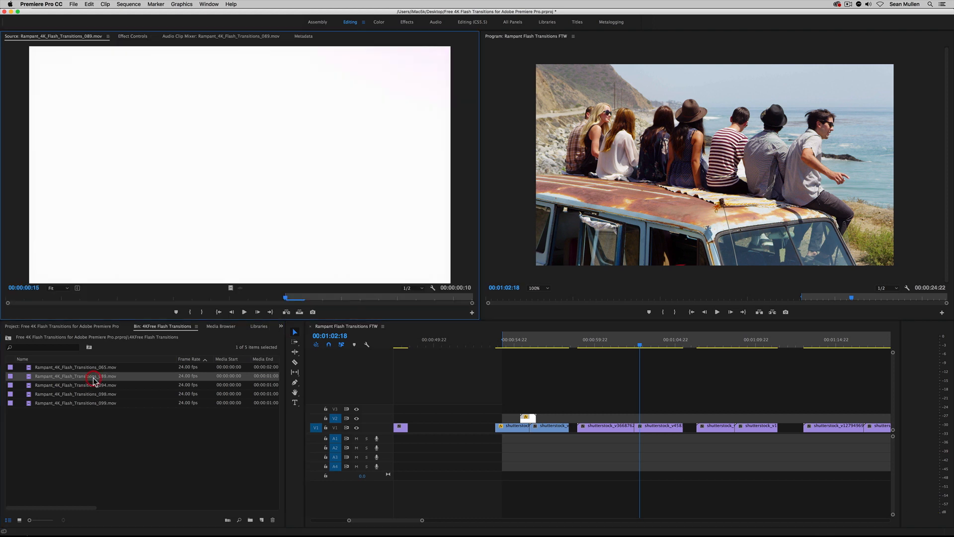
pyautogui.click(75, 385)
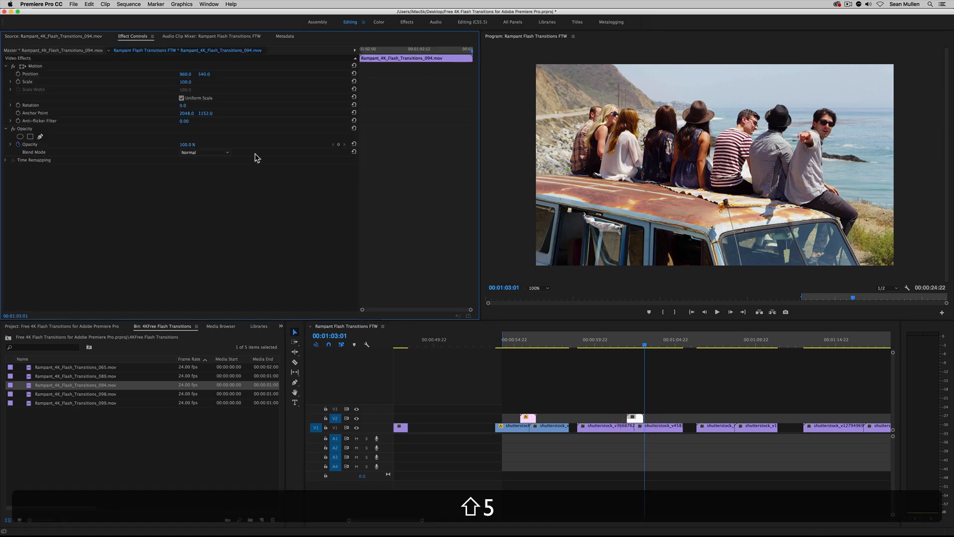
pyautogui.click(205, 152)
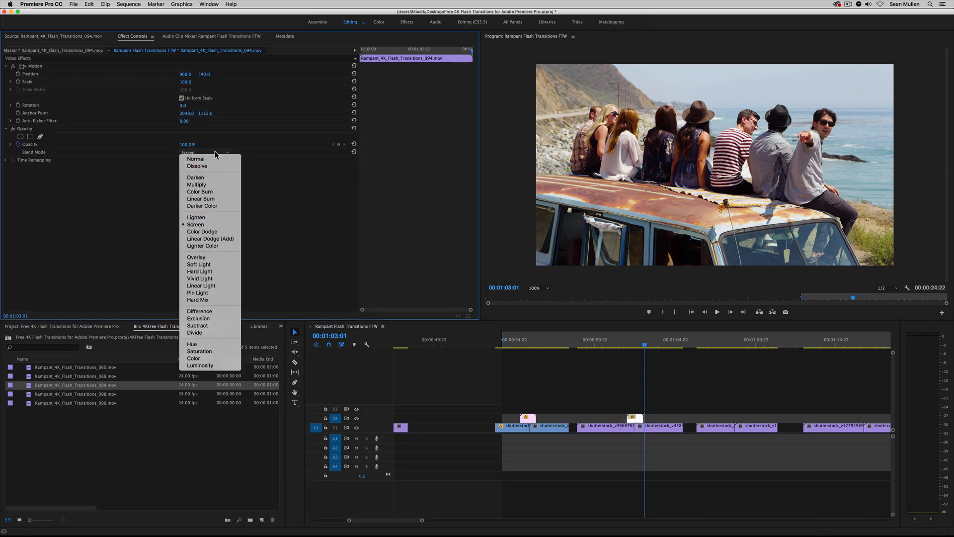
pyautogui.moveTo(223, 174)
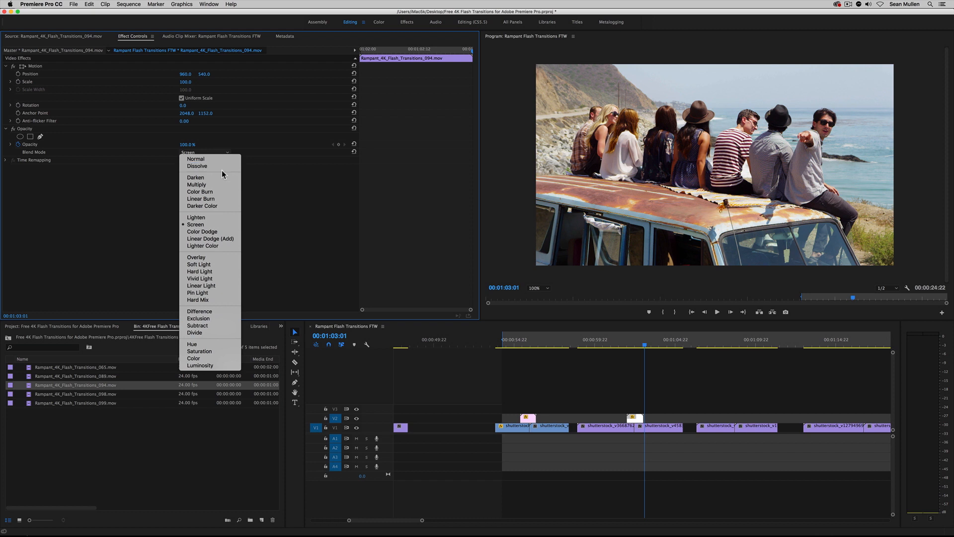
pyautogui.click(210, 239)
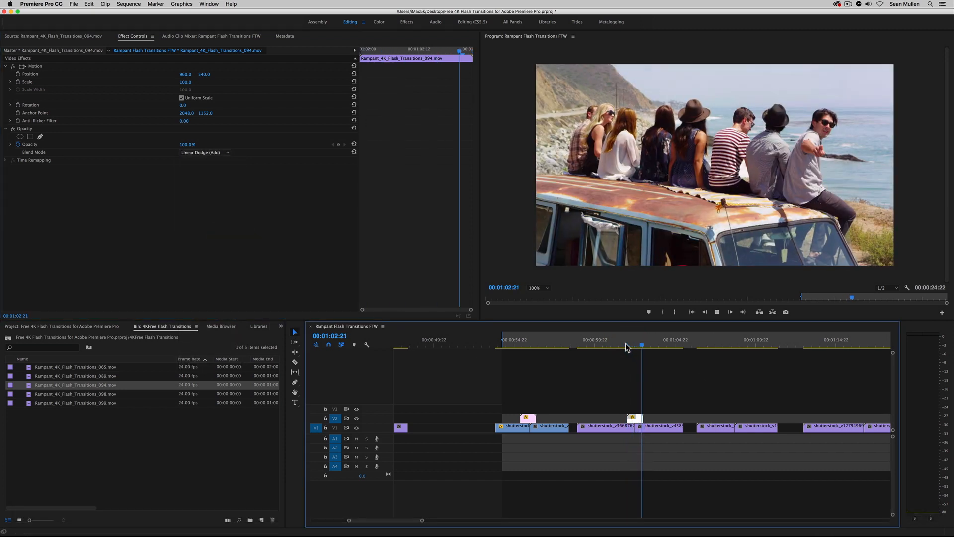
pyautogui.click(629, 346)
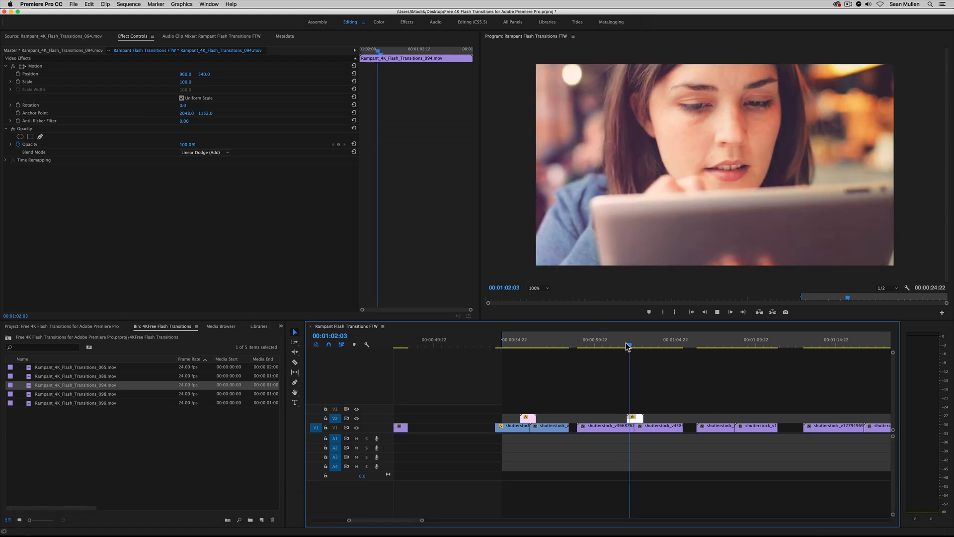
pyautogui.click(633, 347)
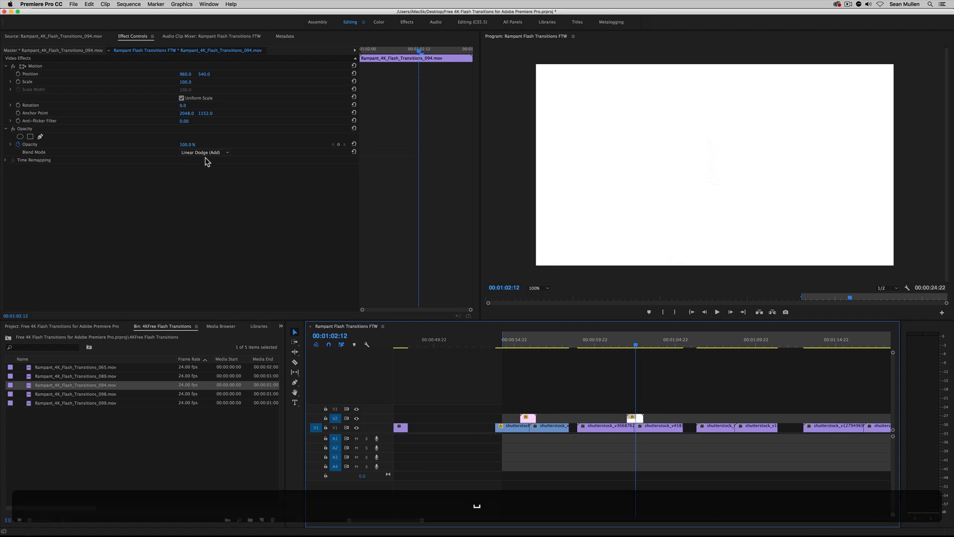
# Step: Switch the 094 flash's blend mode to Screen and preview the pink flash
pyautogui.click(203, 152)
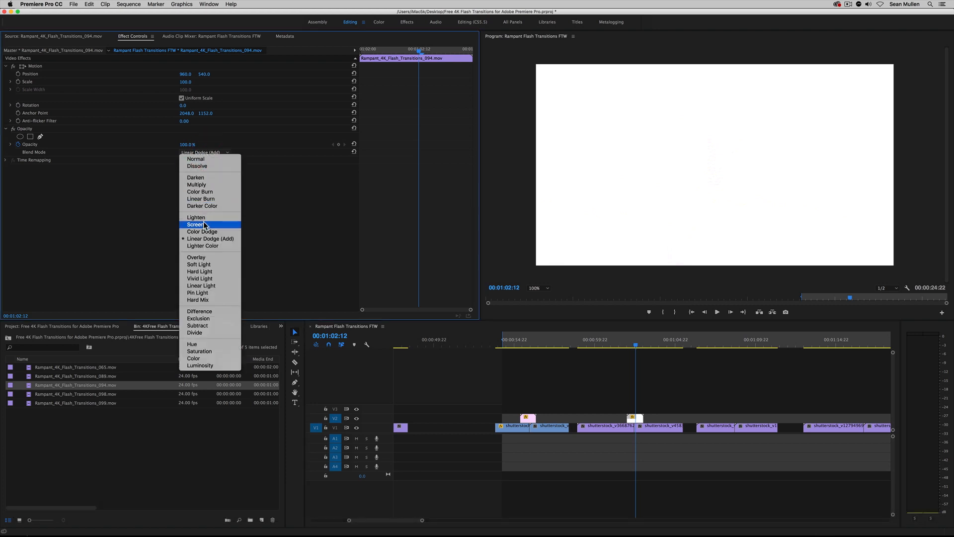
pyautogui.click(196, 225)
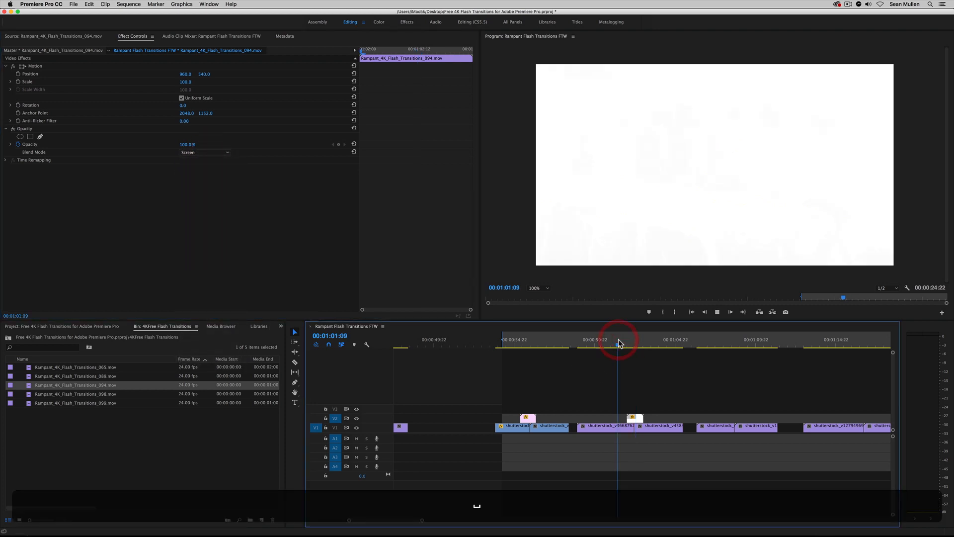
pyautogui.click(640, 346)
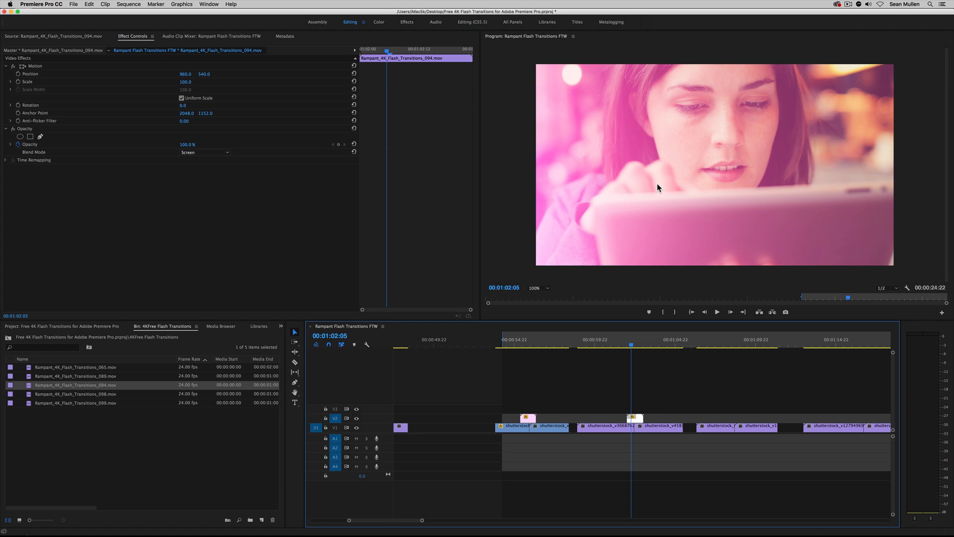
pyautogui.moveTo(603, 449)
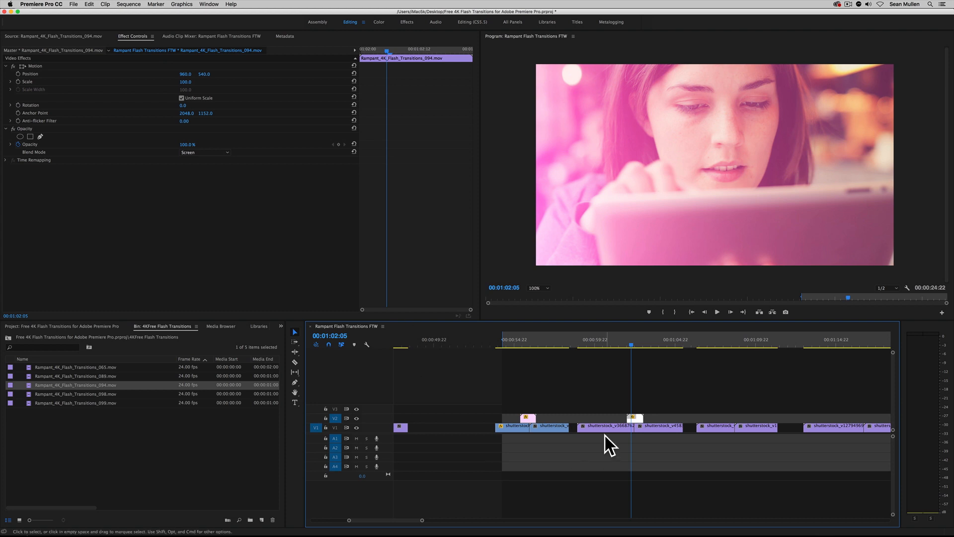
# Step: Zoom the Program Monitor to 50%, park on the edit point, and activate Motion
pyautogui.click(537, 288)
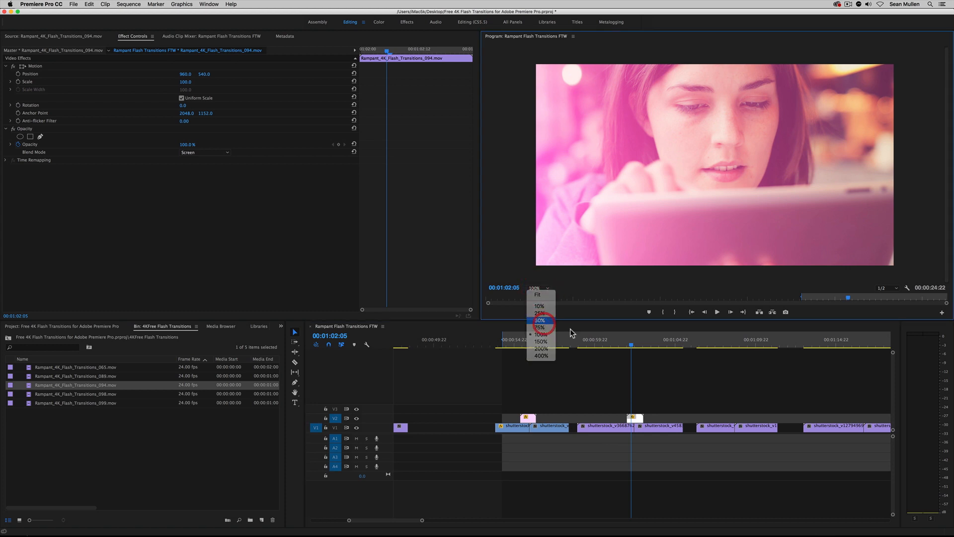
pyautogui.click(541, 320)
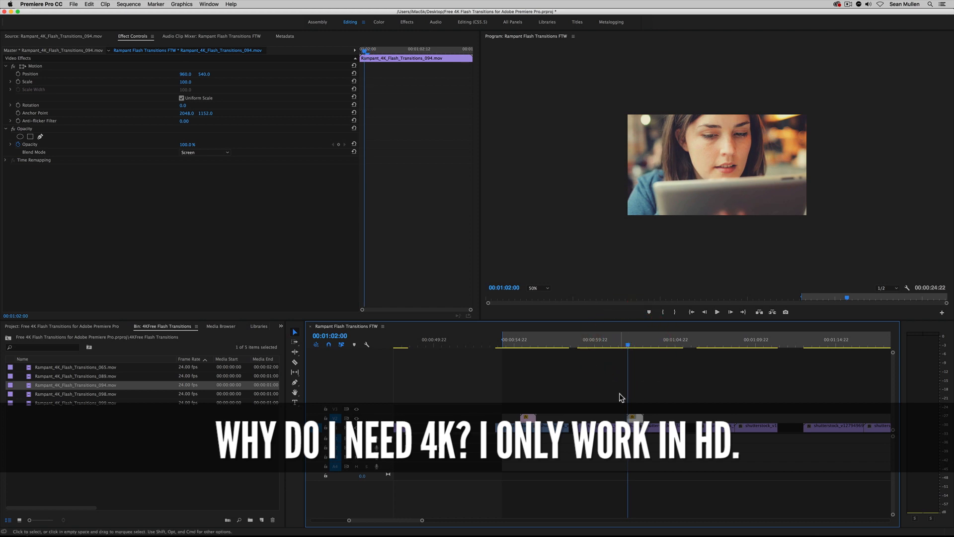
pyautogui.click(626, 345)
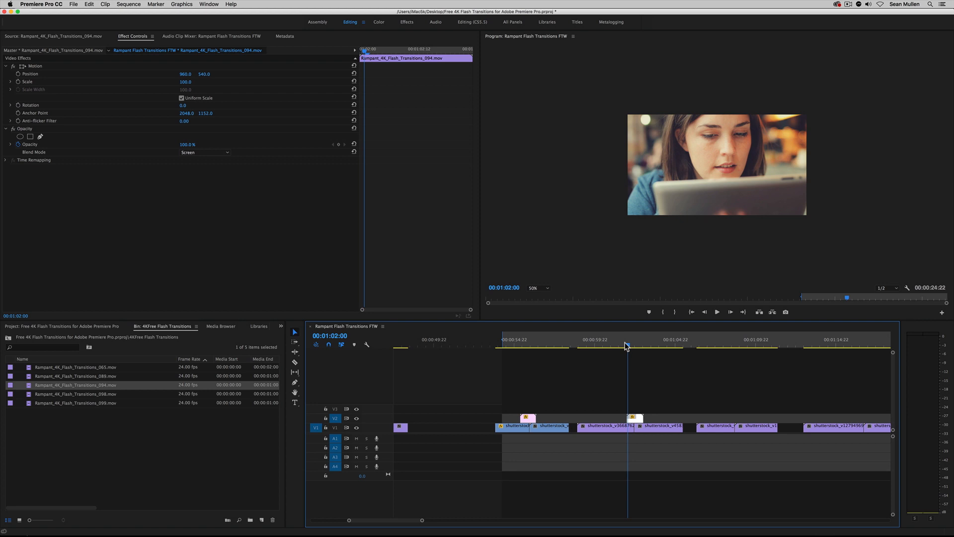
pyautogui.click(609, 427)
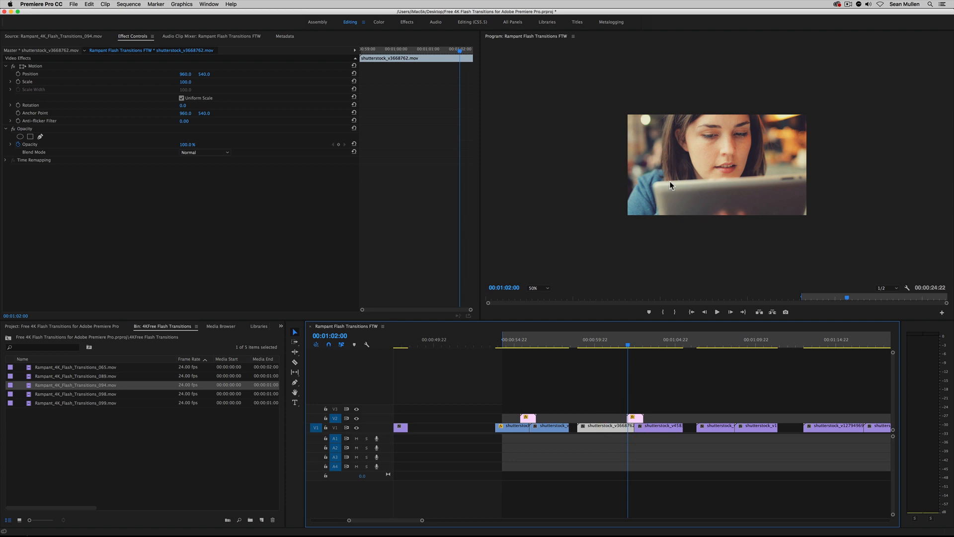
pyautogui.click(30, 66)
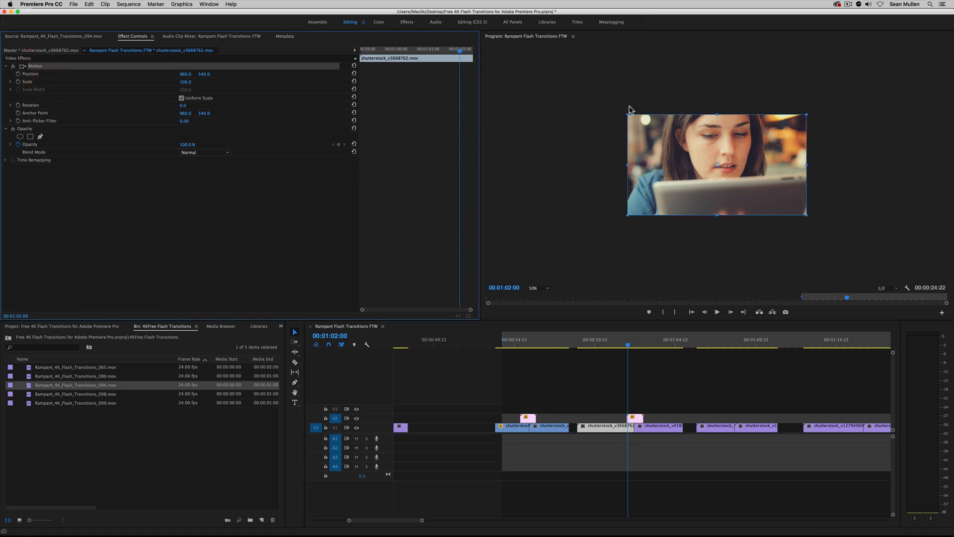
pyautogui.moveTo(640, 112)
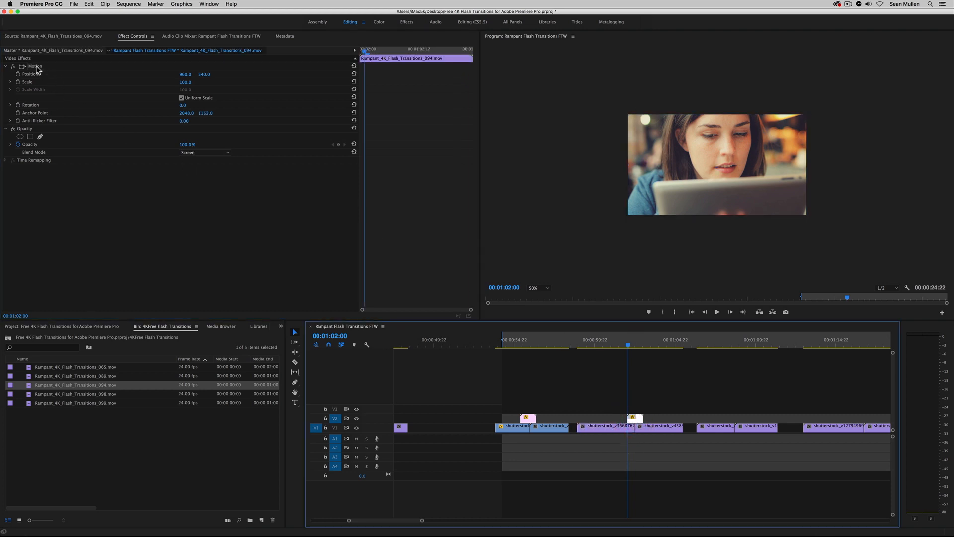
# Step: Move the 094 flash to position 864, 632 and rotate it to 89°
pyautogui.click(31, 66)
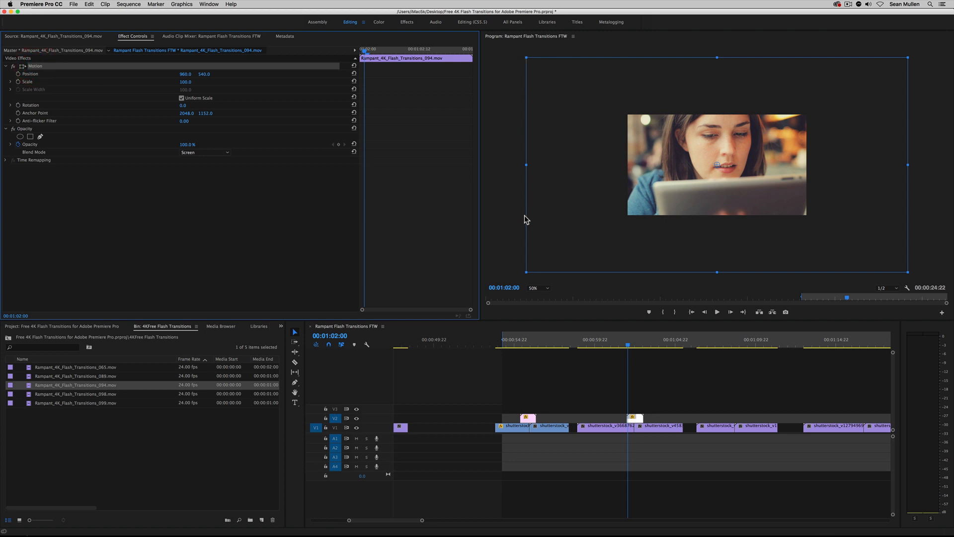
pyautogui.moveTo(910, 63)
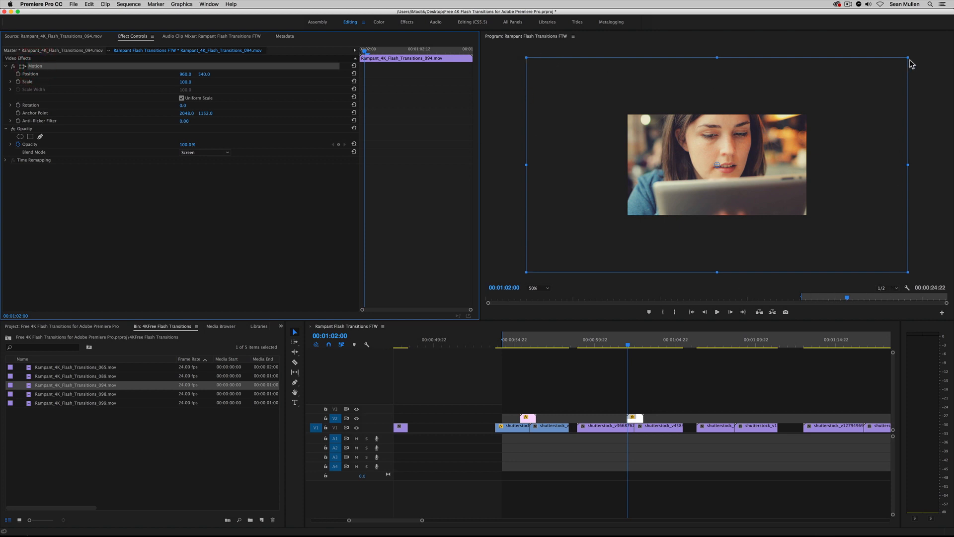
pyautogui.moveTo(634, 281)
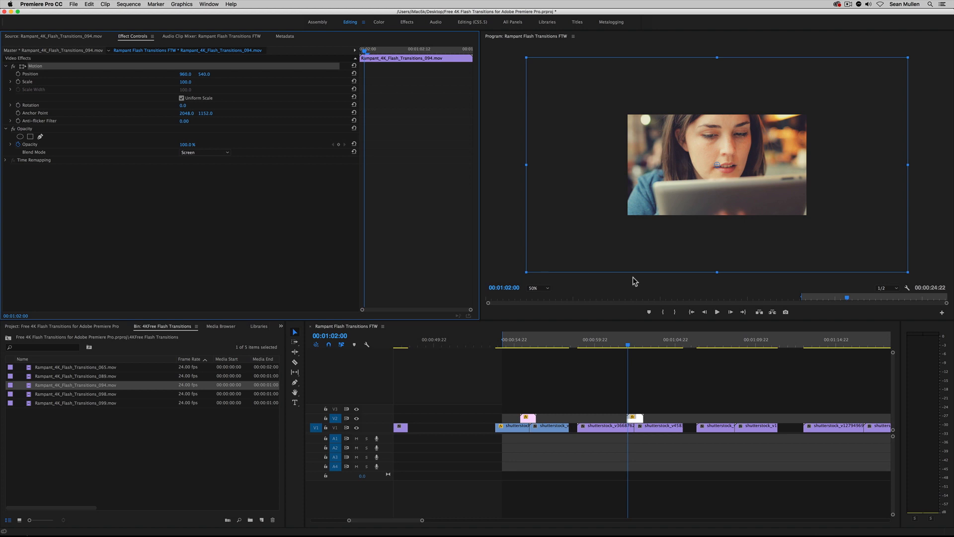
pyautogui.moveTo(596, 64)
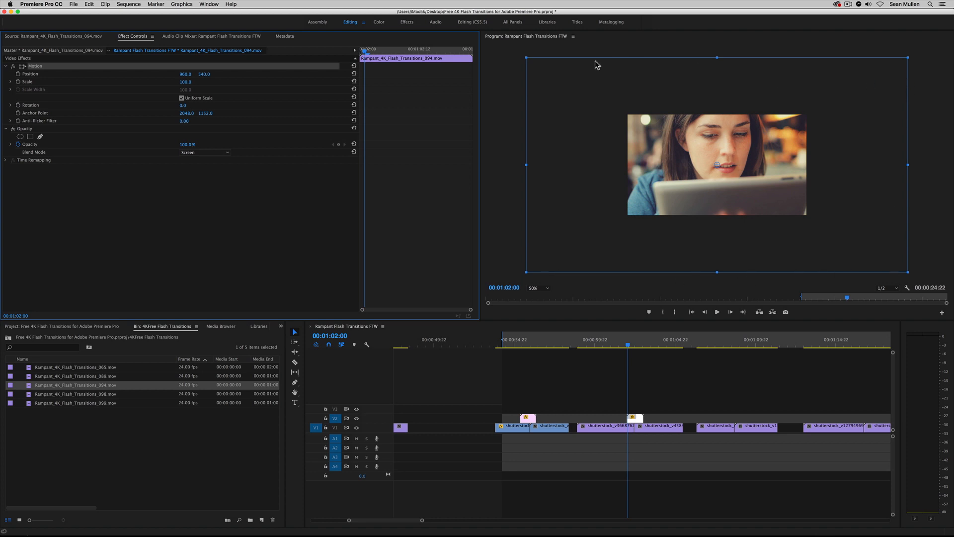
pyautogui.moveTo(859, 62)
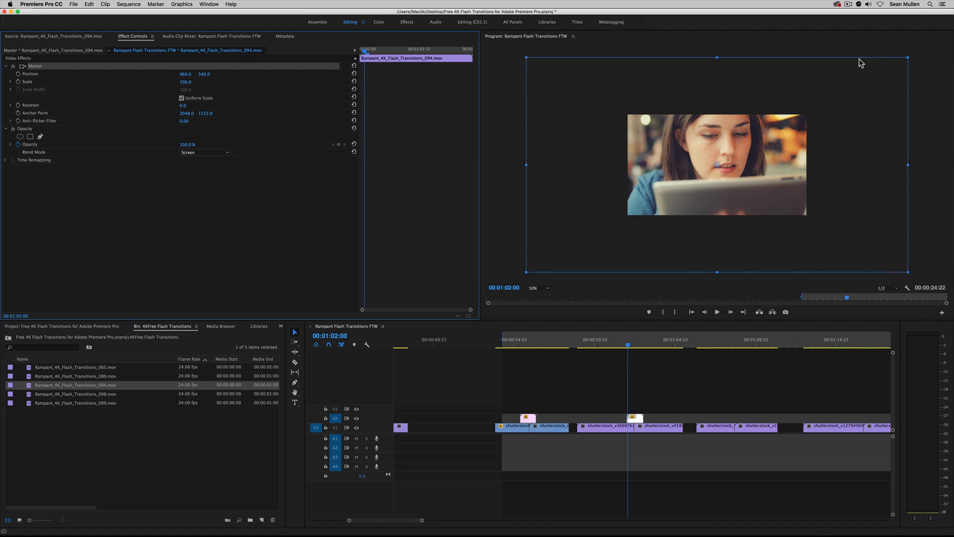
pyautogui.moveTo(544, 157)
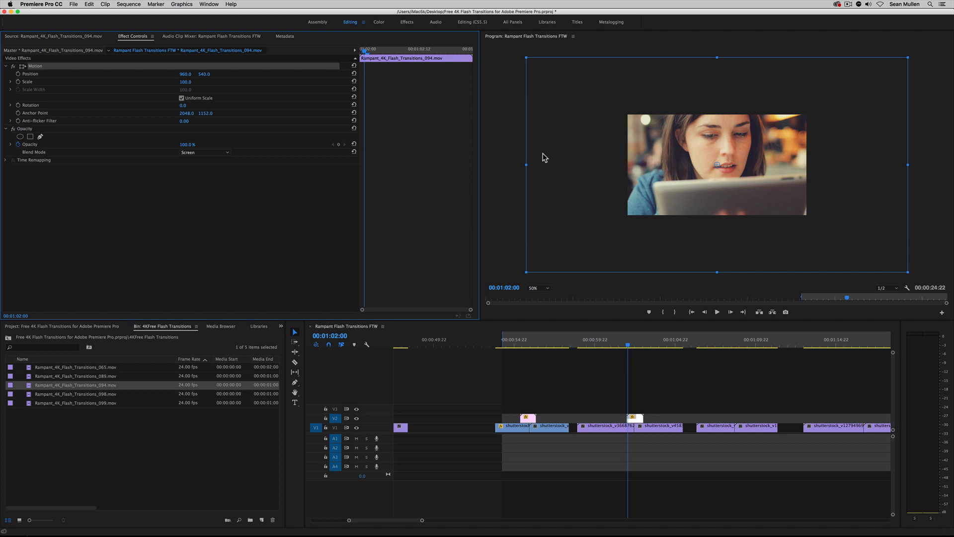
pyautogui.moveTo(629, 345)
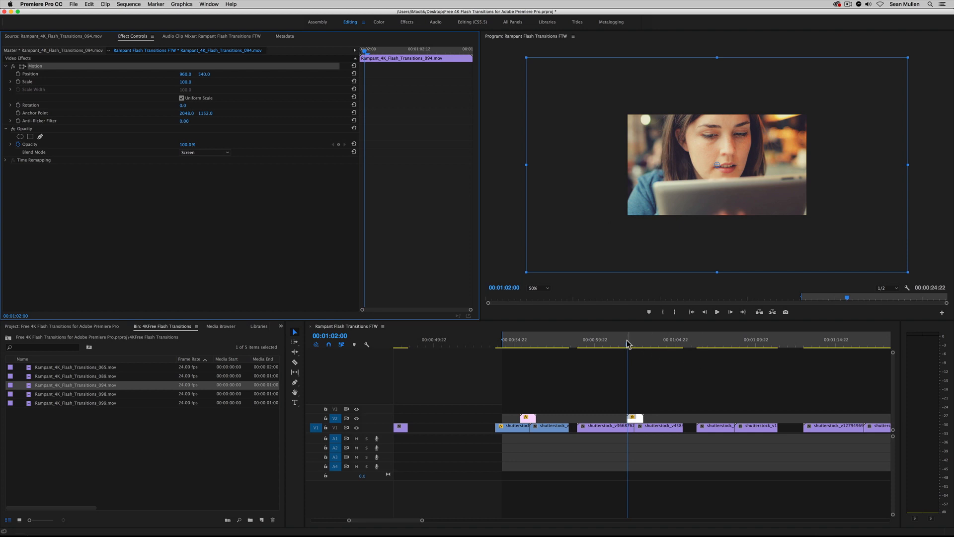
pyautogui.click(635, 347)
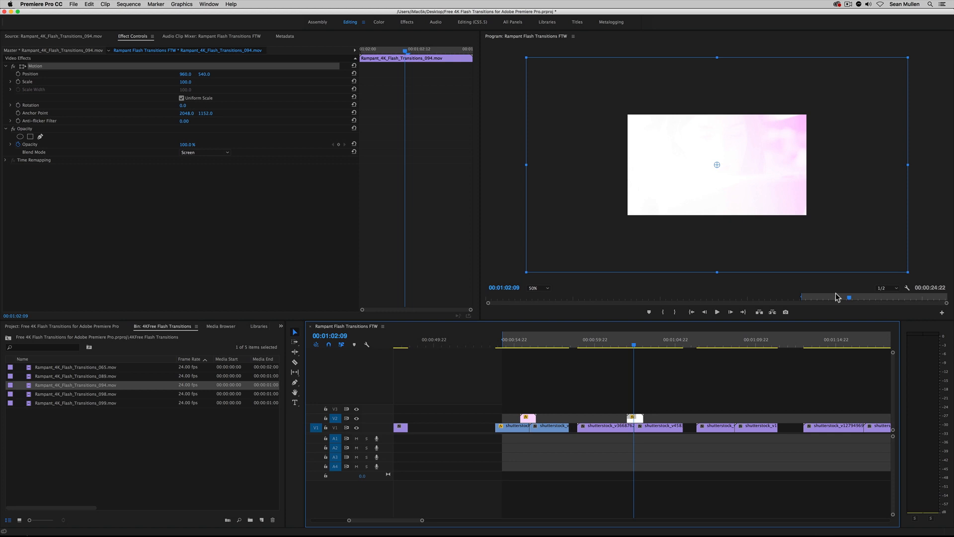
pyautogui.moveTo(619, 84)
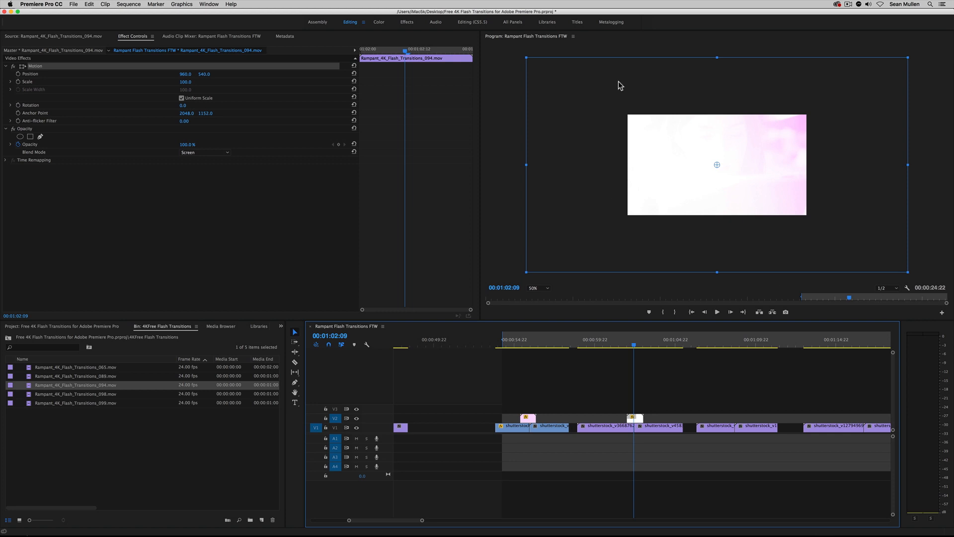
pyautogui.moveTo(679, 89)
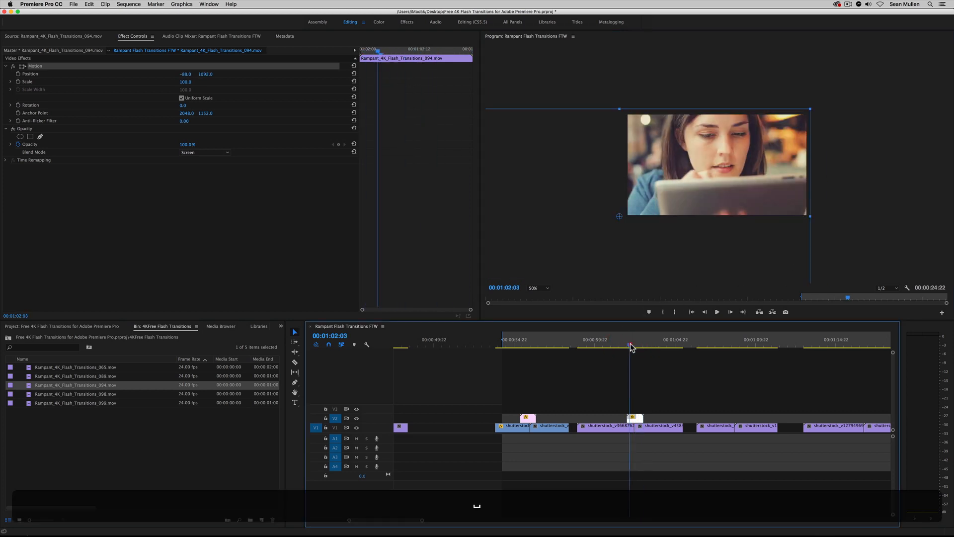
pyautogui.click(638, 345)
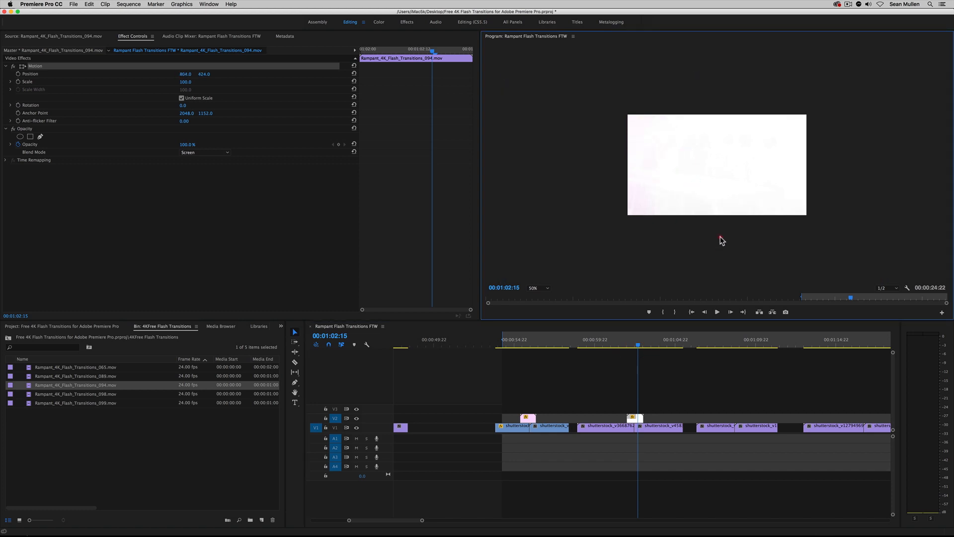
pyautogui.click(186, 105)
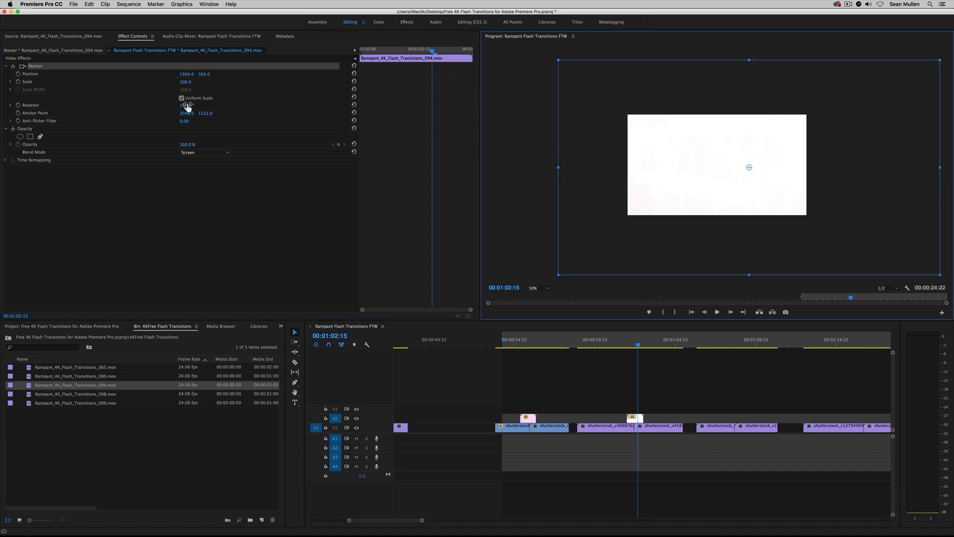
pyautogui.moveTo(185, 105); pyautogui.dragTo(207, 104)
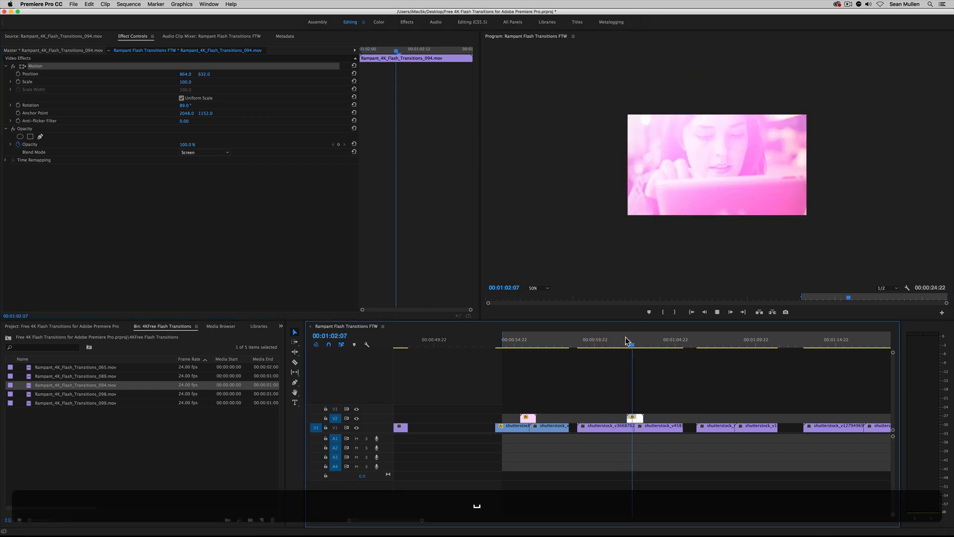
pyautogui.click(638, 342)
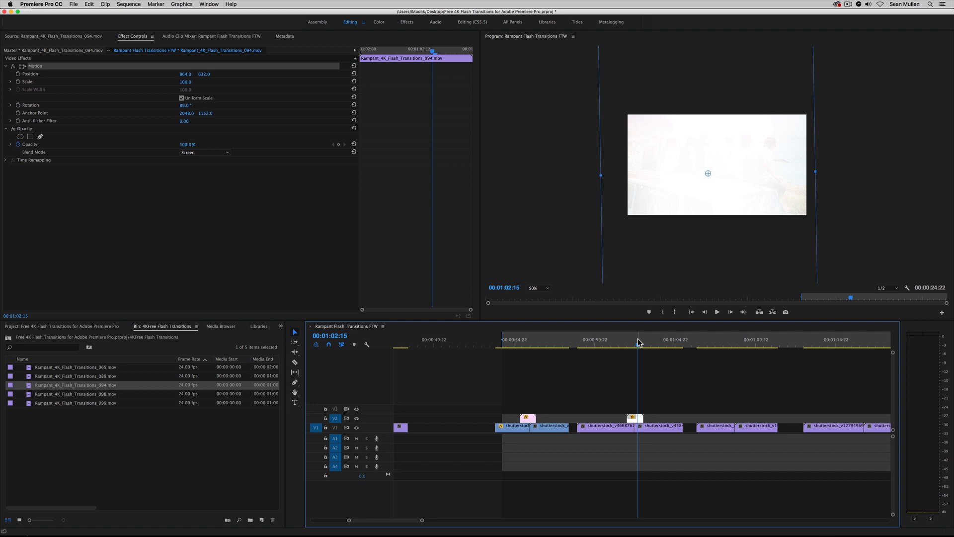
pyautogui.click(747, 345)
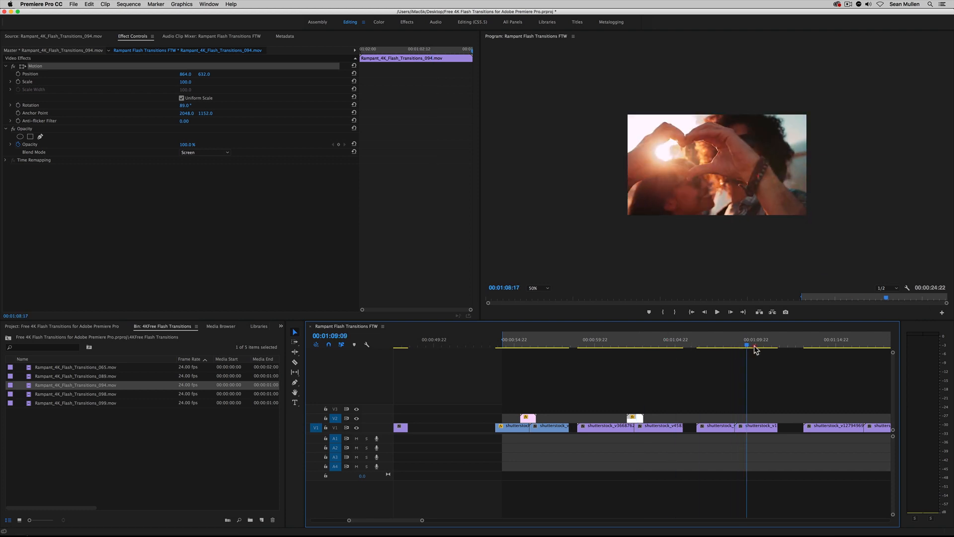
# Step: Option-drag a copy of the rotated flash onto V2 at the edit near 01:01:08
pyautogui.click(632, 346)
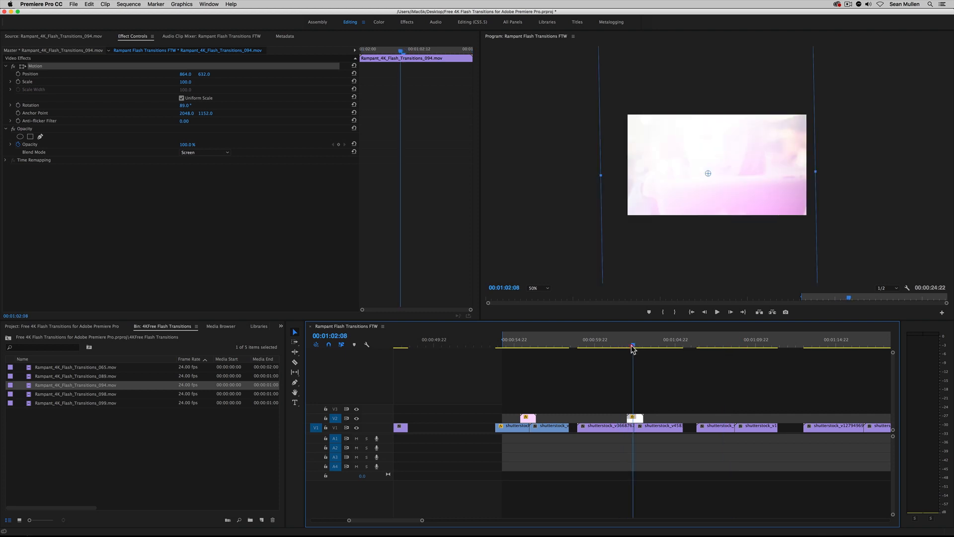
pyautogui.click(630, 346)
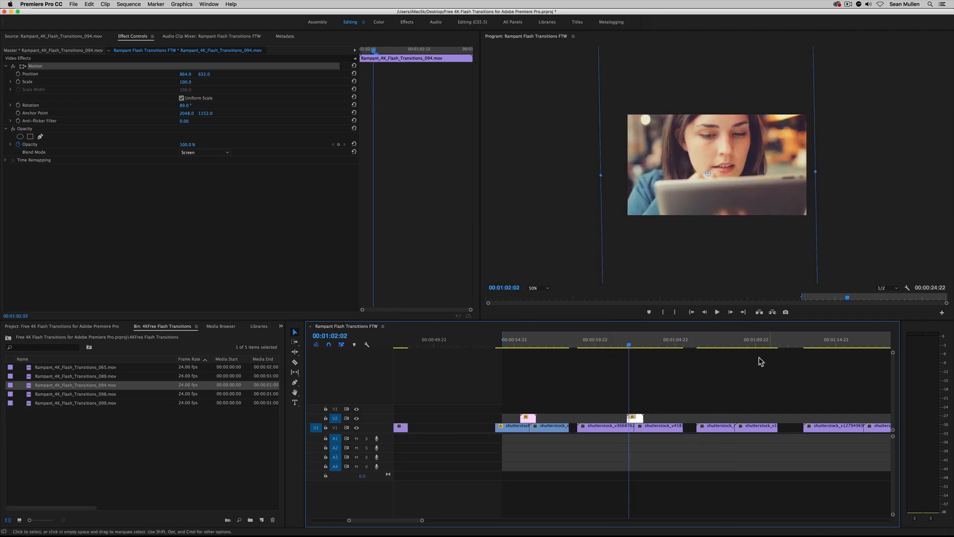
pyautogui.click(721, 339)
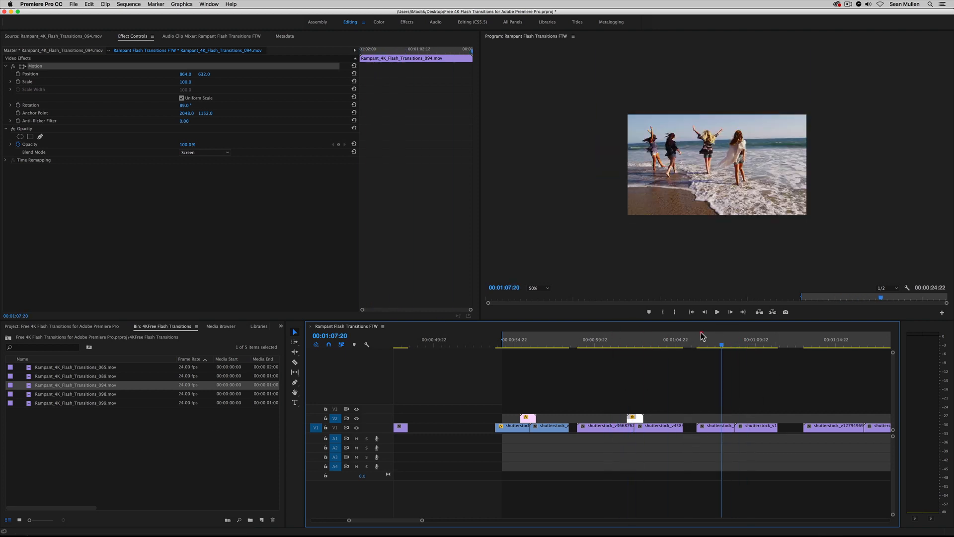
pyautogui.click(655, 341)
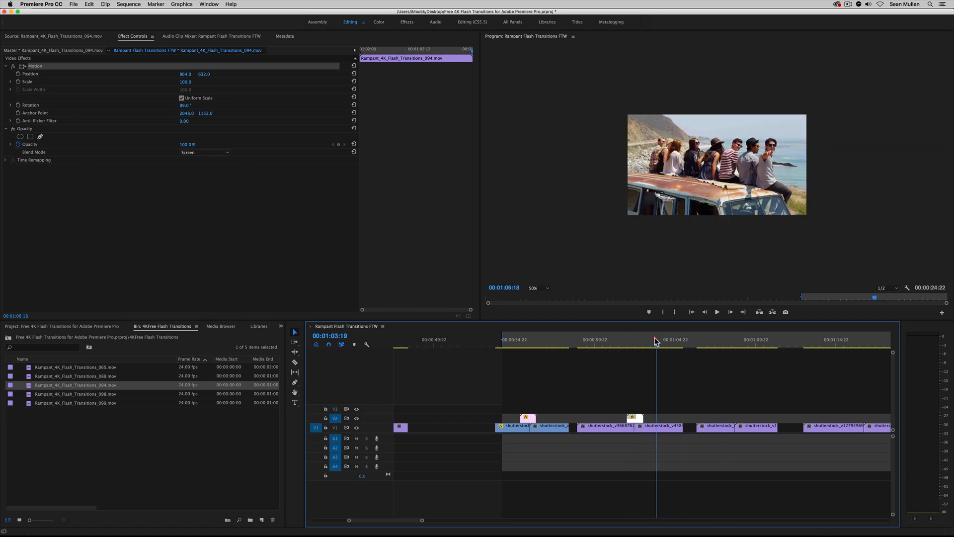
pyautogui.click(737, 346)
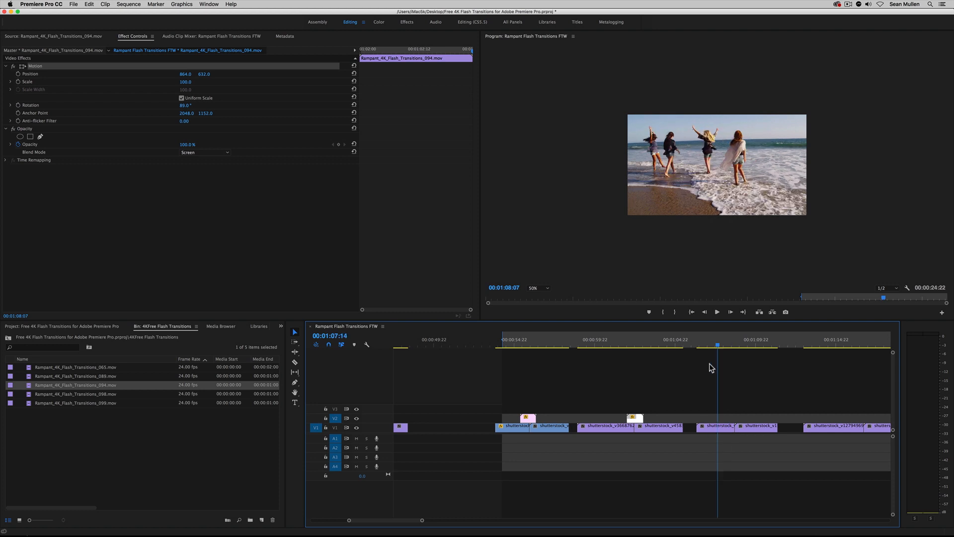
pyautogui.click(635, 345)
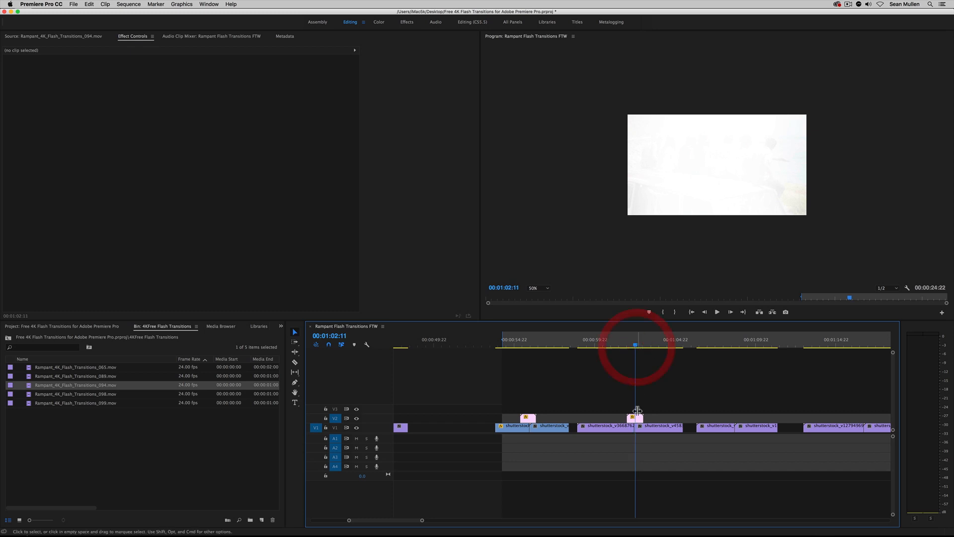
pyautogui.click(636, 427)
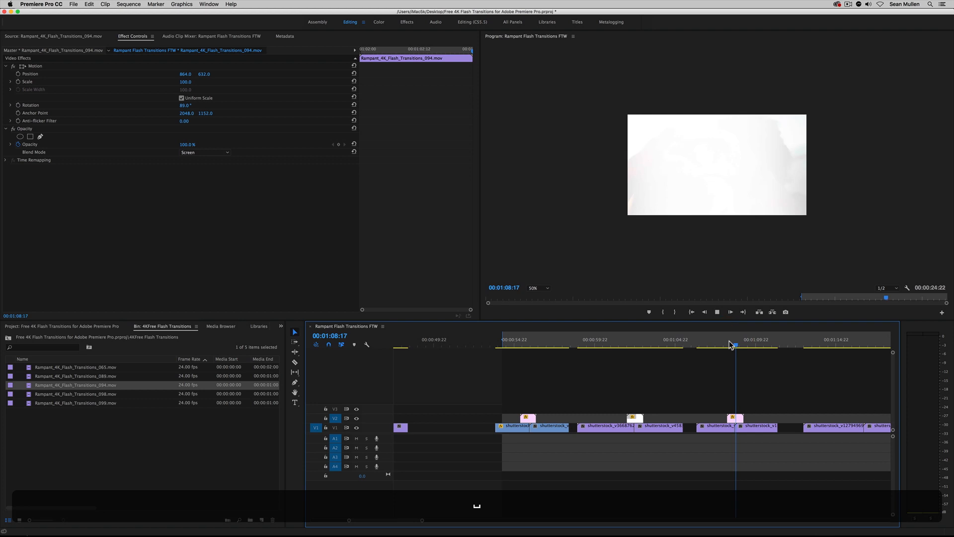
# Step: Set the Program Monitor zoom to 100% and play through the third flash
pyautogui.click(539, 288)
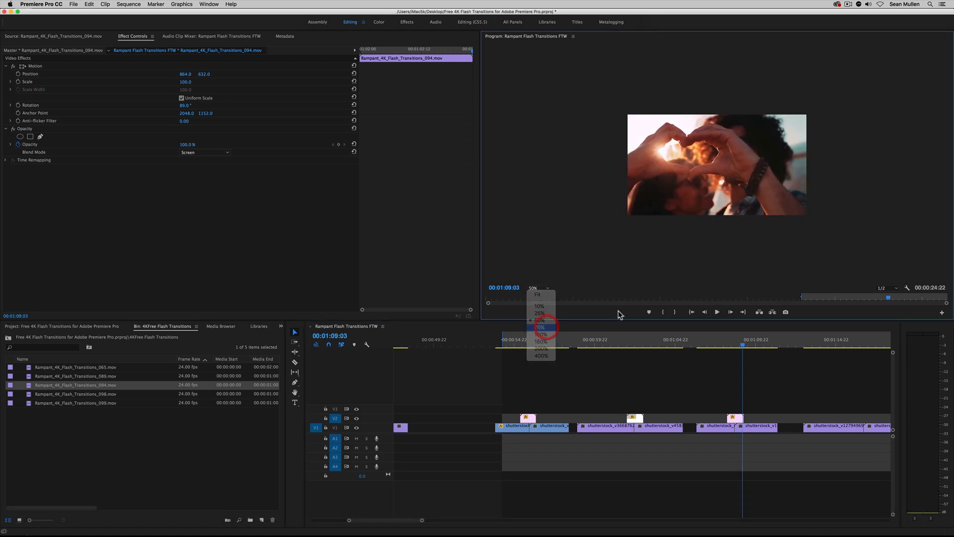
pyautogui.click(541, 335)
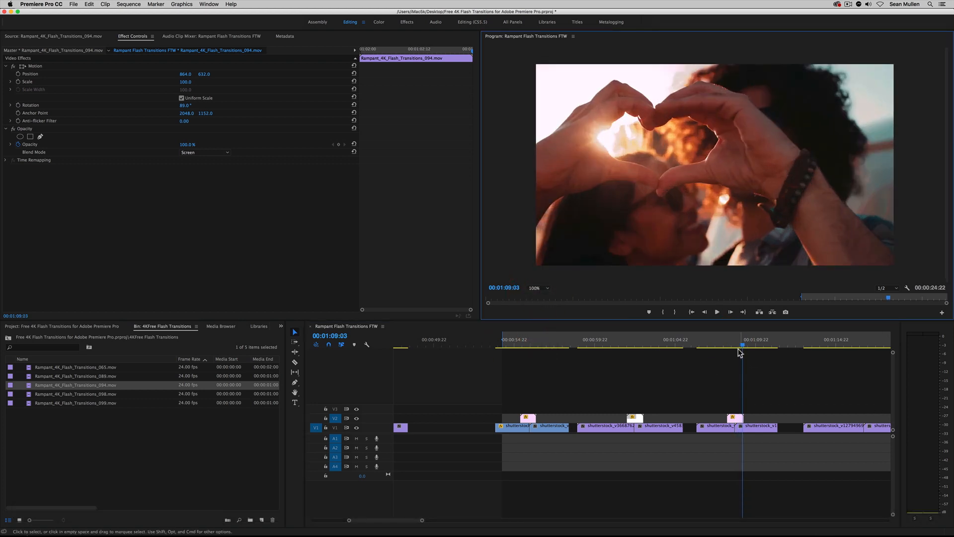
pyautogui.click(717, 311)
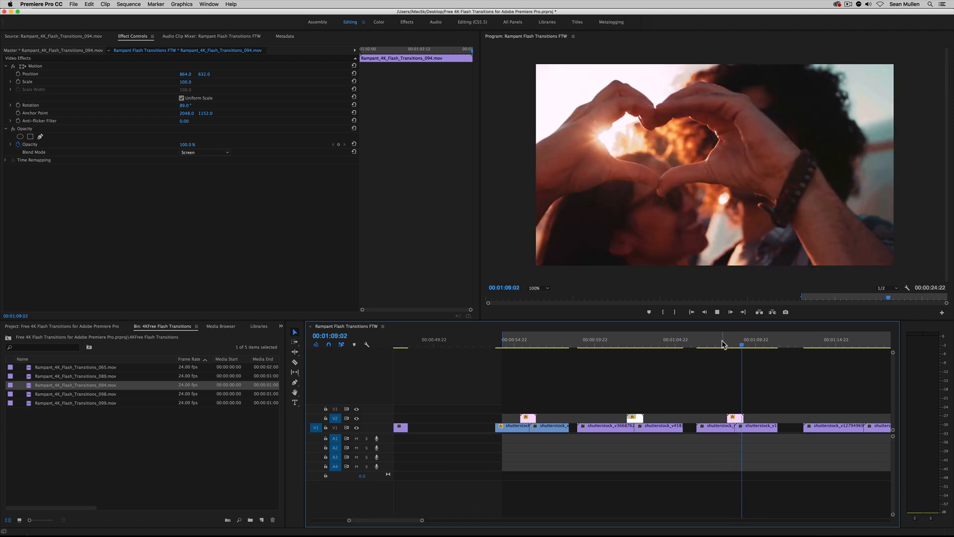
pyautogui.click(735, 347)
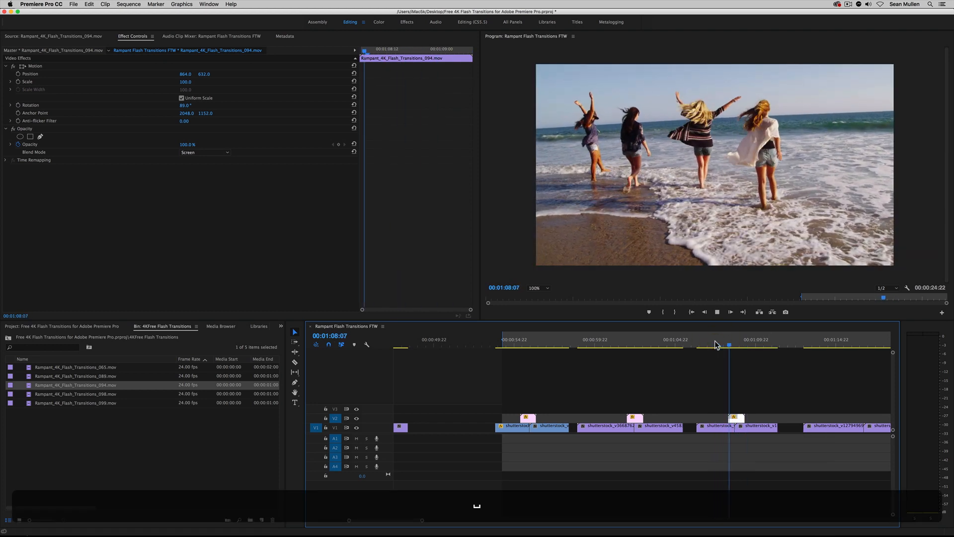
pyautogui.click(735, 345)
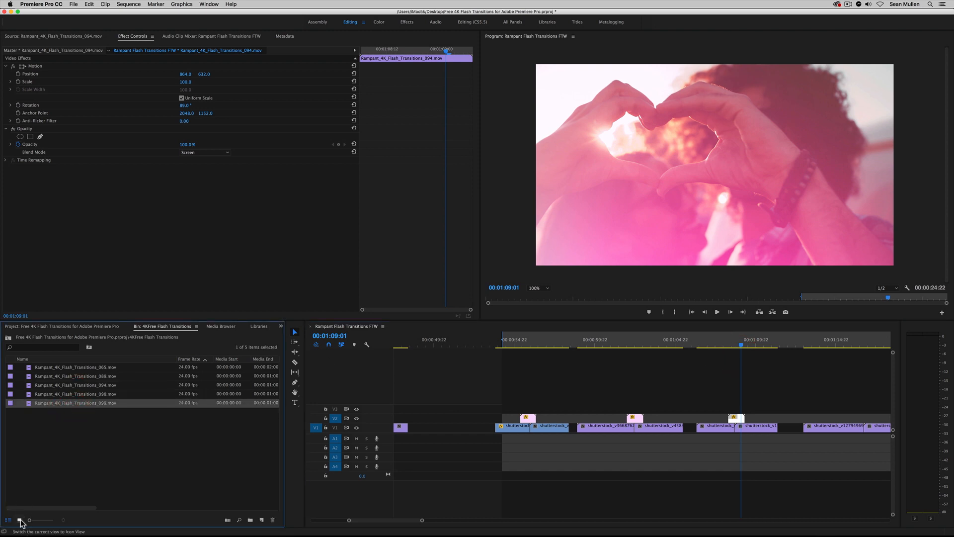
# Step: In Icon View, replace the third V2 flash with Rampant_4K_Flash_Transitions_065.mov
pyautogui.click(17, 518)
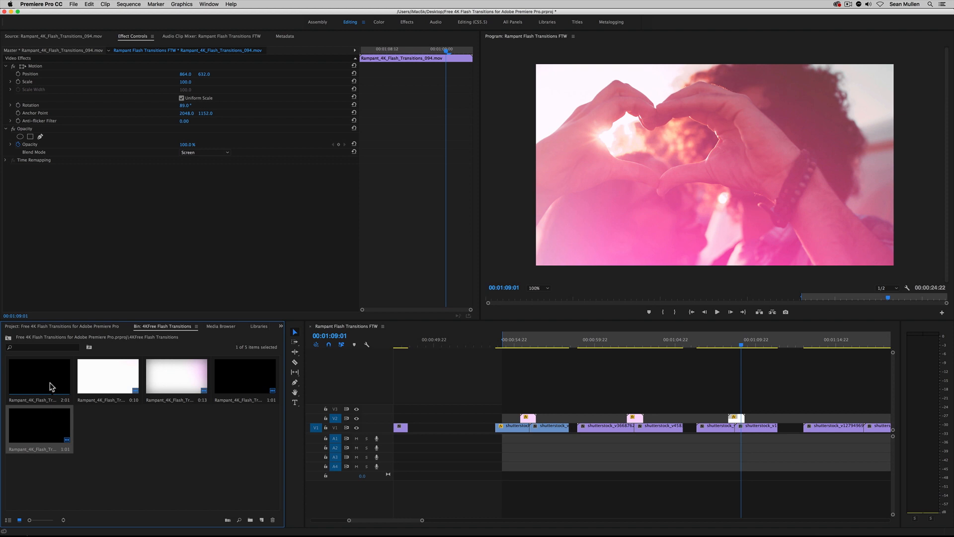
pyautogui.click(38, 380)
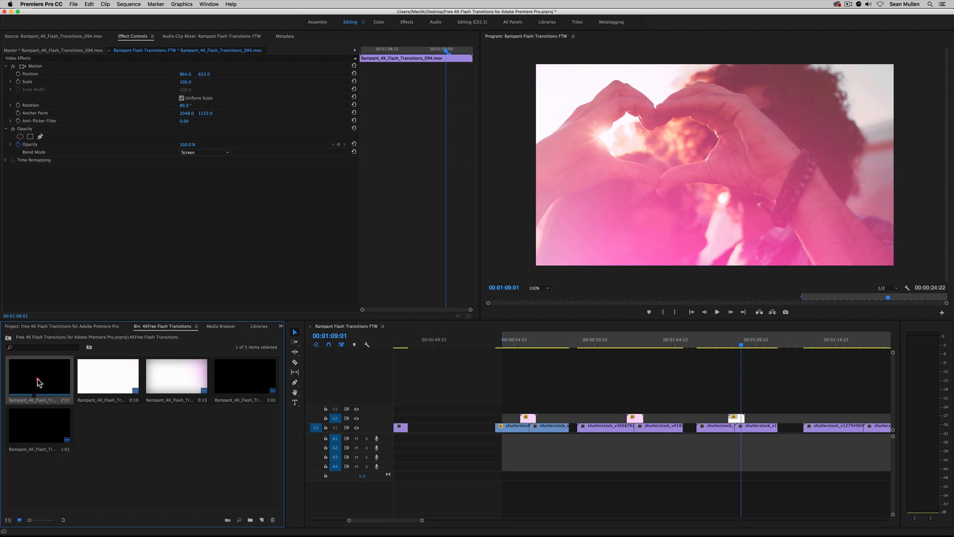
pyautogui.moveTo(38, 377); pyautogui.dragTo(463, 408)
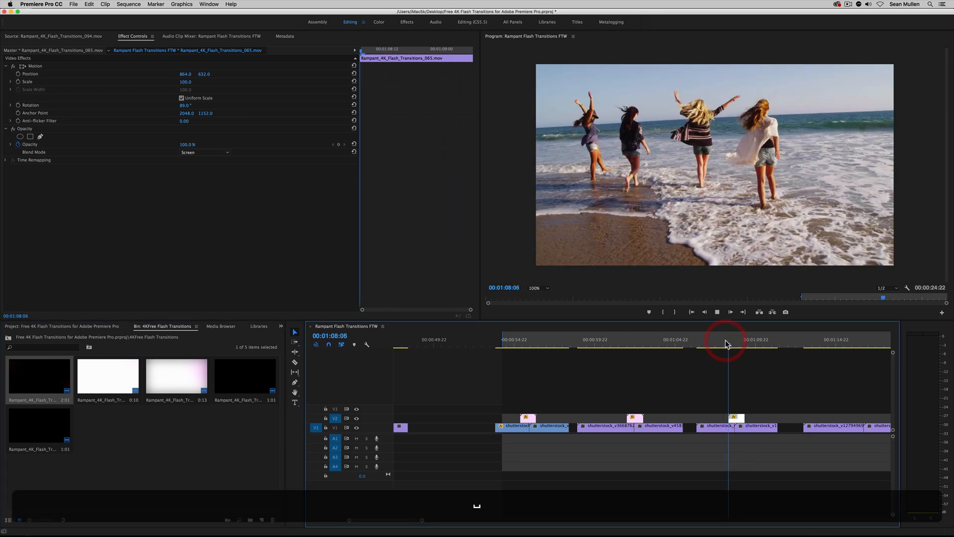
pyautogui.click(728, 346)
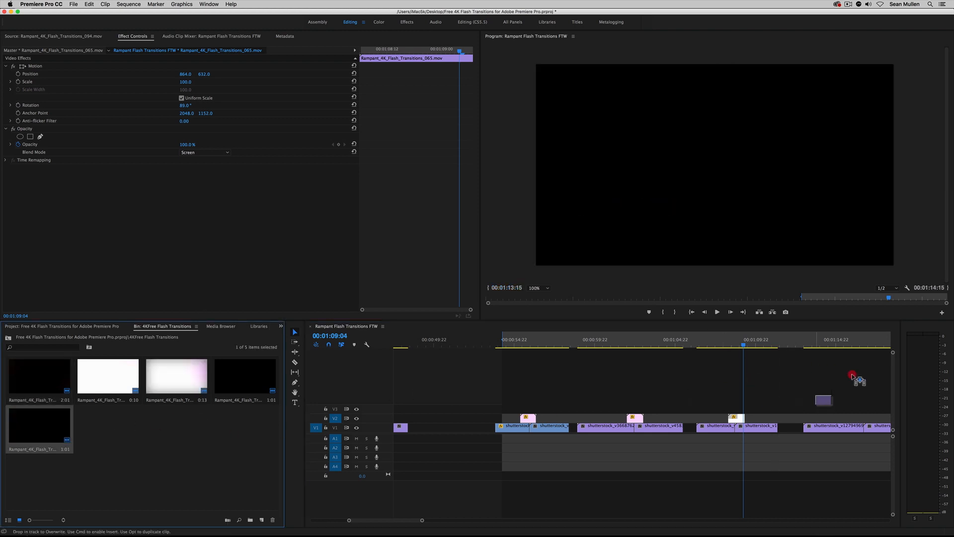
# Step: Drop flash 099 on V2 at the cut near 1:16 and blend it with Screen
pyautogui.click(853, 342)
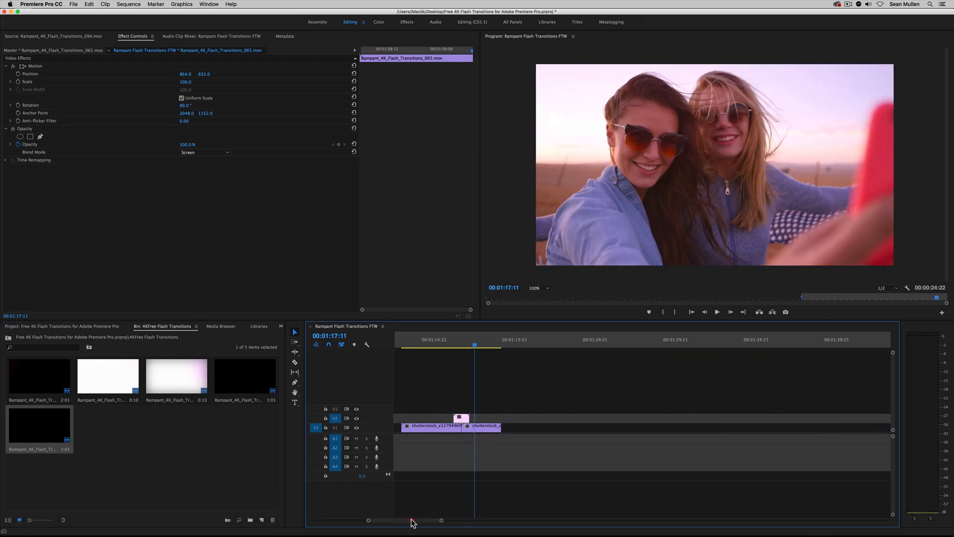
pyautogui.click(491, 345)
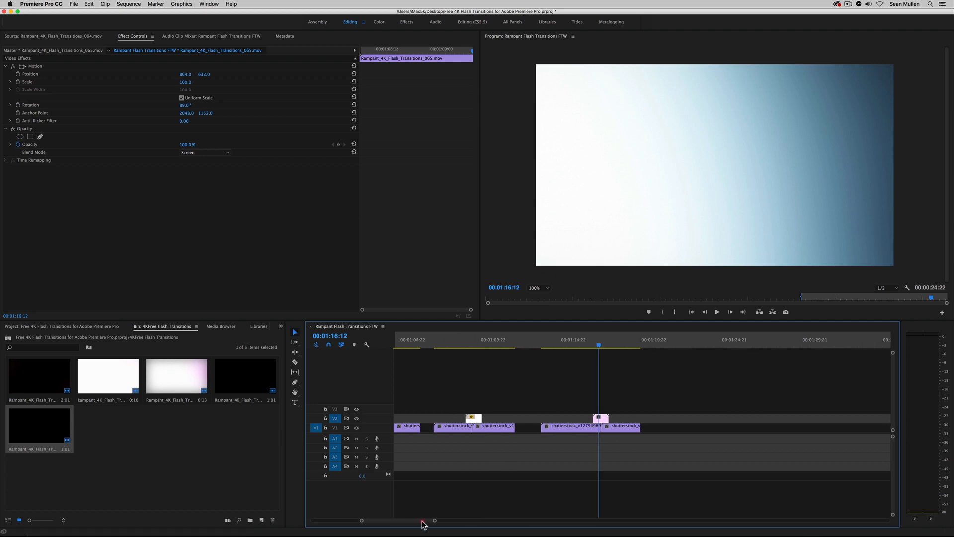
pyautogui.moveTo(835, 184)
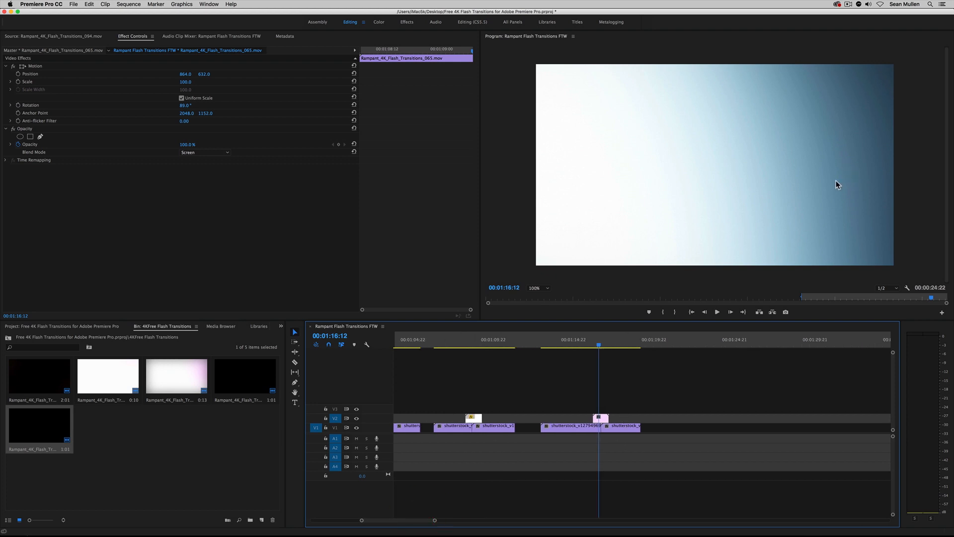
pyautogui.click(598, 426)
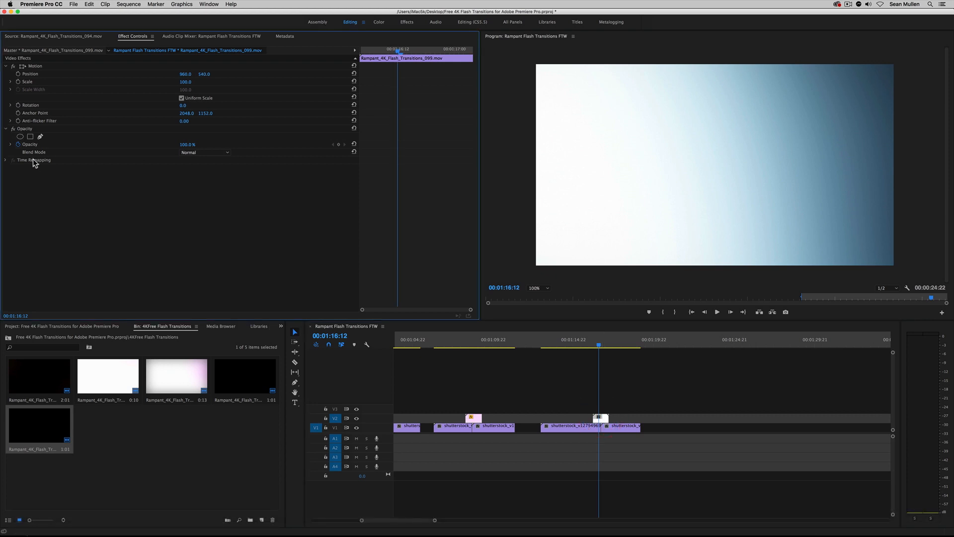
pyautogui.click(204, 152)
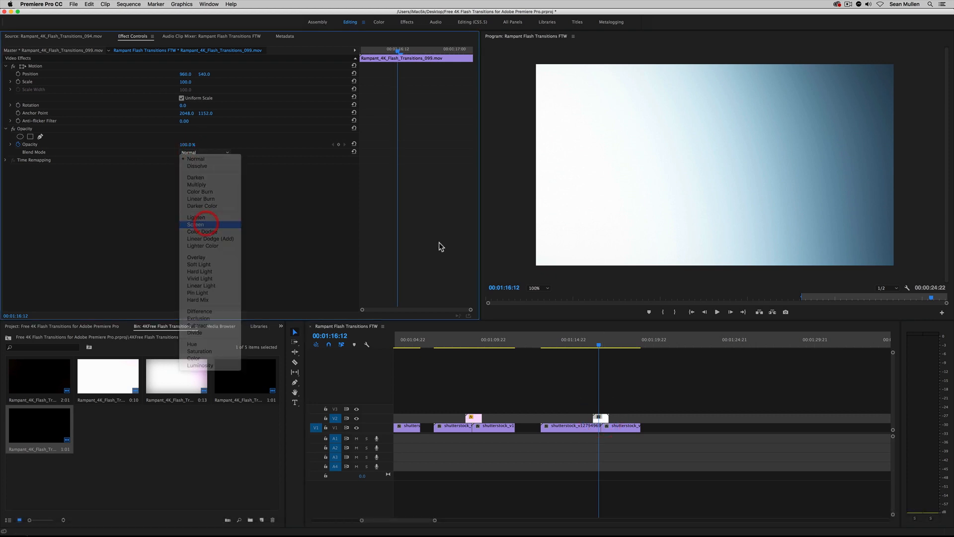
pyautogui.press('cmd+z')
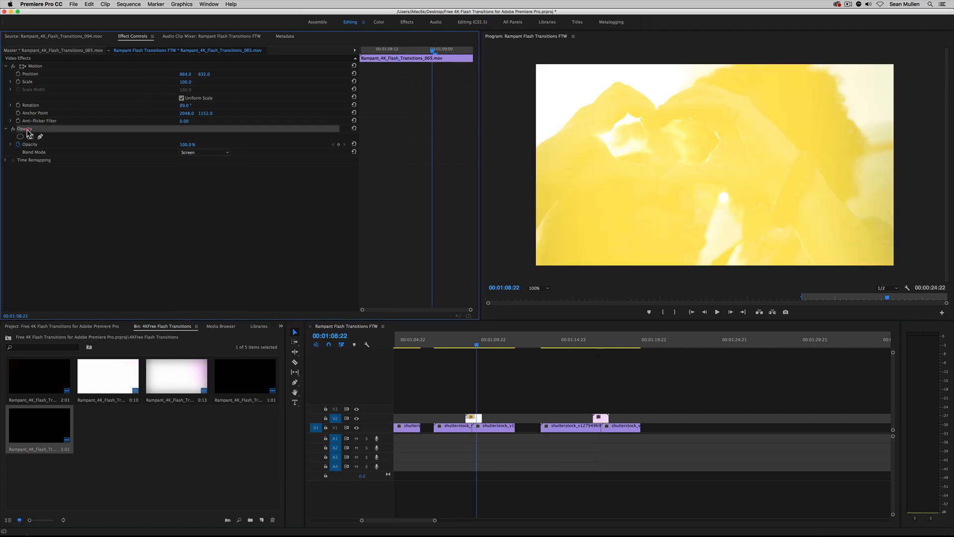
pyautogui.press('cmd+c')
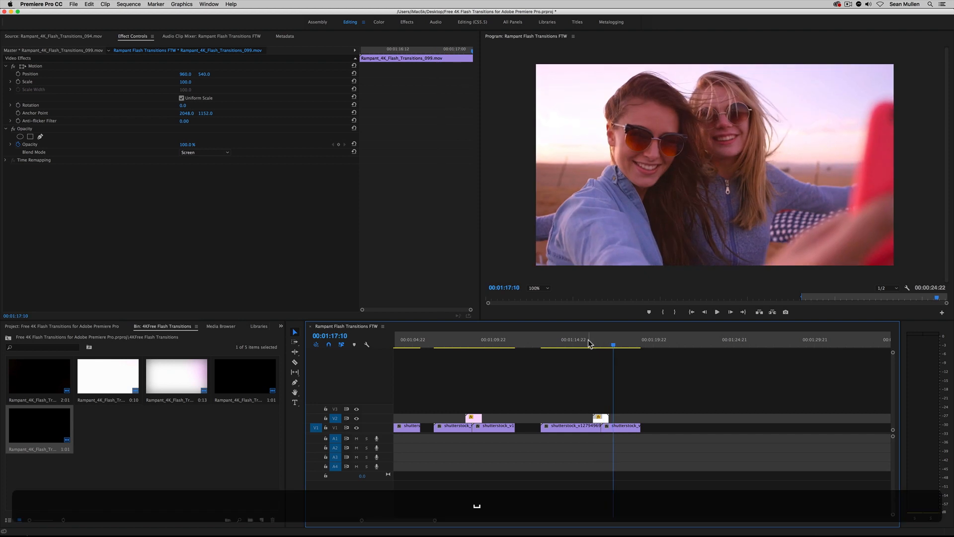
pyautogui.click(585, 346)
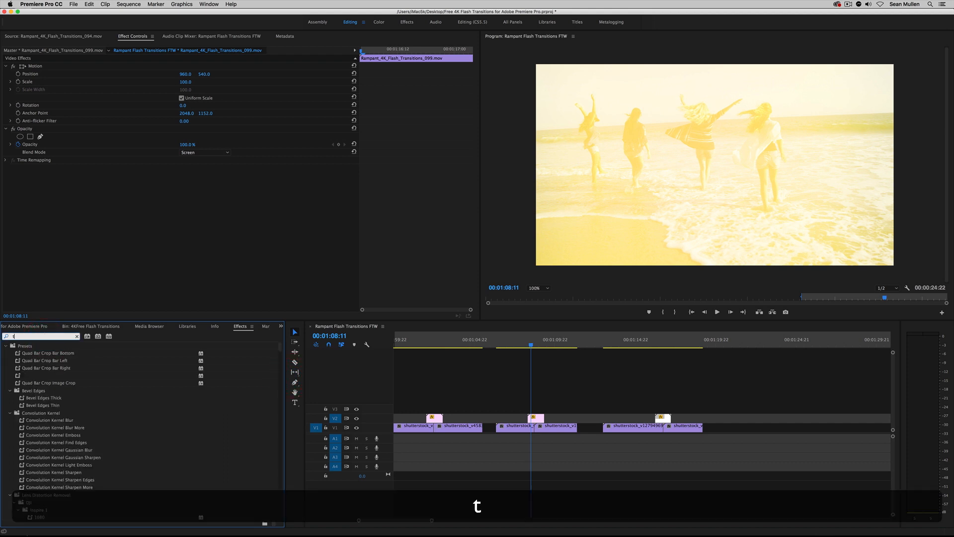
# Step: Search the Effects panel for 'tint'
pyautogui.write('tint')
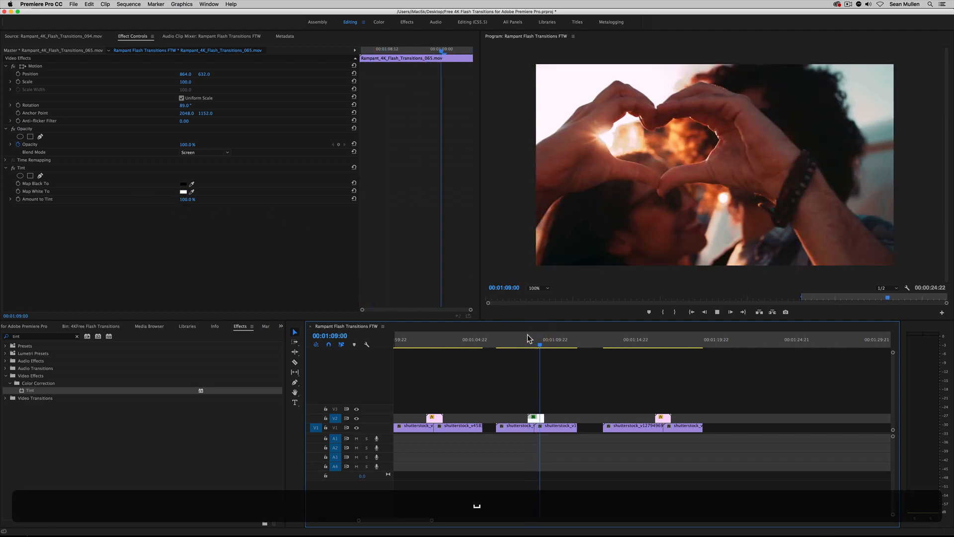
# Step: Set the 065 flash's Tint Map White To colour to pink and preview it
pyautogui.click(533, 340)
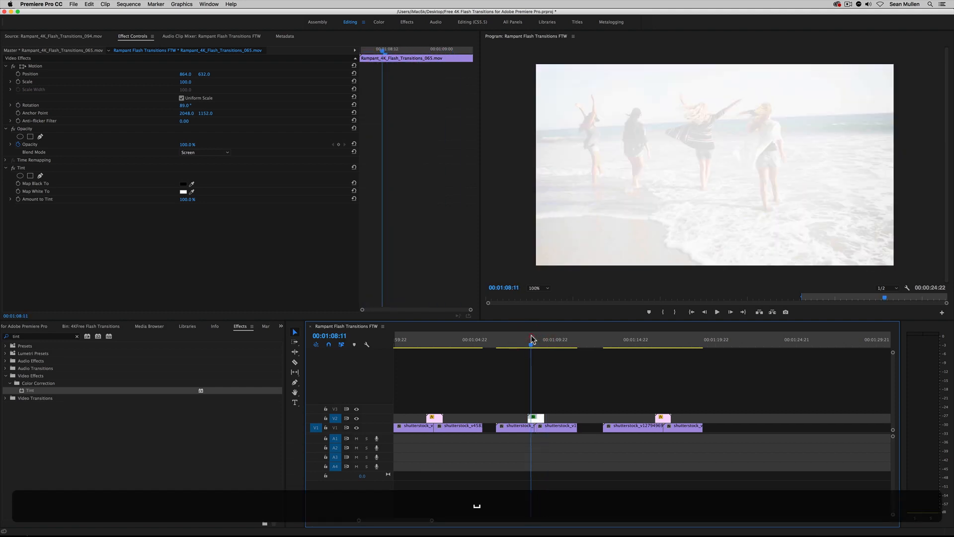
pyautogui.click(540, 340)
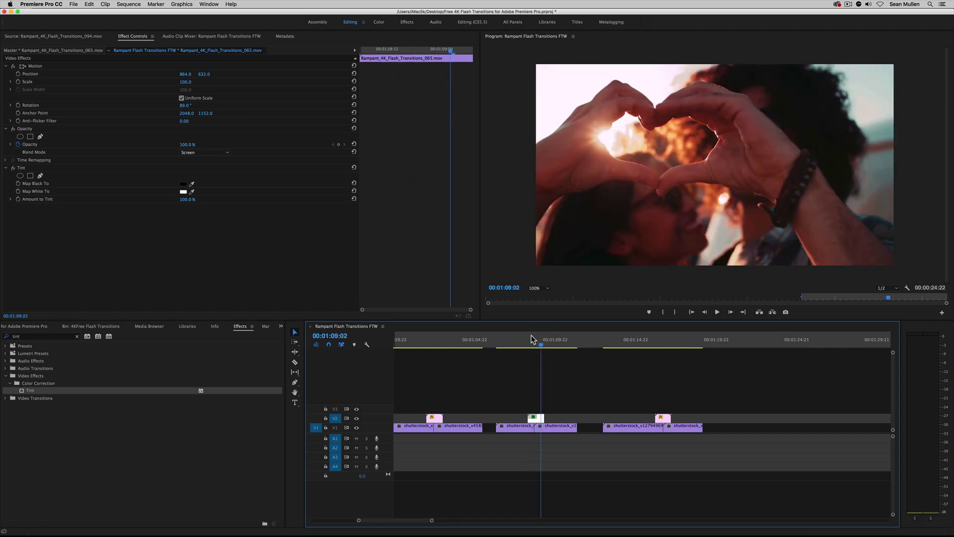
pyautogui.click(539, 340)
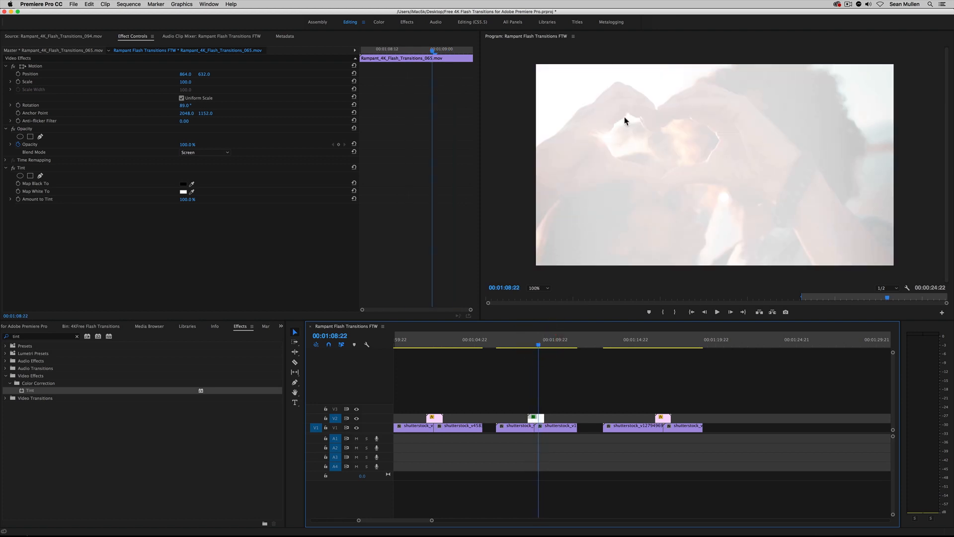
pyautogui.click(184, 191)
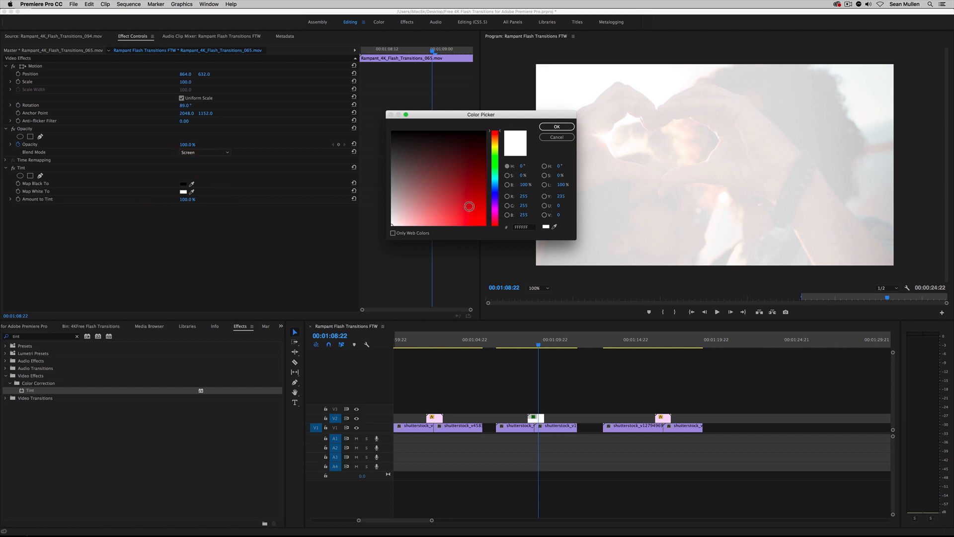
pyautogui.click(473, 212)
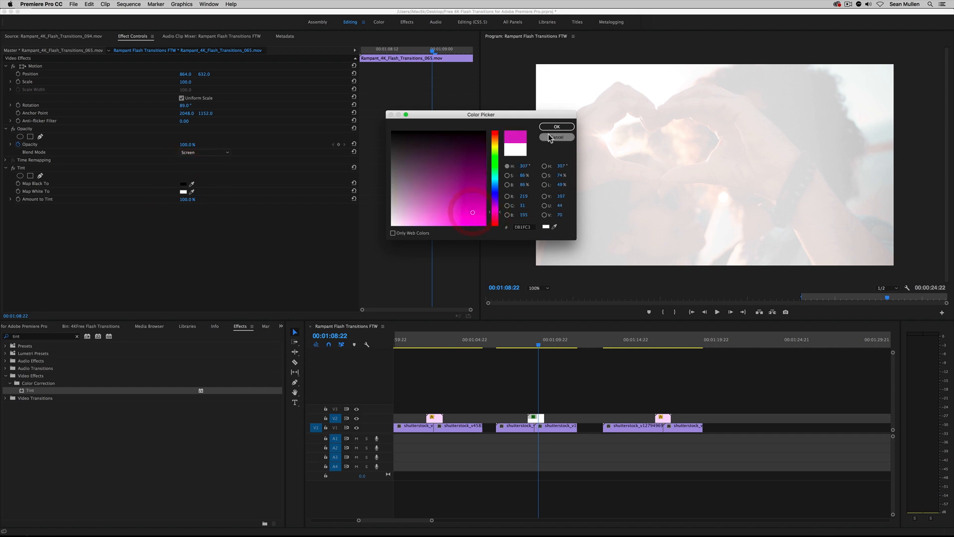
pyautogui.click(556, 126)
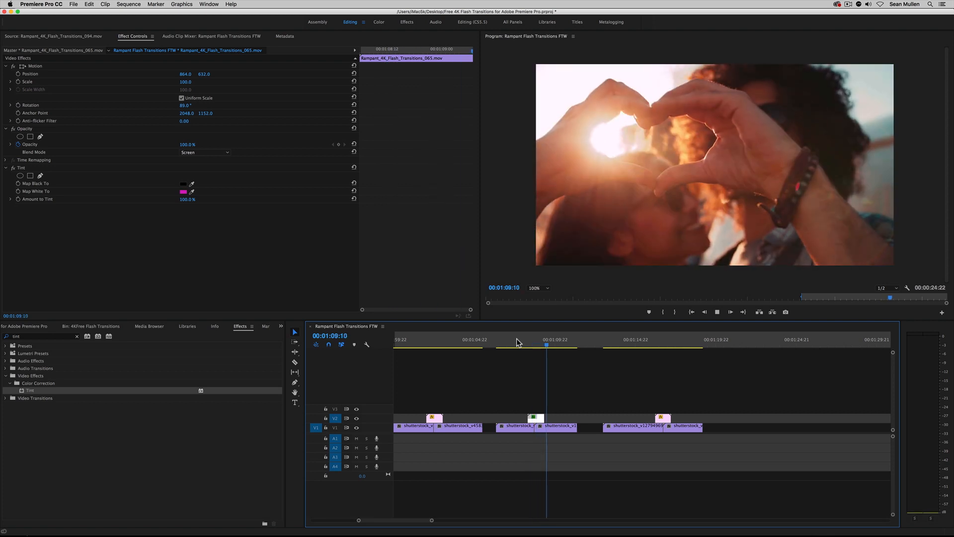
pyautogui.click(530, 343)
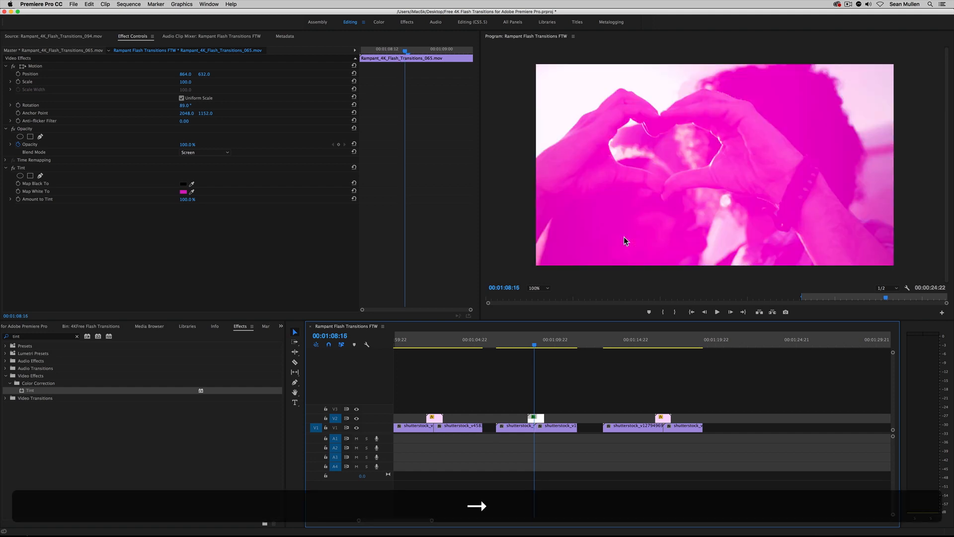
# Step: Lower the 065 flash's Tint amount to 50% and scrub through the softer flash
pyautogui.click(542, 345)
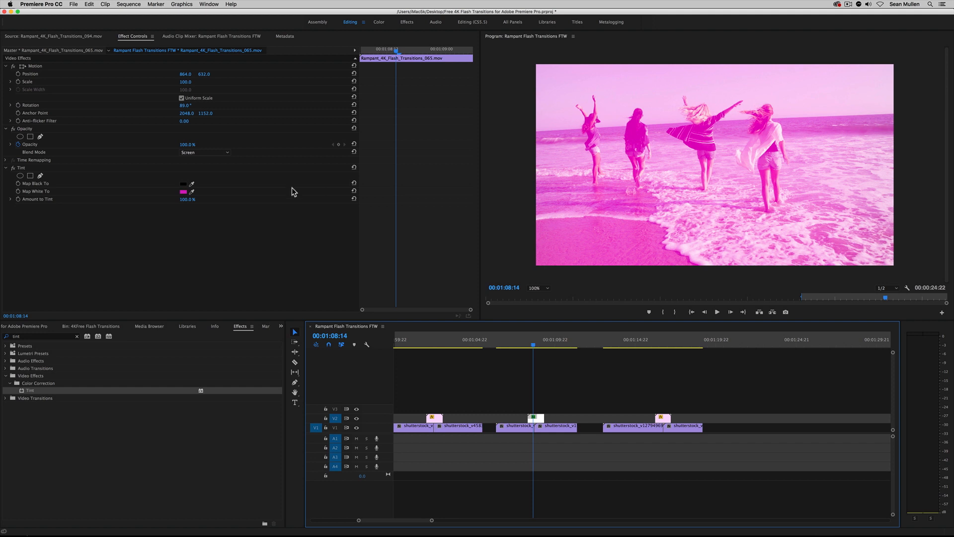
pyautogui.moveTo(148, 109)
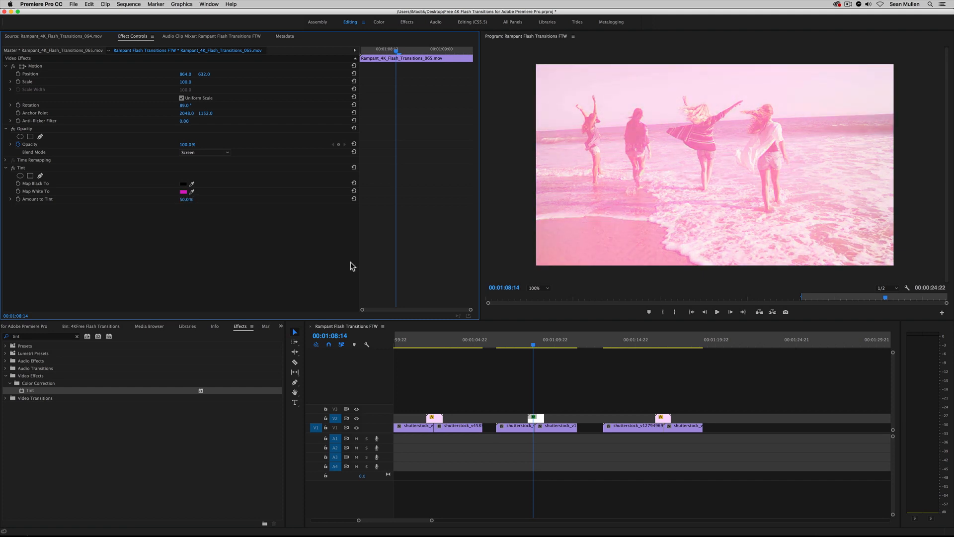
pyautogui.click(716, 312)
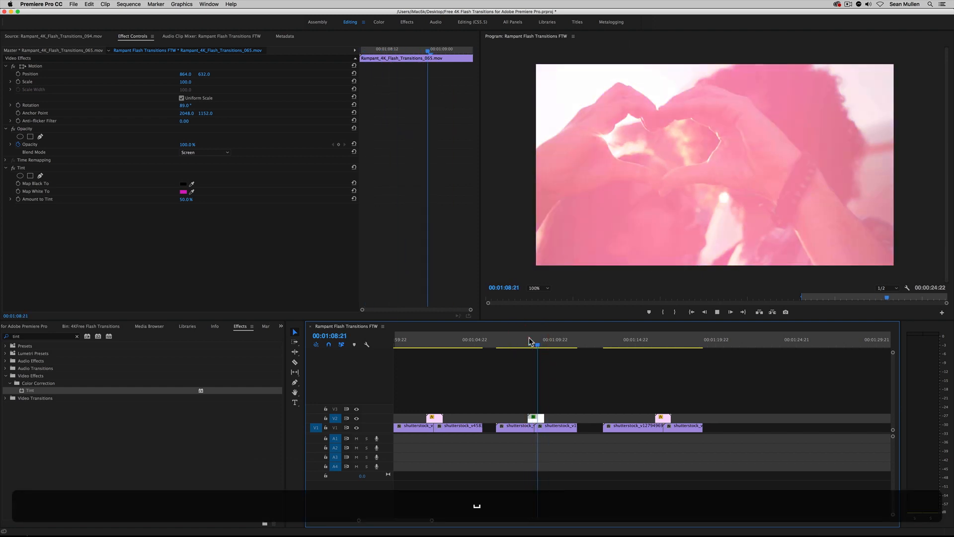
pyautogui.click(529, 390)
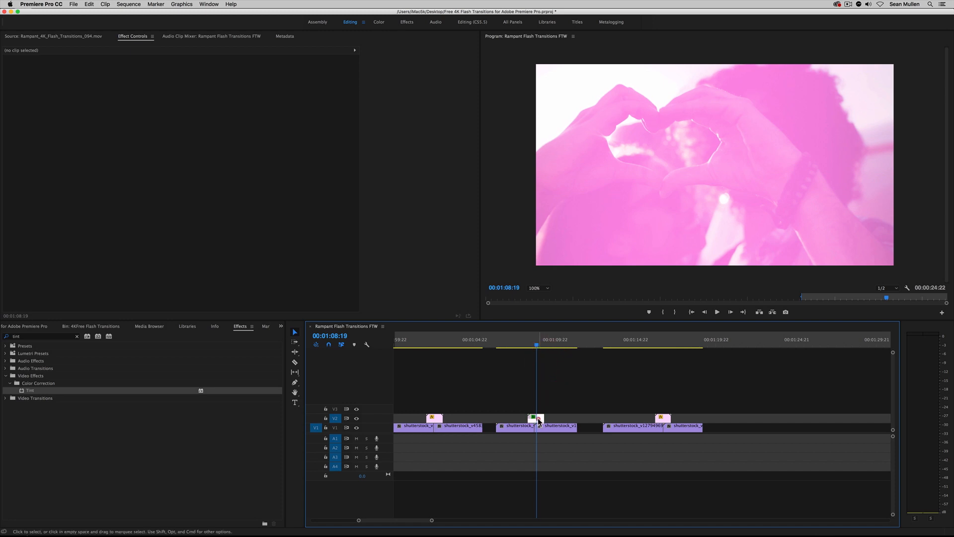
# Step: Duplicate the 065 flash onto V3 over the 1:08 cut at 53% opacity, and preview it
pyautogui.click(540, 426)
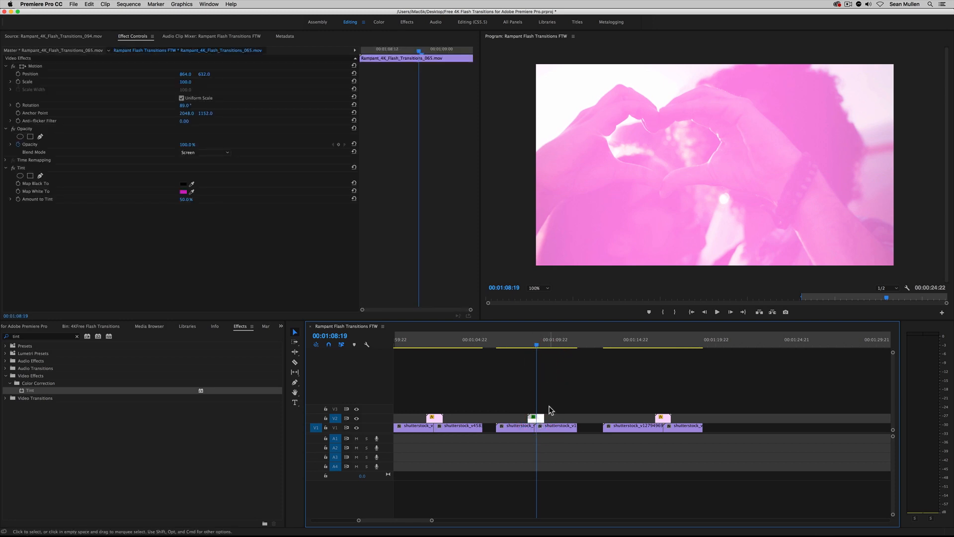
pyautogui.moveTo(541, 421)
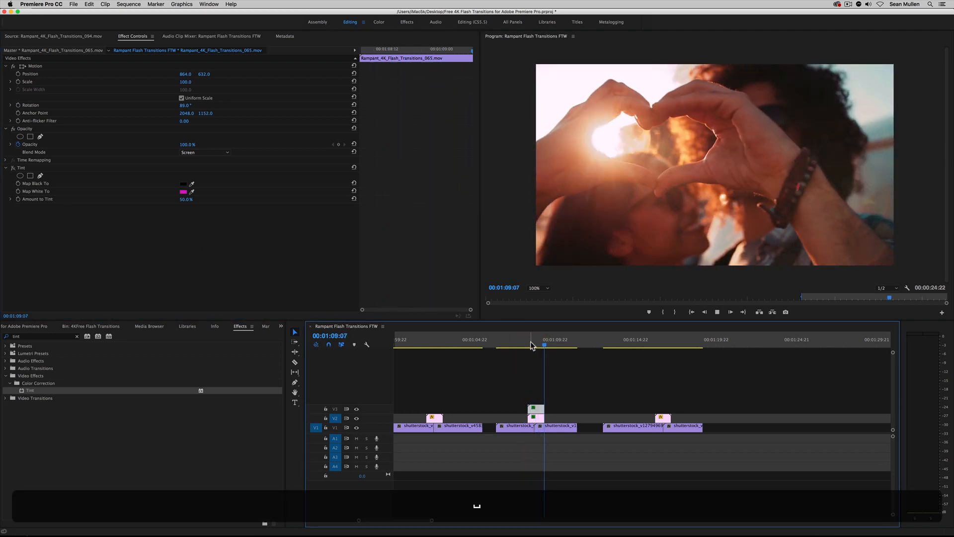
pyautogui.click(532, 345)
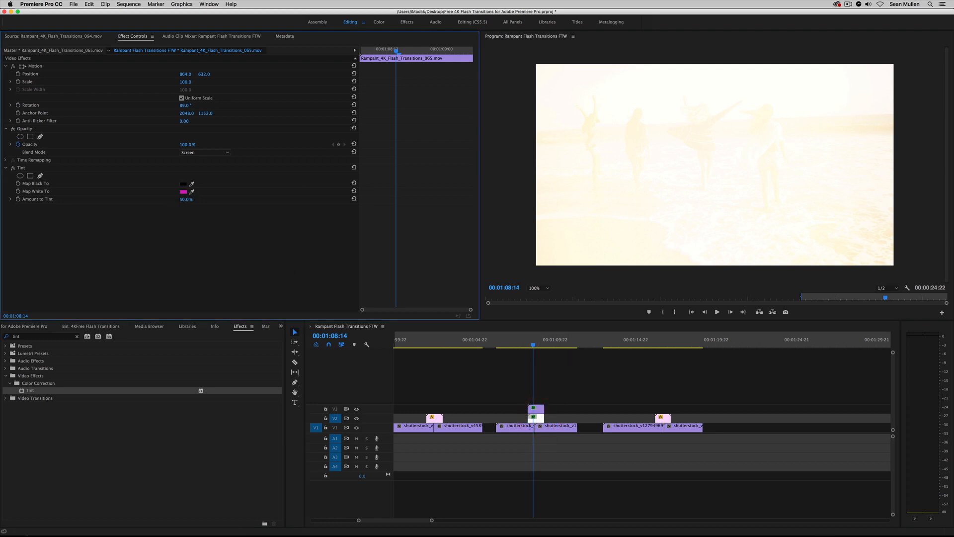
pyautogui.click(533, 345)
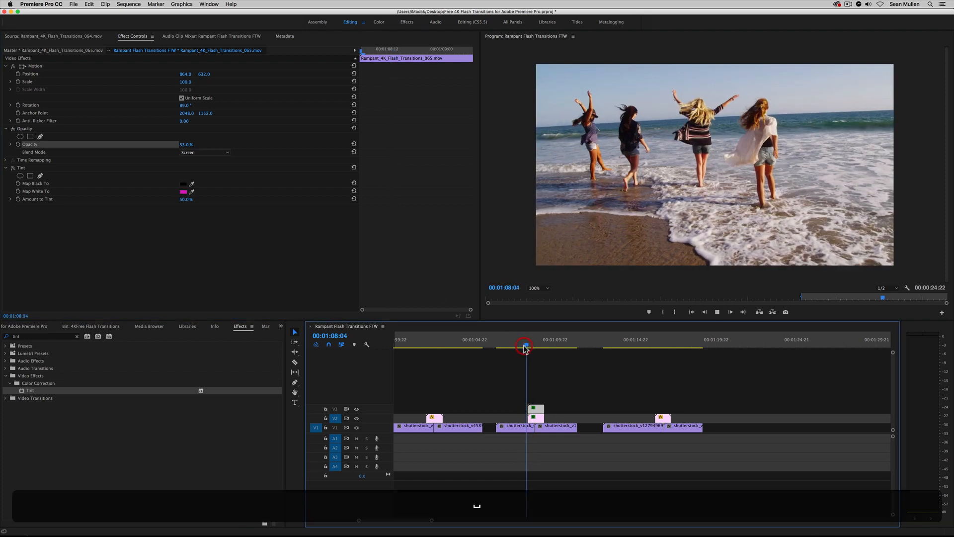
pyautogui.click(537, 346)
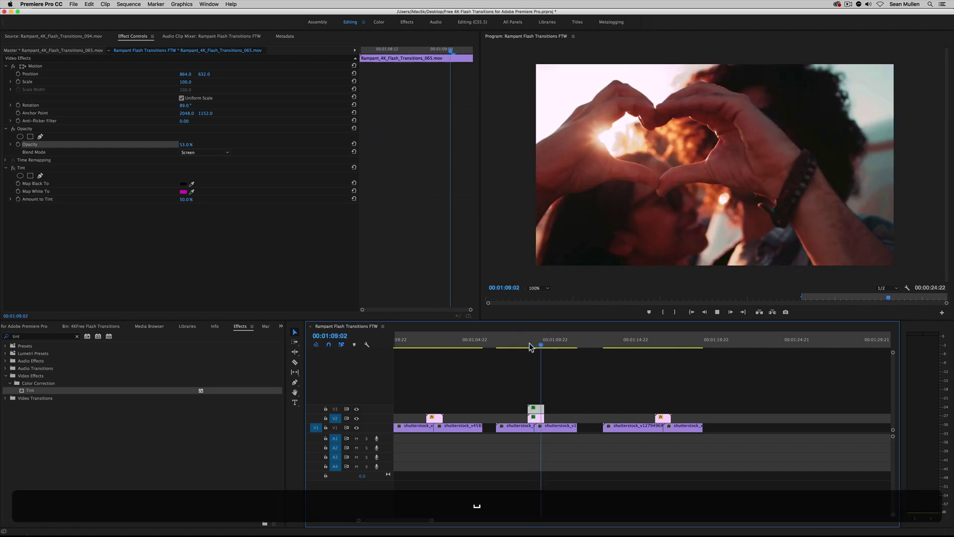
pyautogui.click(730, 312)
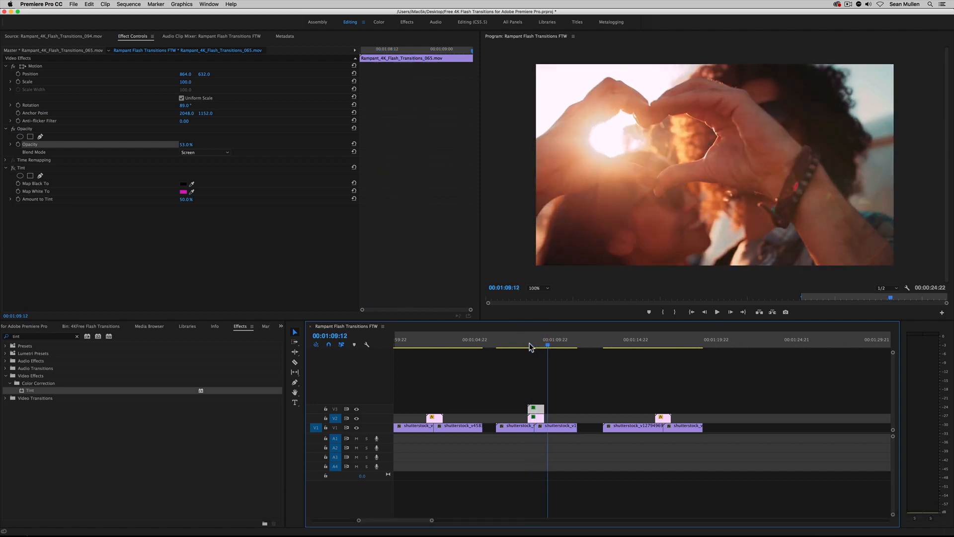